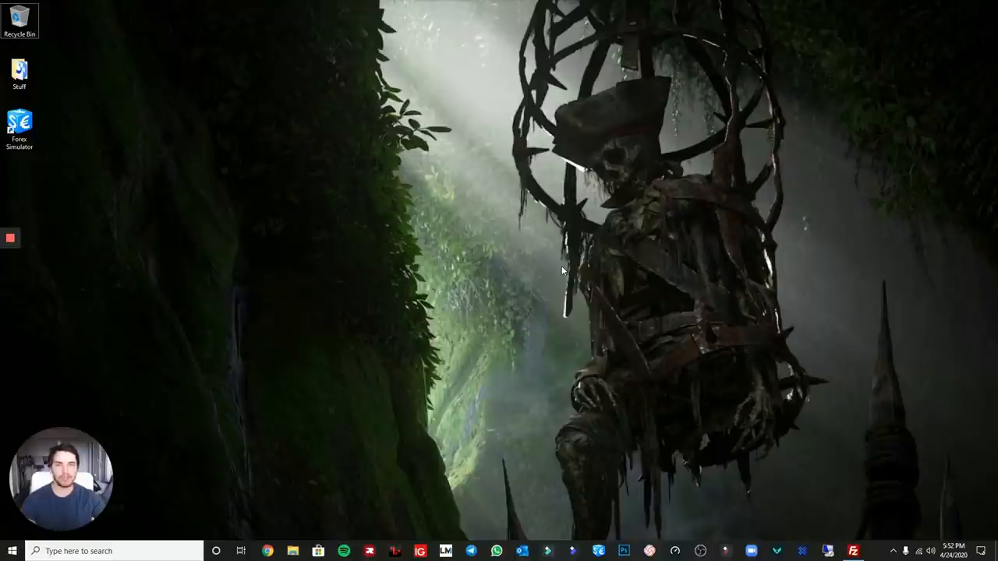
mouse_move(616, 284)
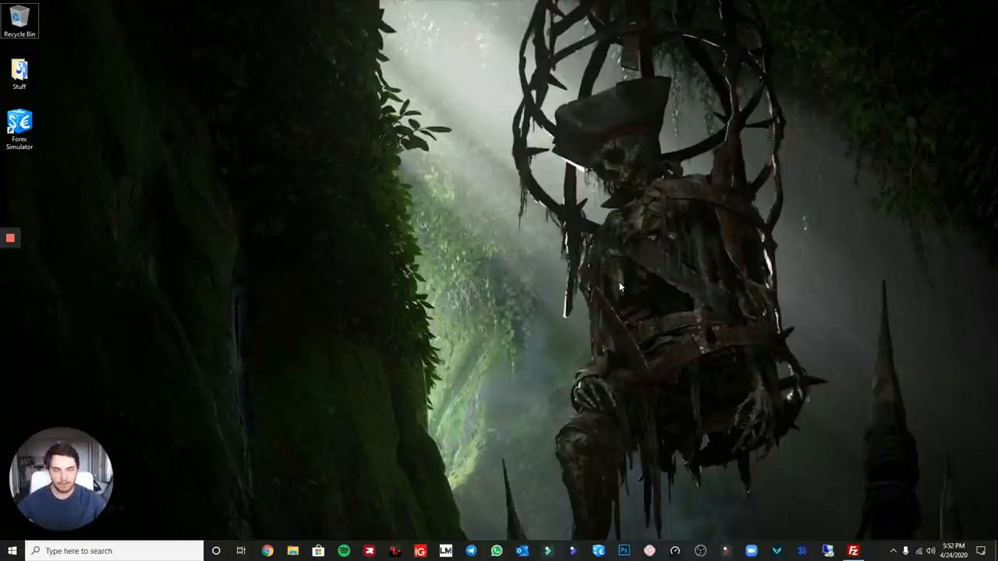
mouse_move(536, 329)
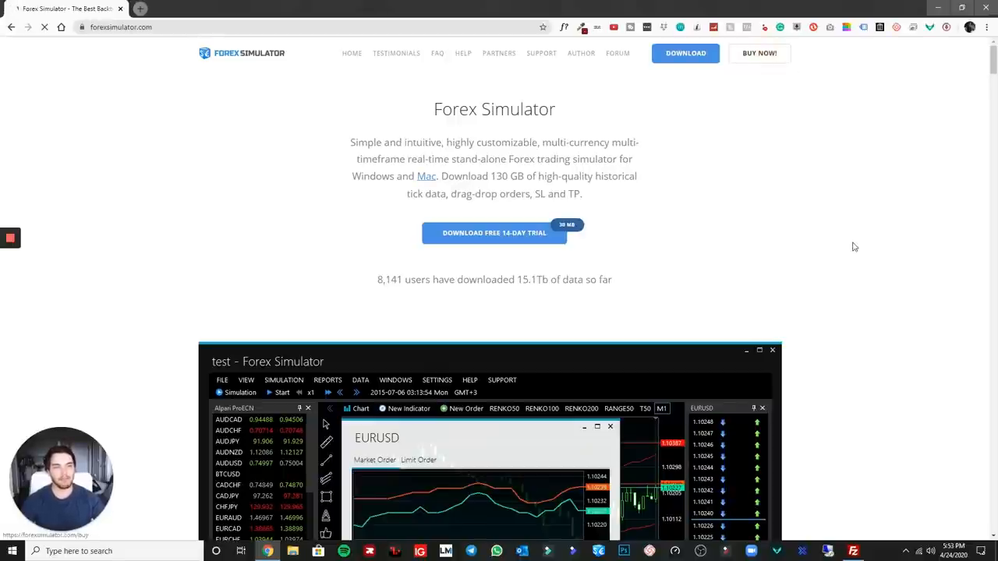
Step: Go to the BUY NOW page and scroll to the $247 lifetime and $29 monthly plans
click(758, 53)
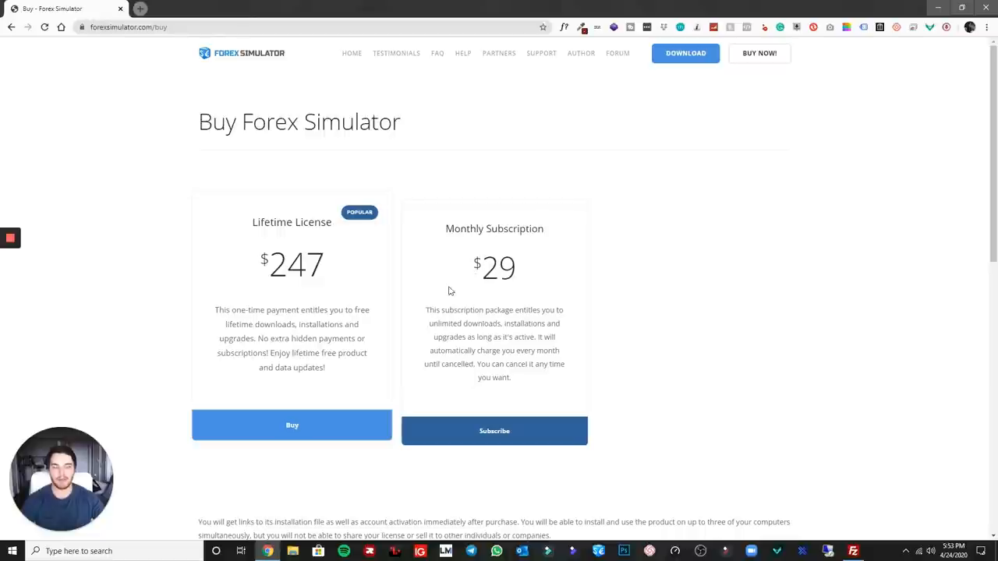
scroll(down, 3)
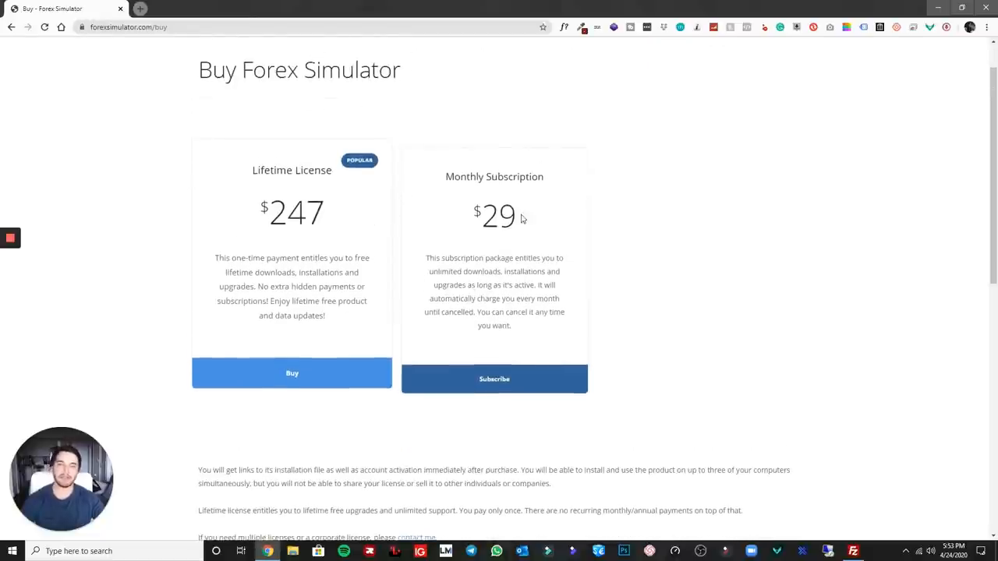
mouse_move(619, 376)
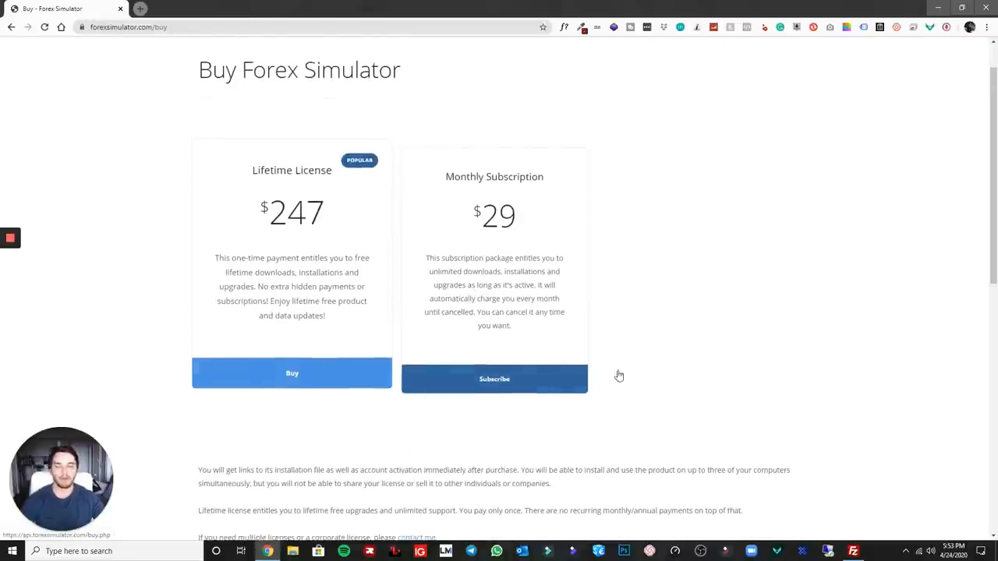
mouse_move(794, 248)
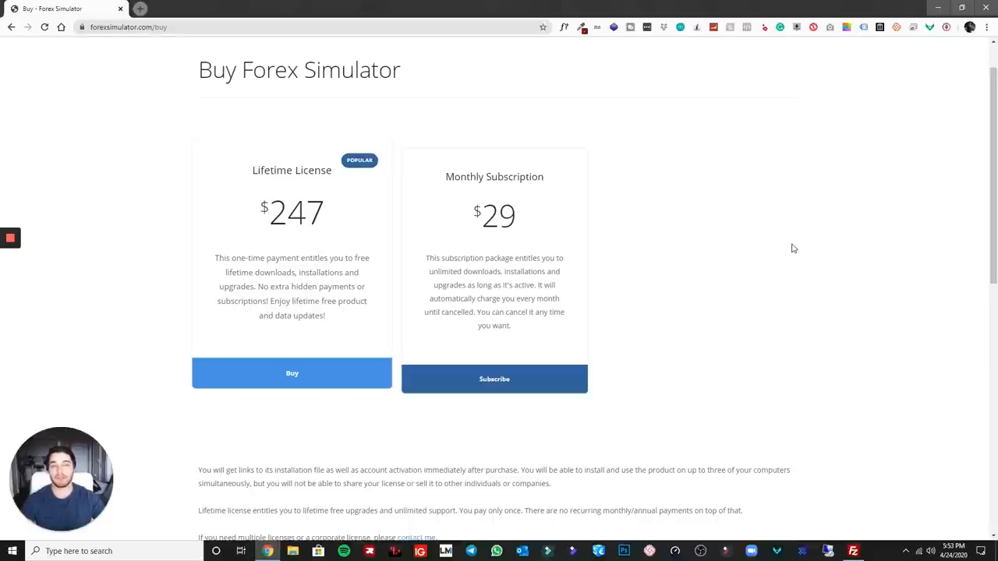
mouse_move(616, 214)
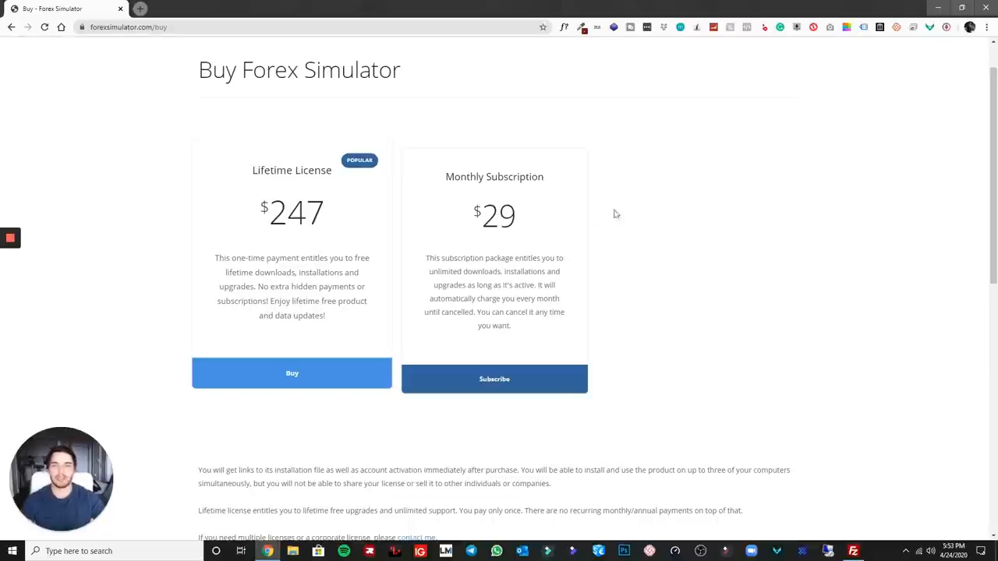
mouse_move(752, 258)
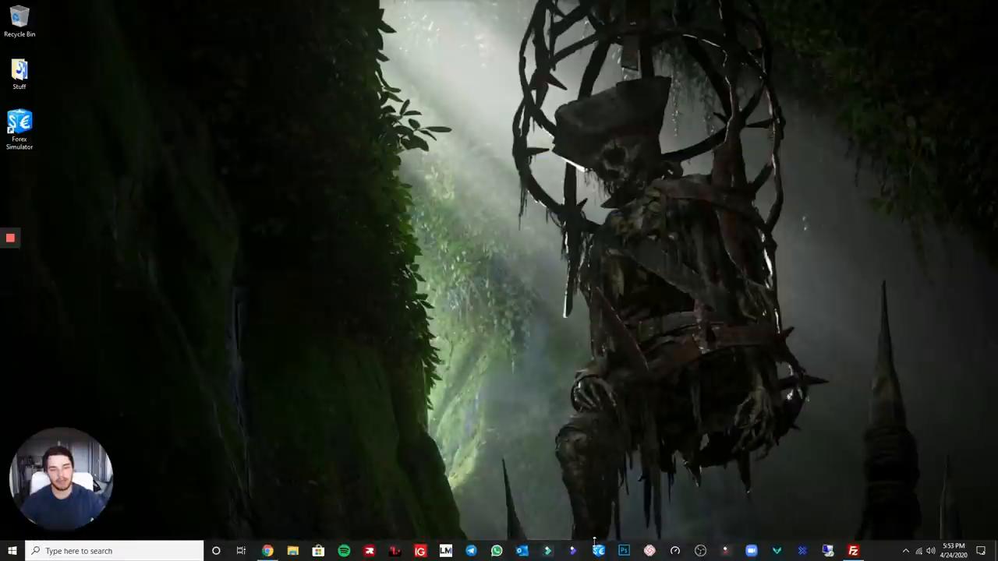
mouse_move(633, 376)
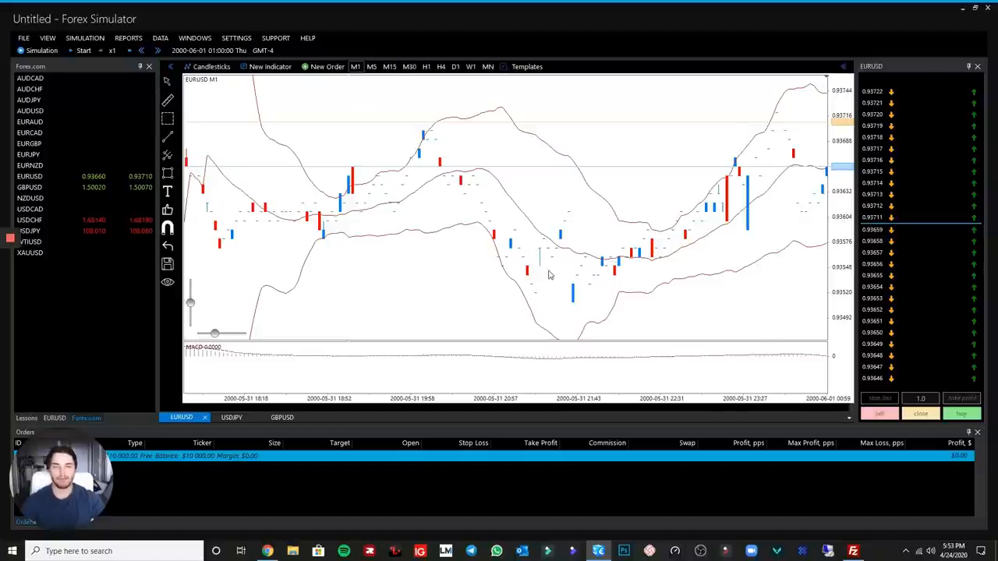
mouse_move(51, 240)
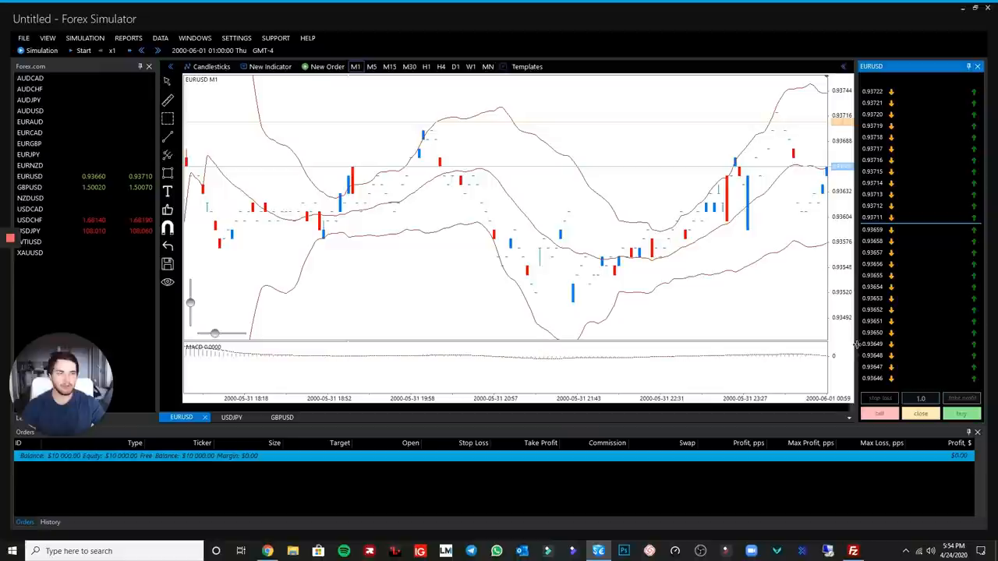
mouse_move(548, 224)
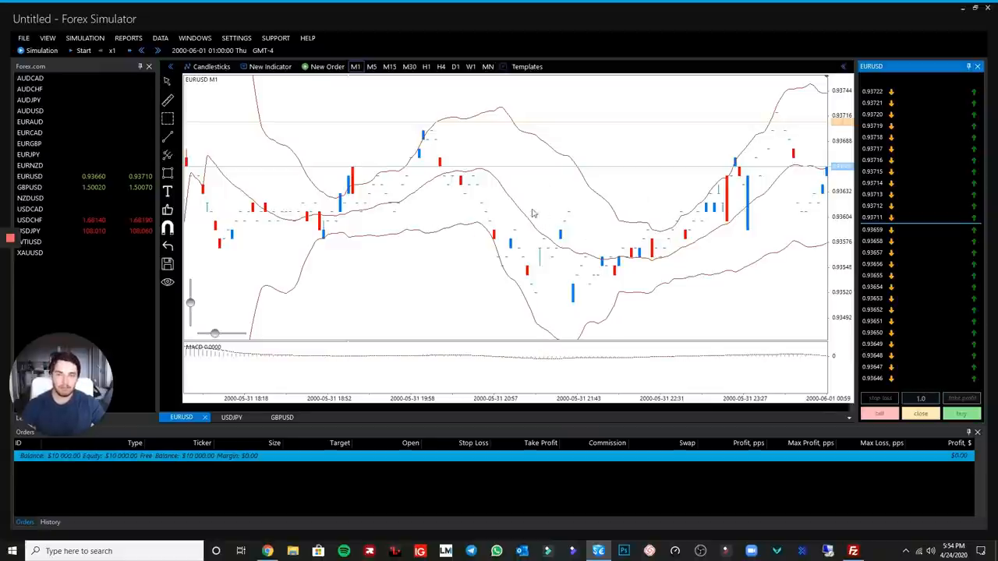
mouse_move(639, 196)
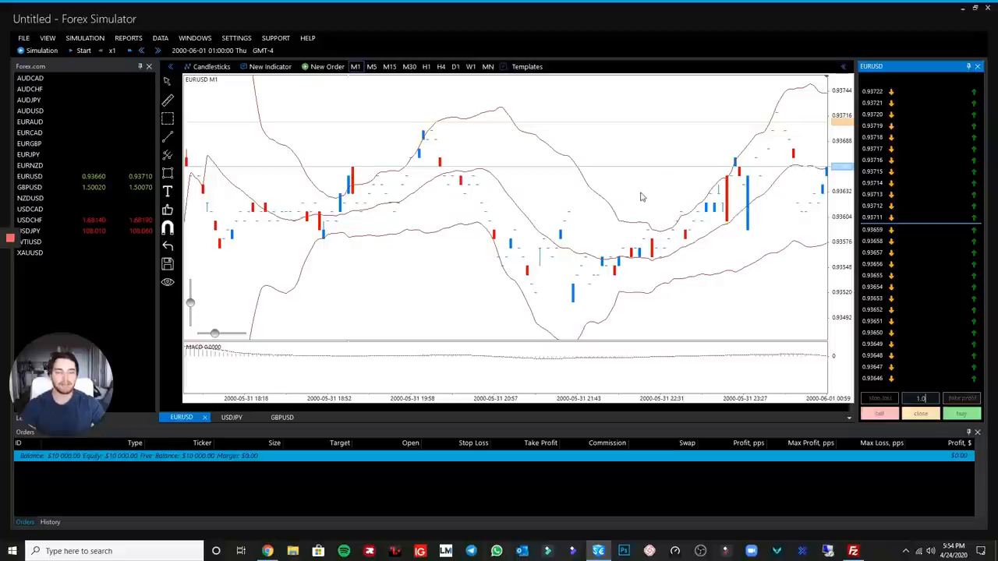
mouse_move(732, 208)
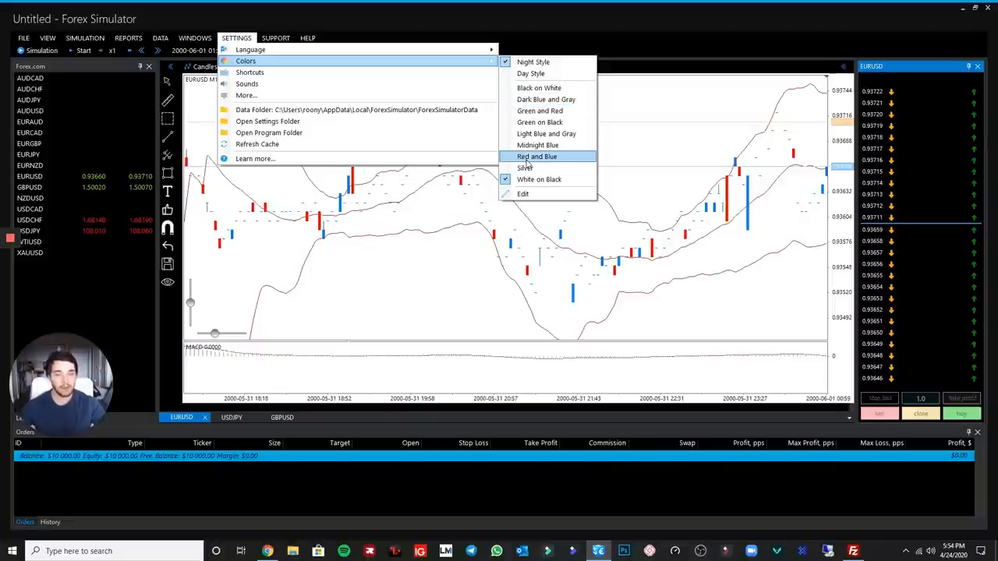
click(523, 193)
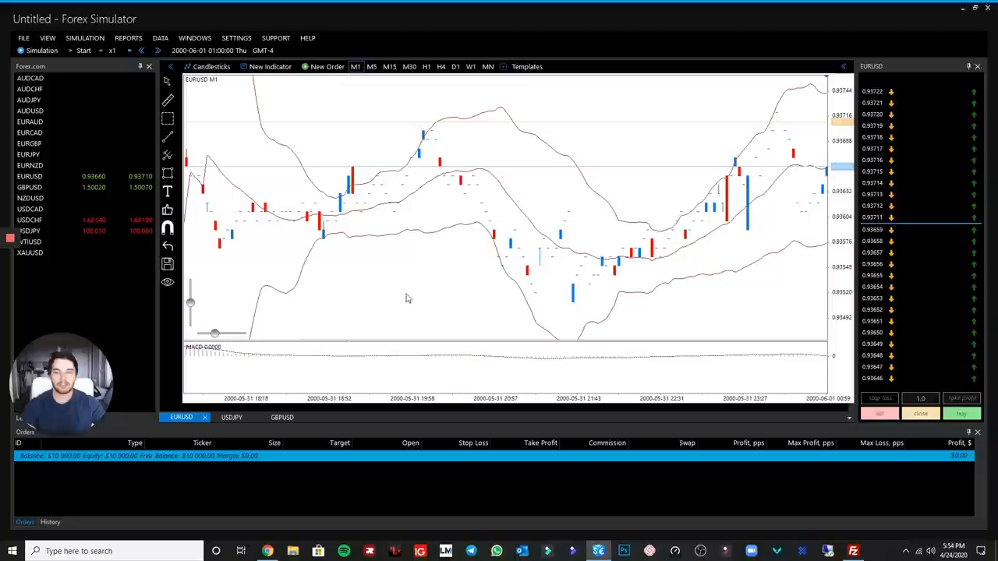
mouse_move(481, 273)
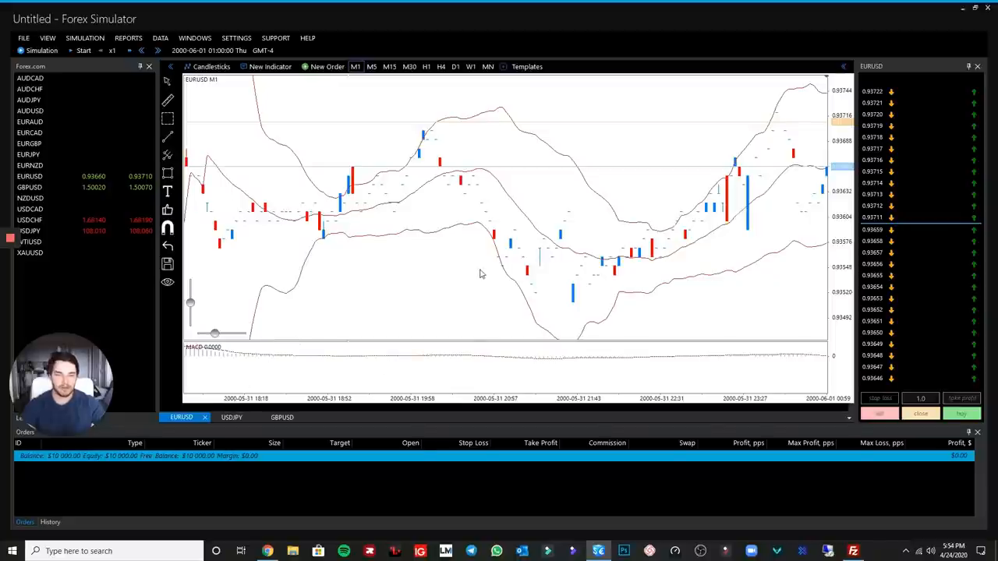
mouse_move(485, 279)
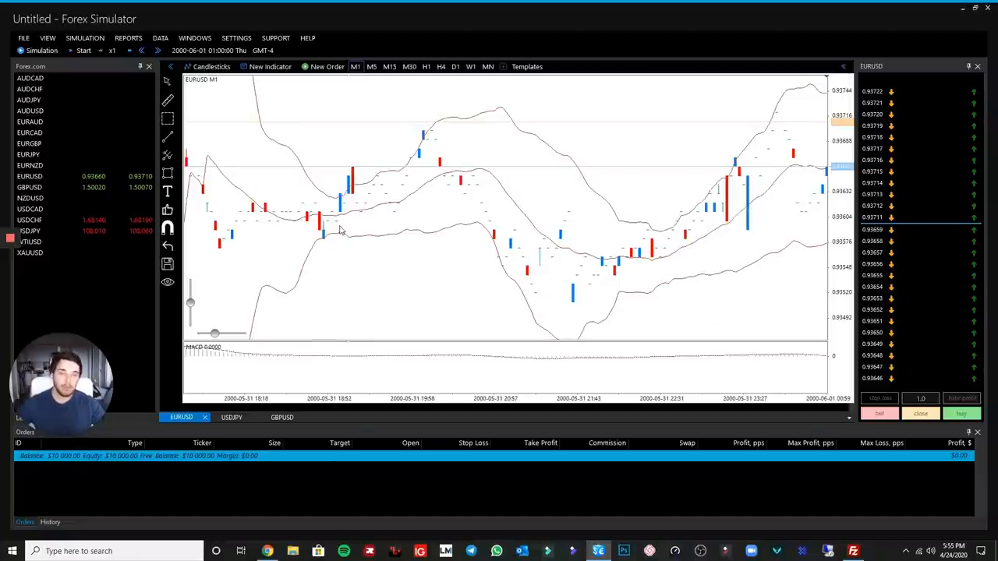
mouse_move(388, 238)
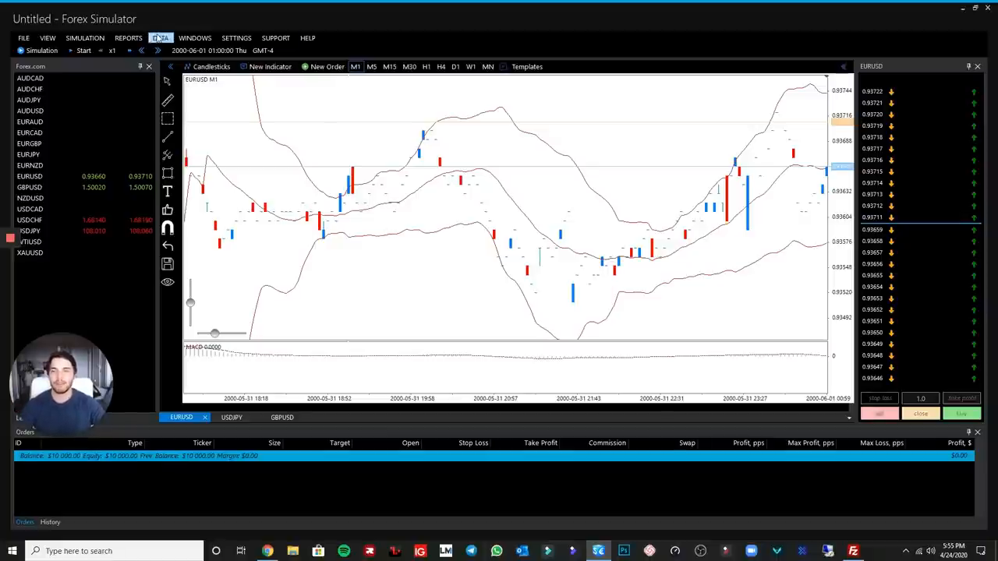
Step: Browse the Data > Quotes sources and request the HistData.com download (30.9 GB)
click(160, 38)
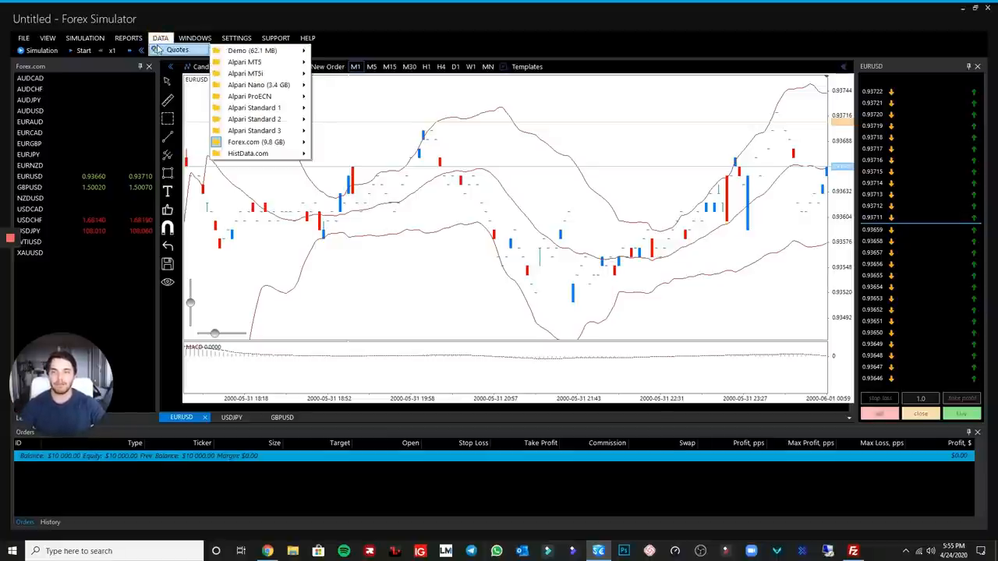
mouse_move(252, 50)
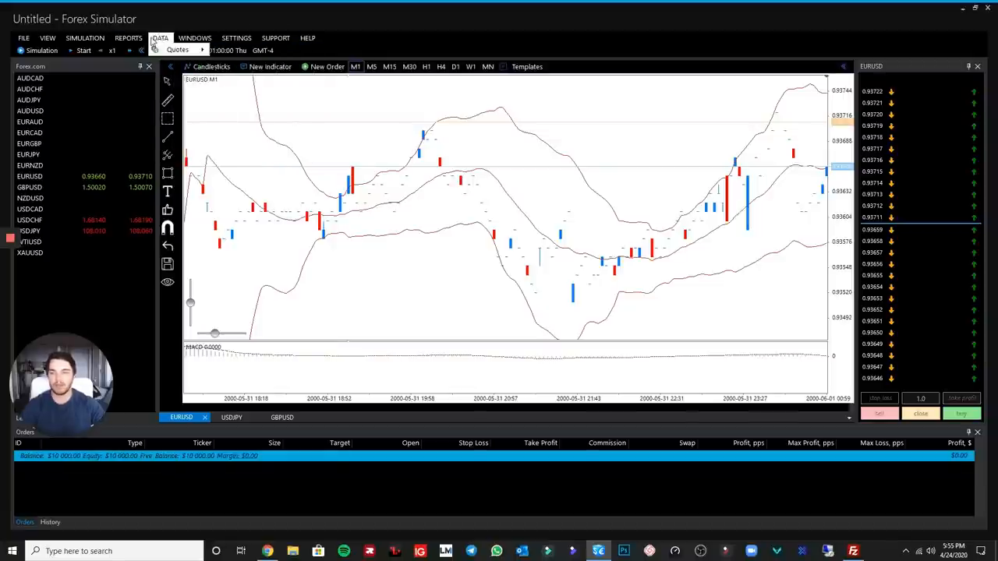
click(160, 37)
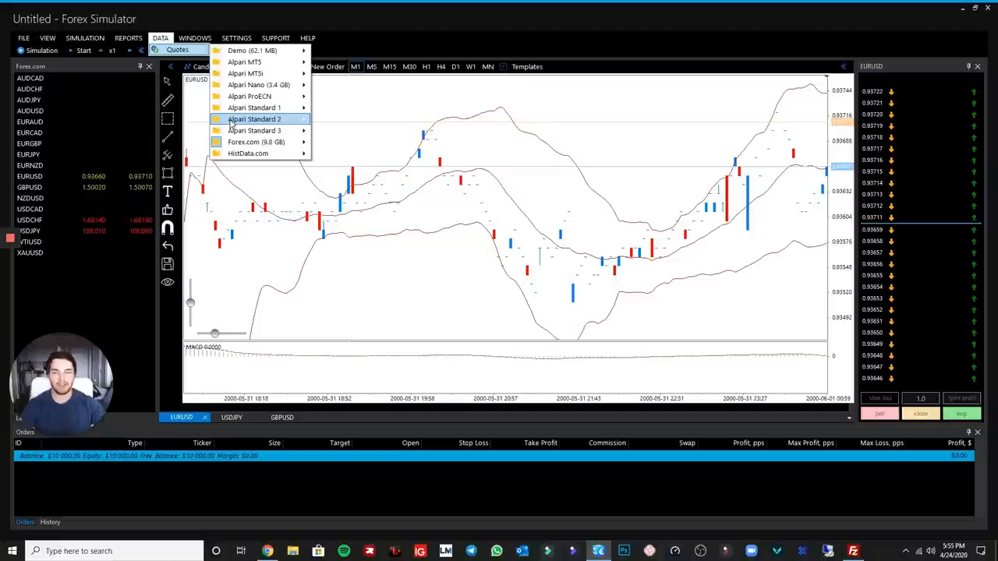
mouse_move(265, 119)
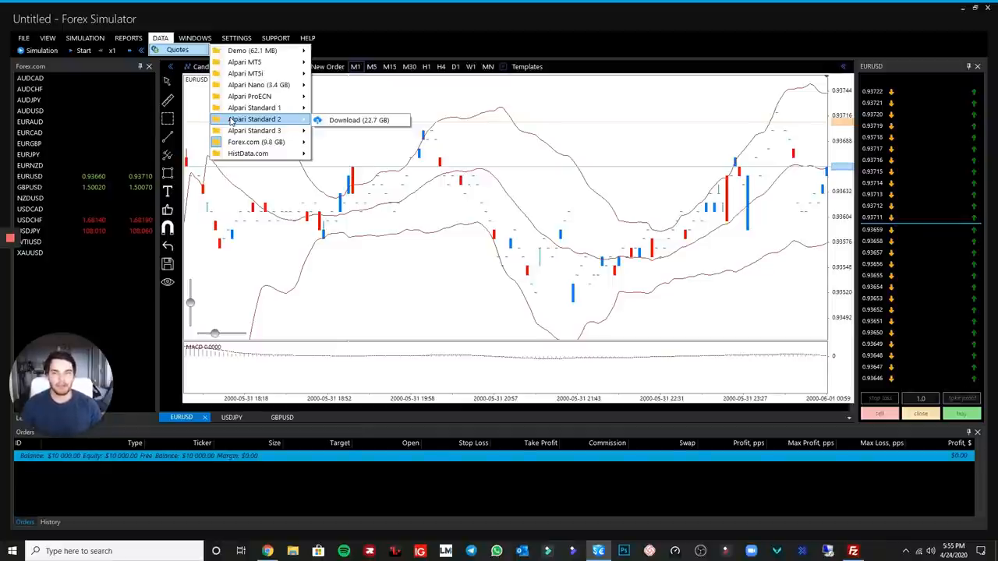
mouse_move(245, 73)
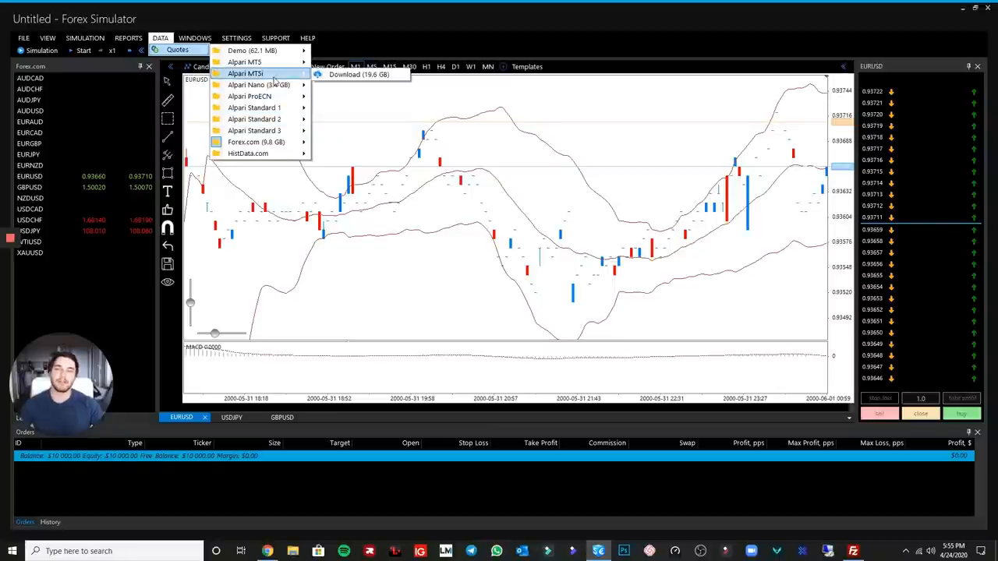
mouse_move(247, 152)
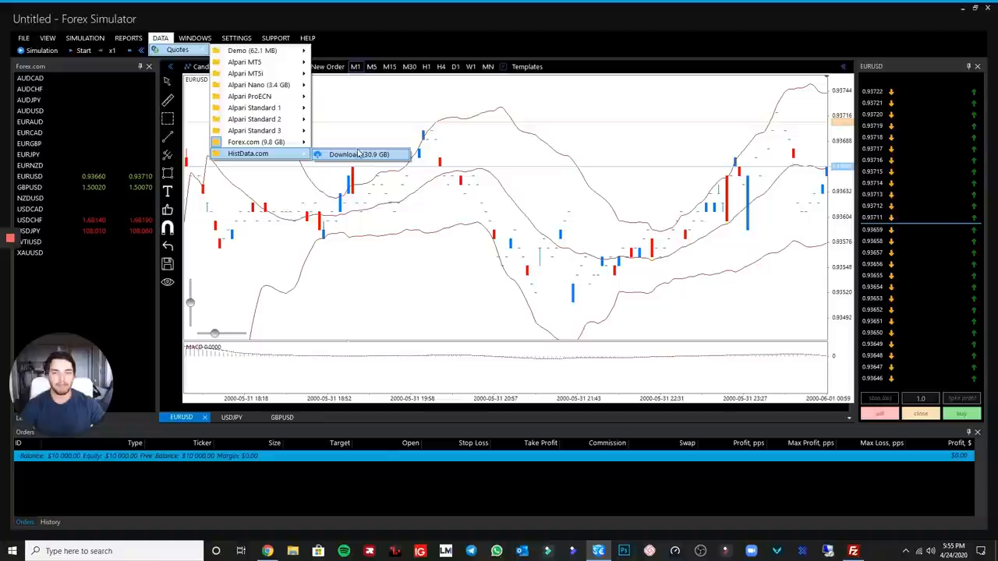
click(358, 154)
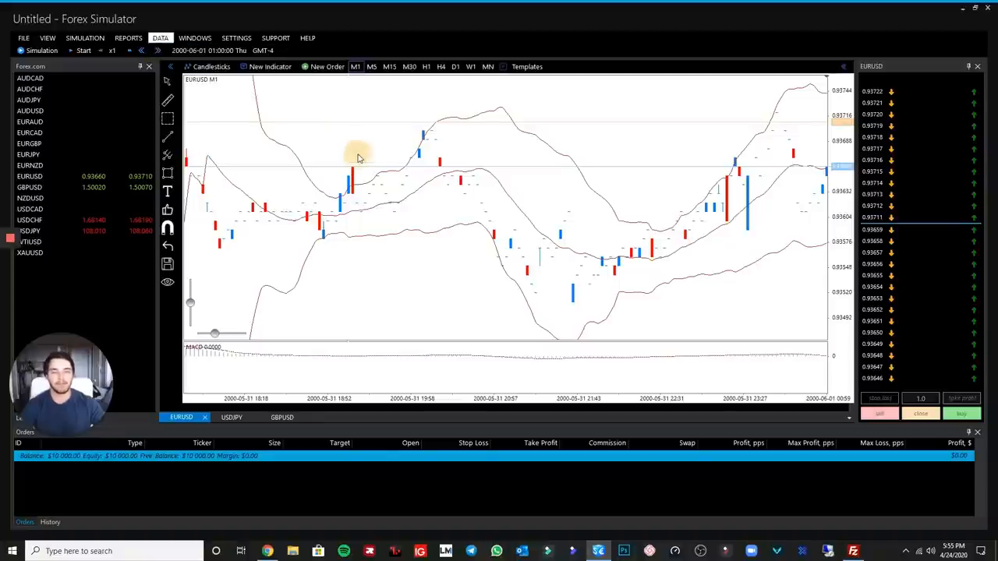
click(160, 37)
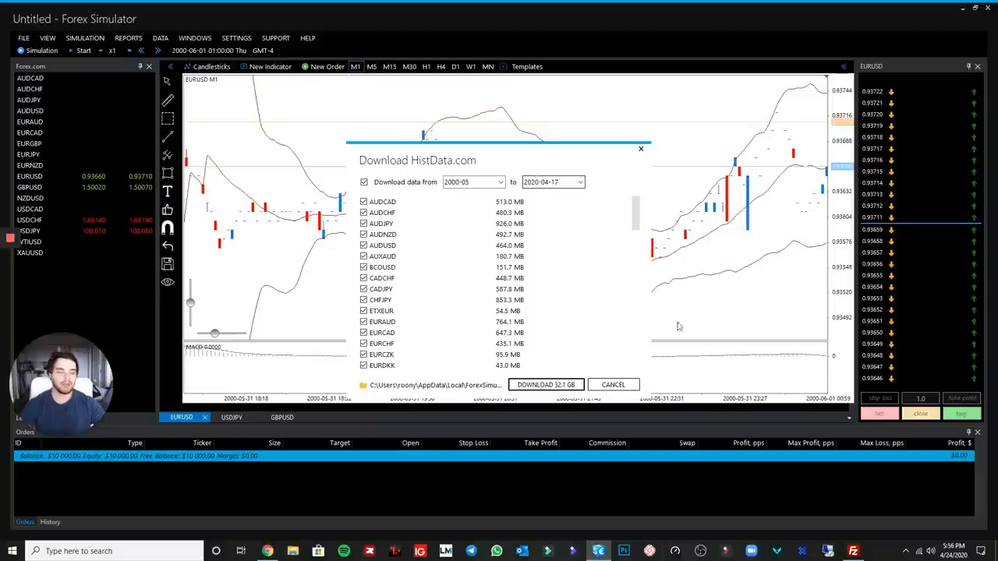
Step: Check today's date, review the download end date, and cancel the HistData.com dialog
click(948, 551)
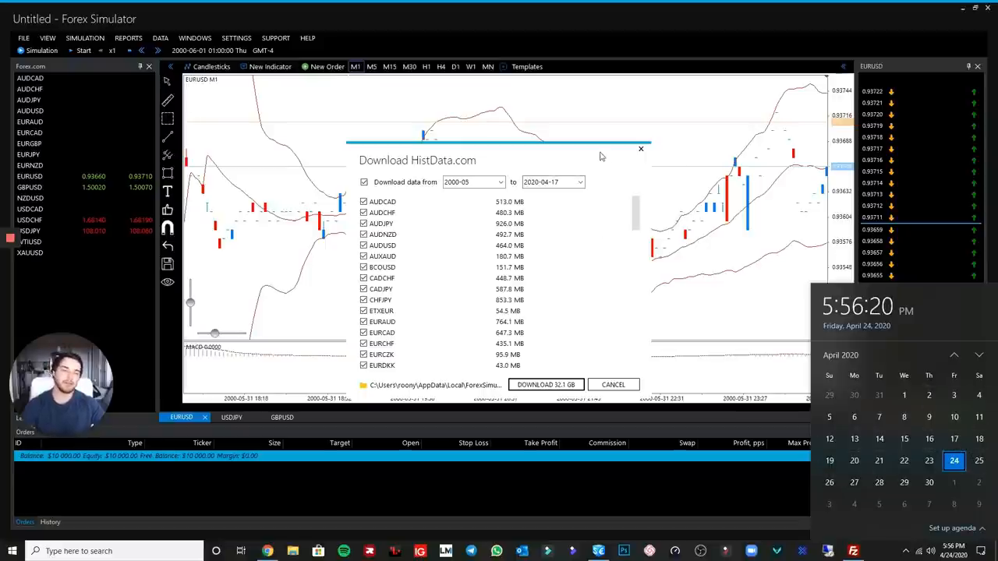
click(552, 182)
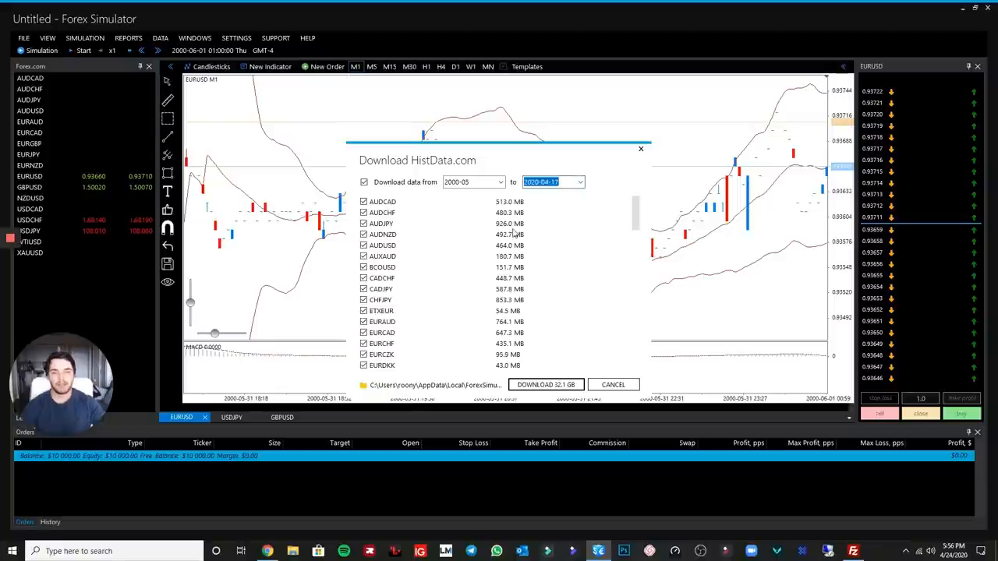
click(612, 384)
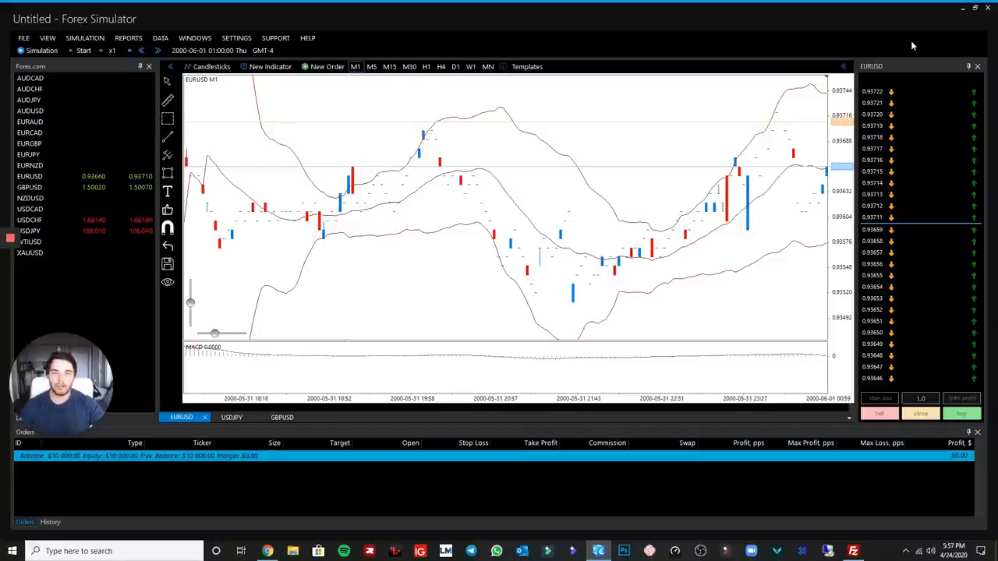
click(160, 37)
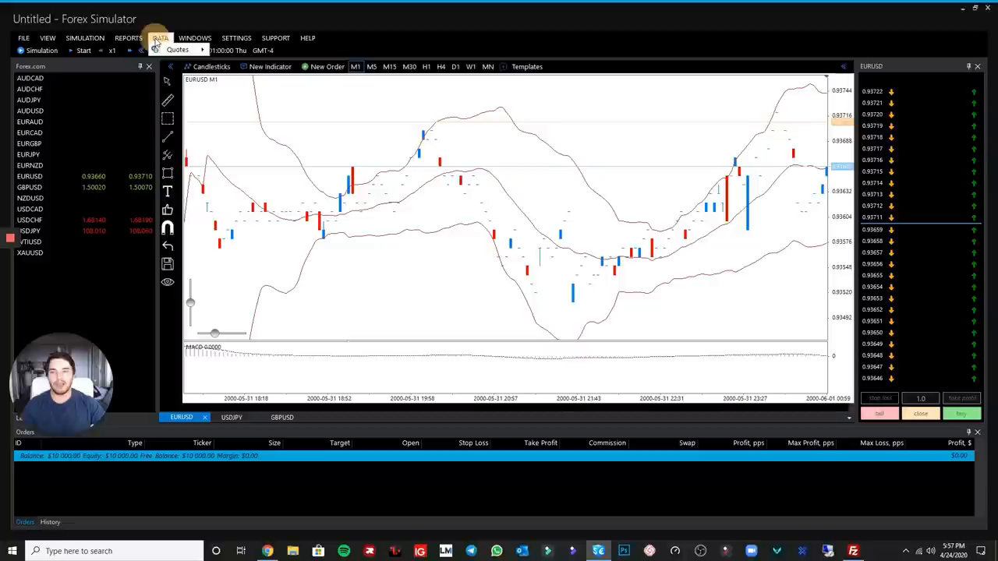
click(160, 37)
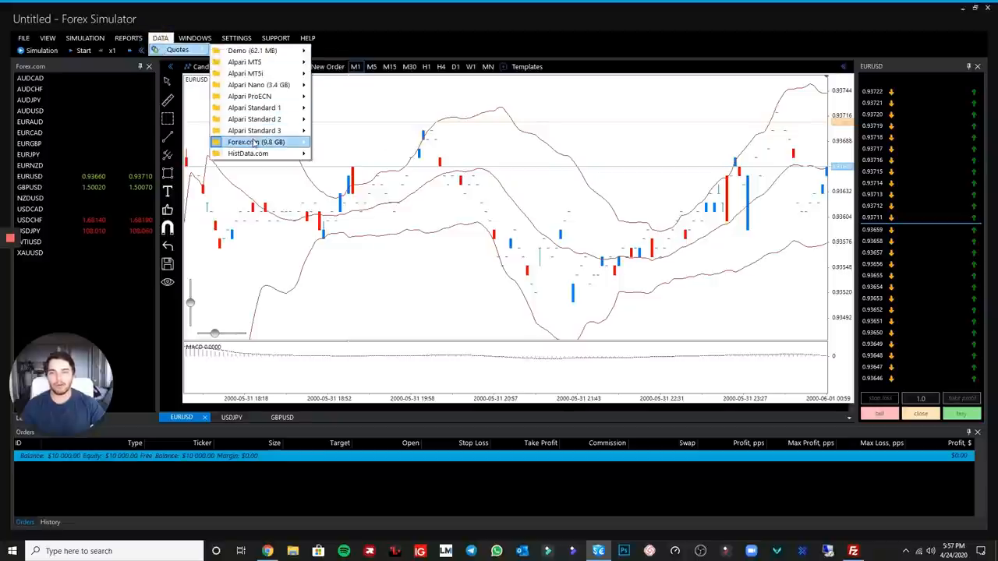
mouse_move(256, 142)
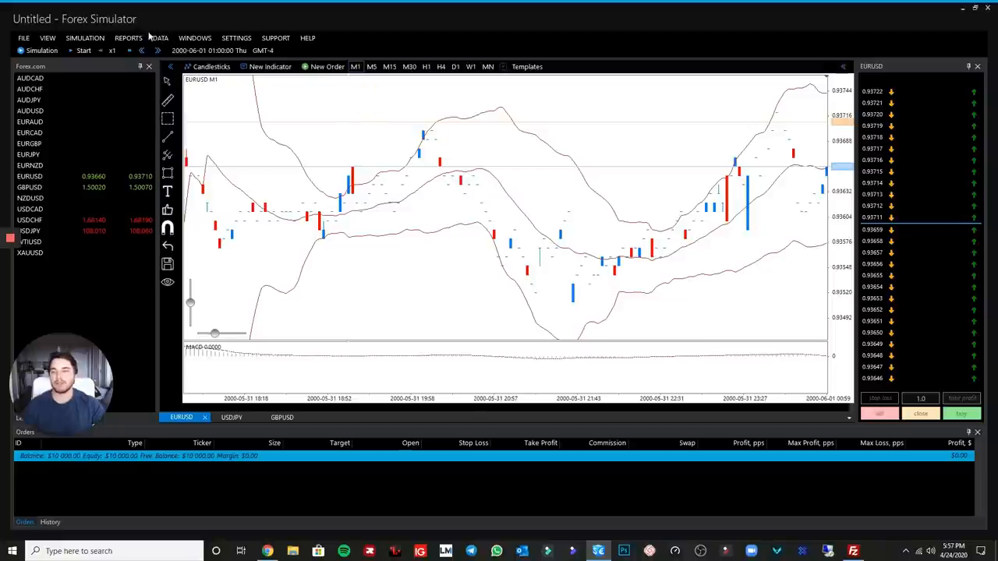
click(160, 37)
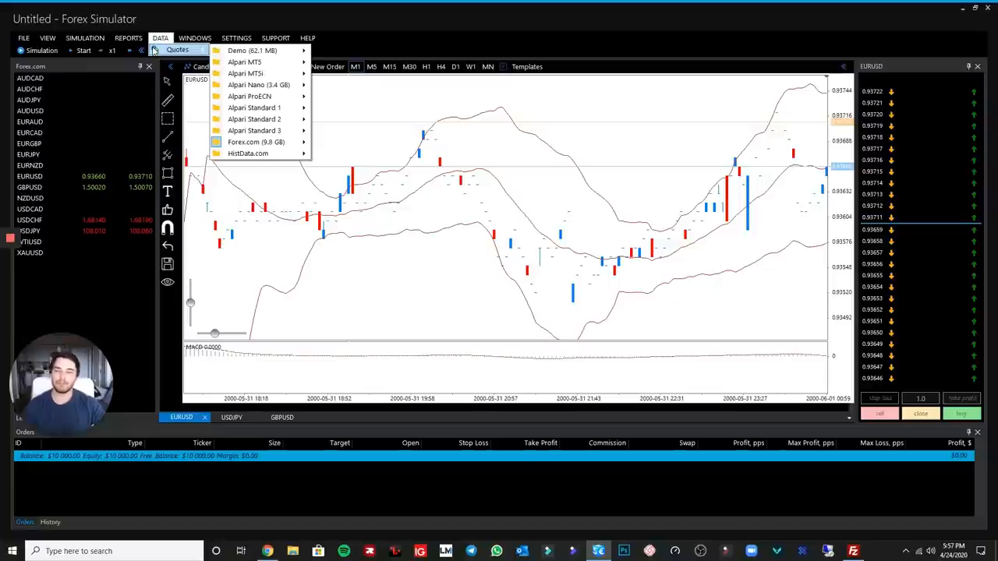
mouse_move(256, 142)
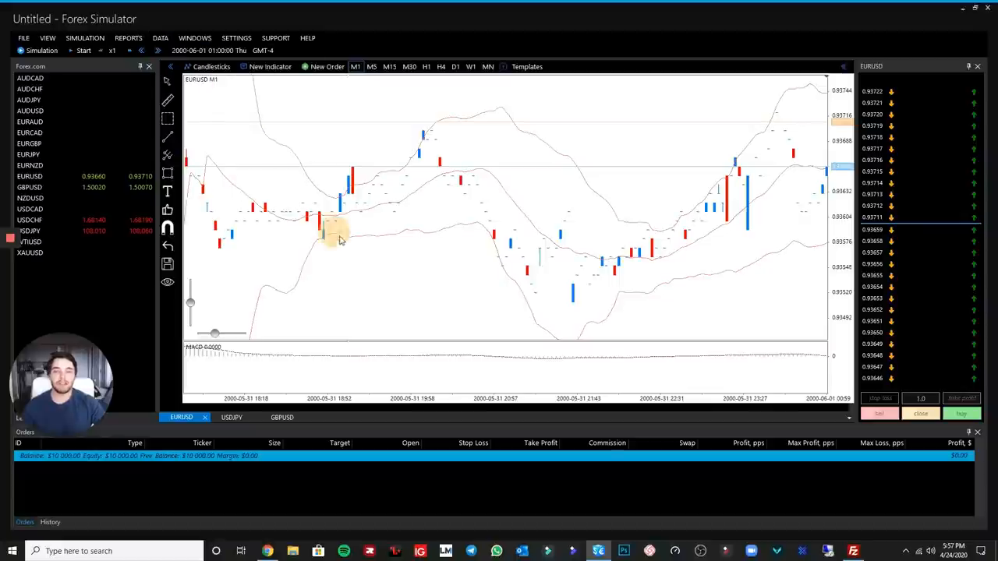
mouse_move(413, 172)
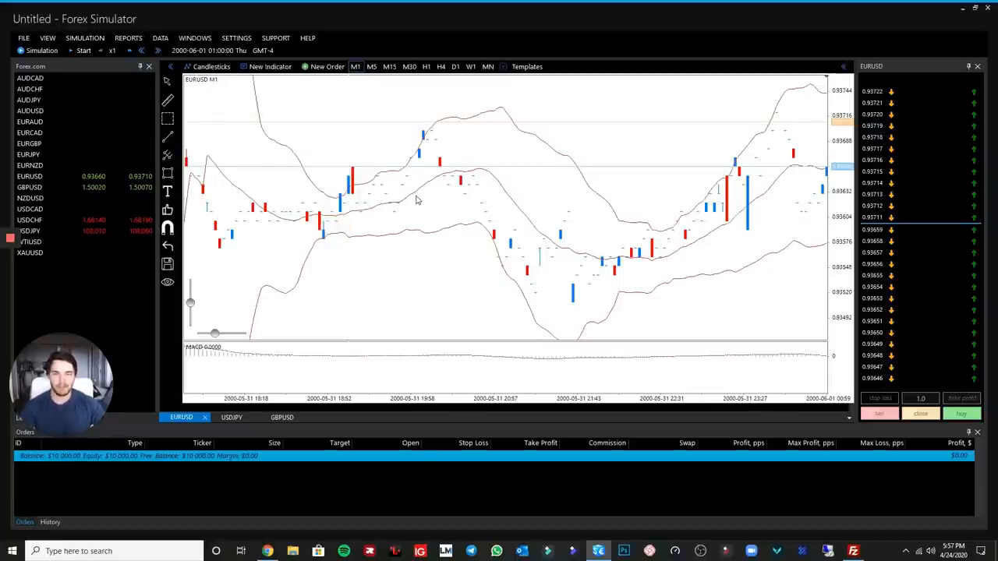
click(355, 67)
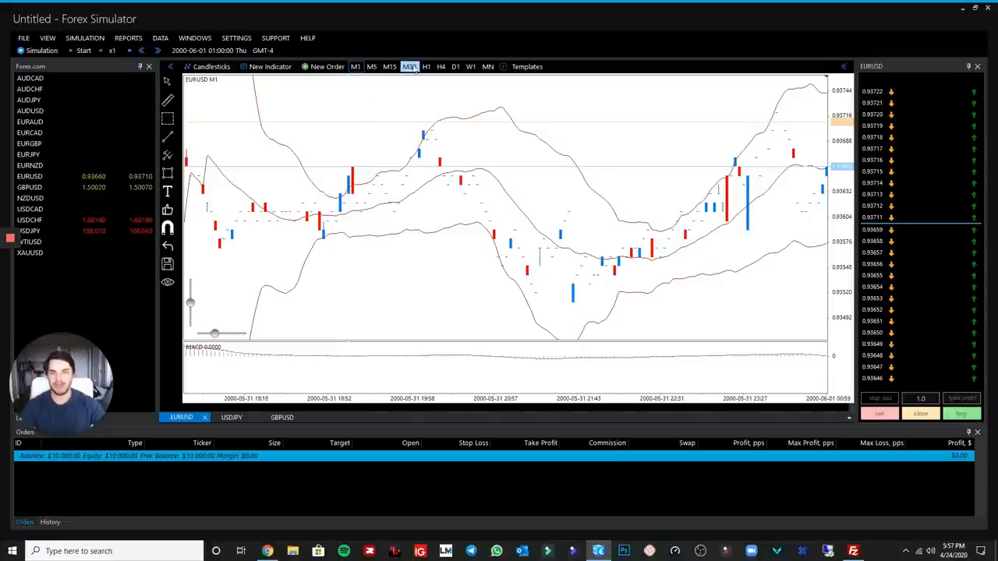
Step: Switch EURUSD to H1 and delete the Bollinger Bands and MACD indicators
click(425, 66)
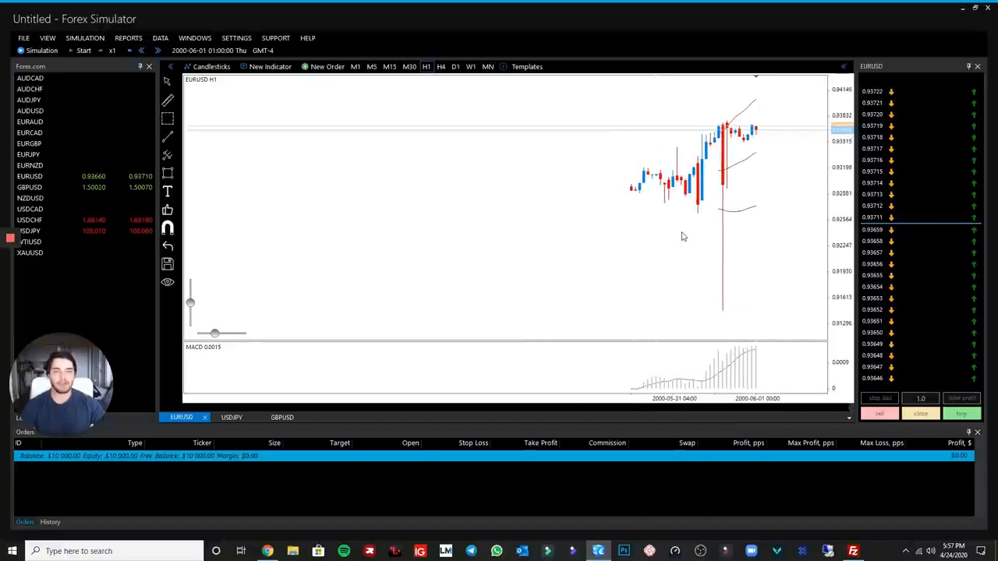
mouse_move(708, 279)
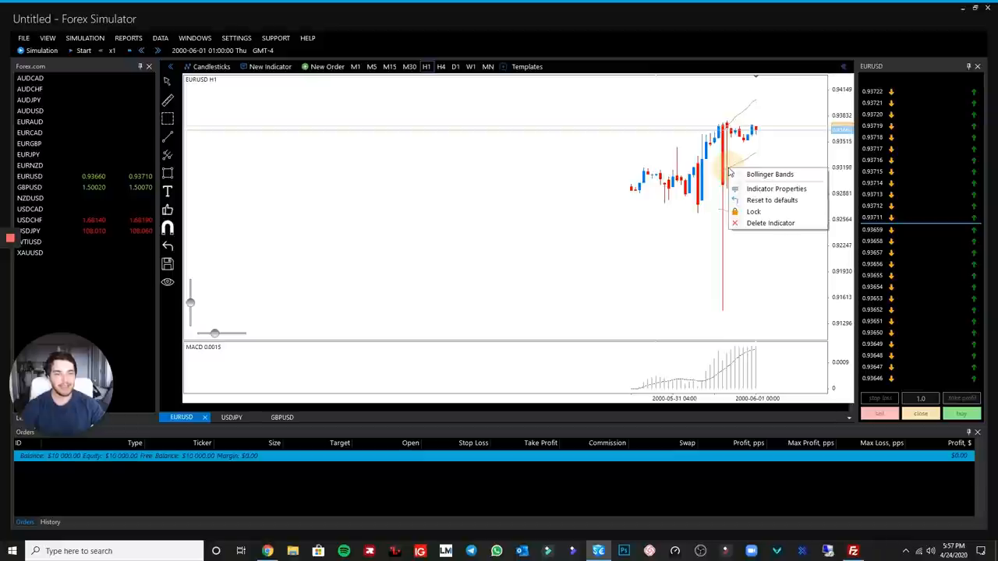
mouse_move(688, 211)
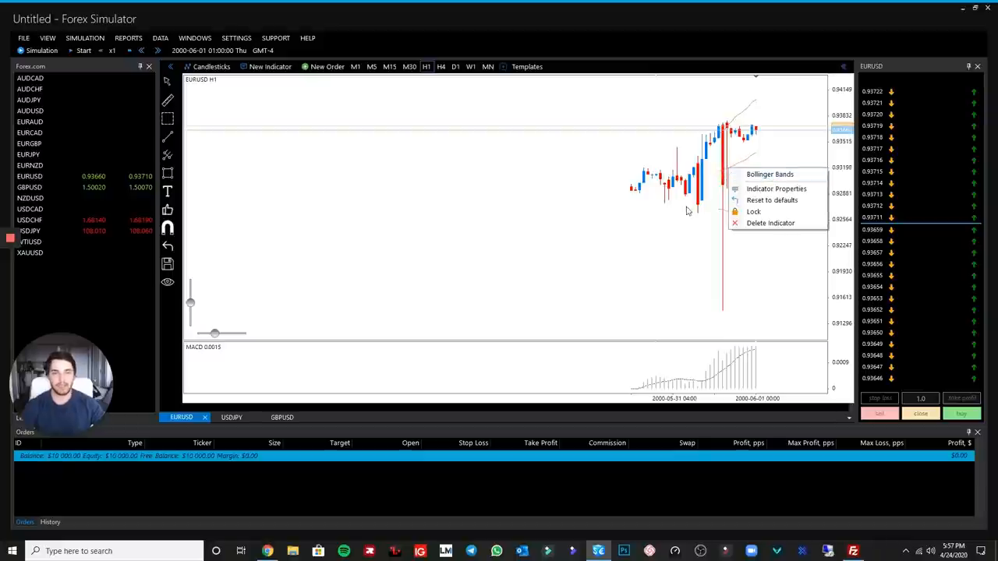
click(721, 321)
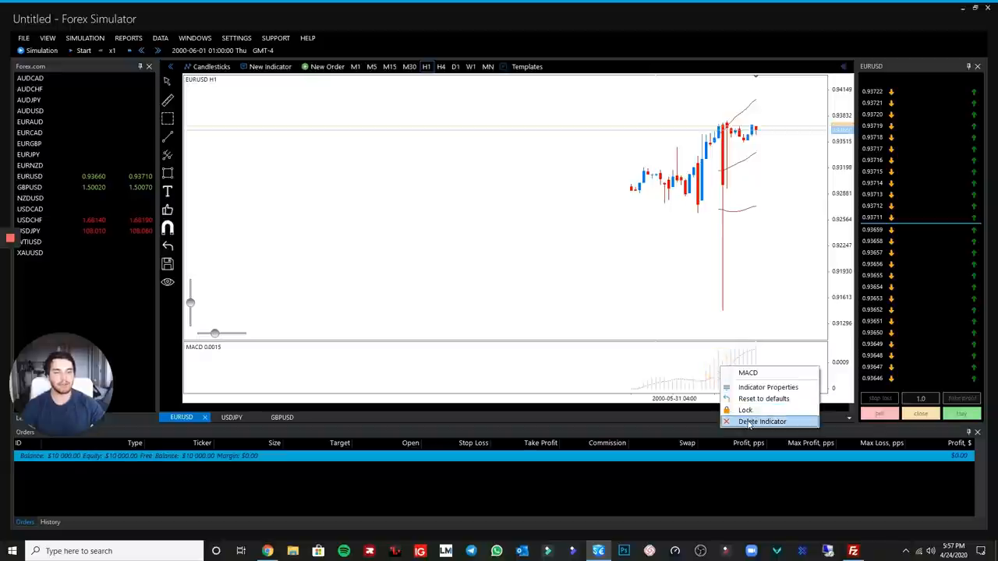
click(762, 421)
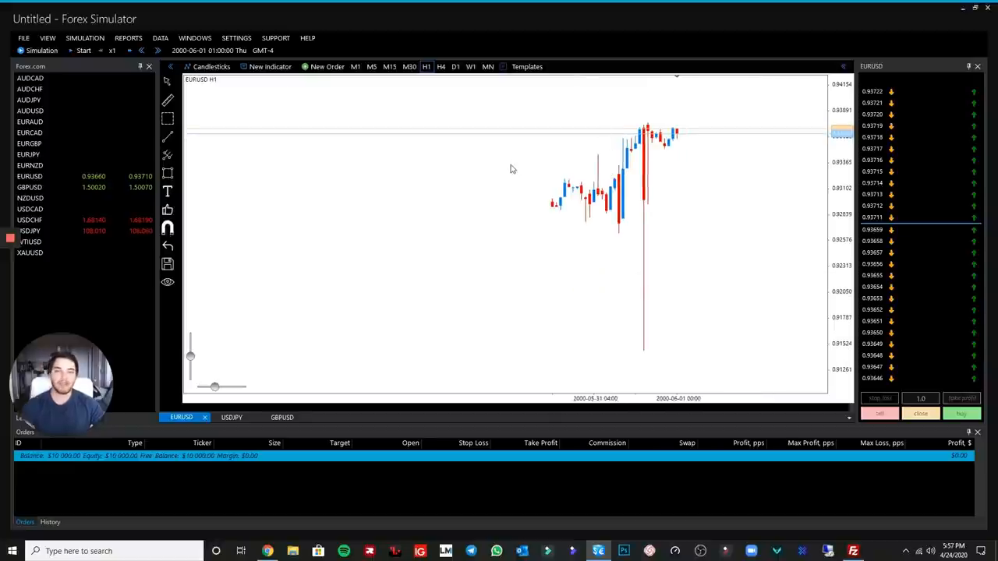
mouse_move(491, 159)
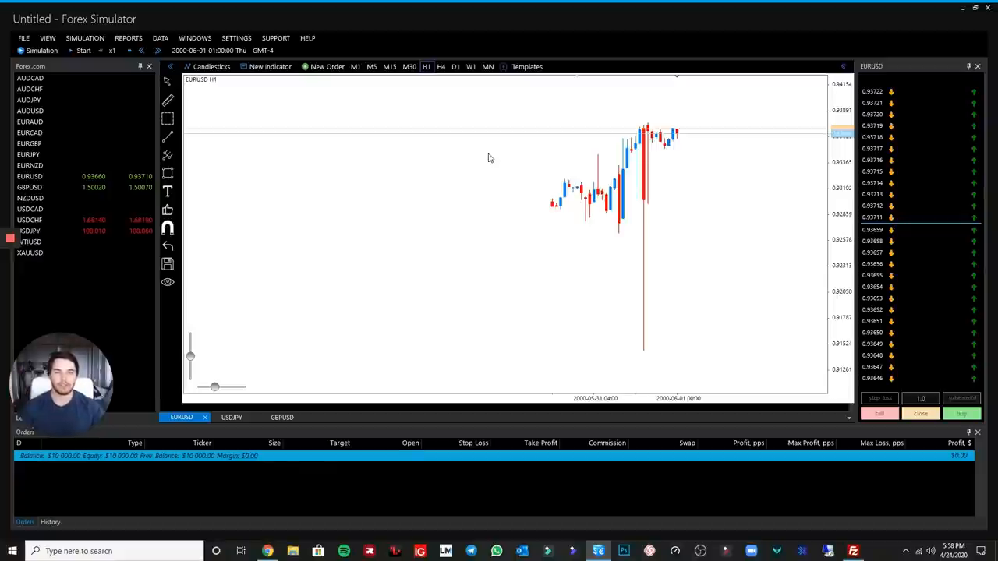
mouse_move(339, 169)
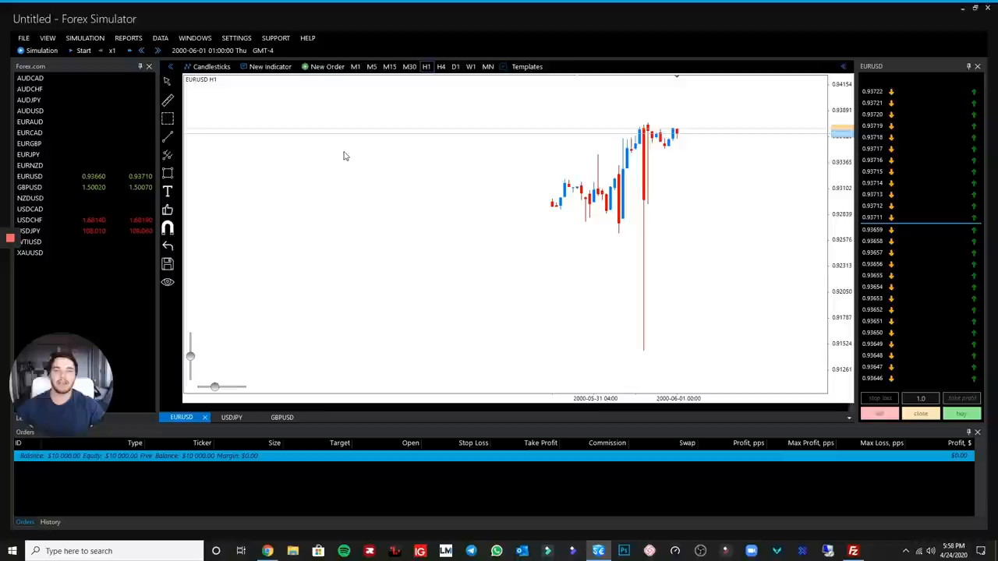
mouse_move(311, 169)
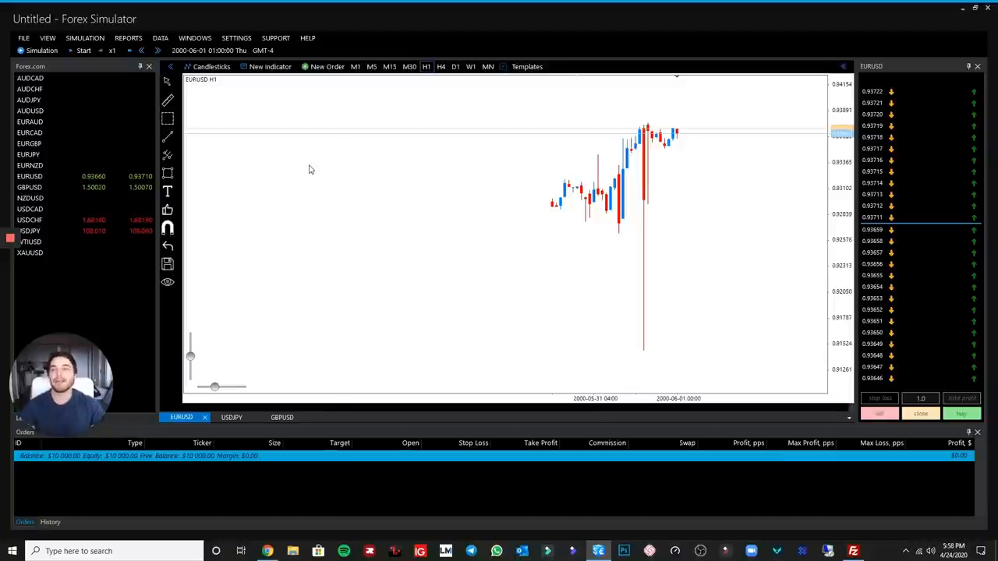
mouse_move(319, 147)
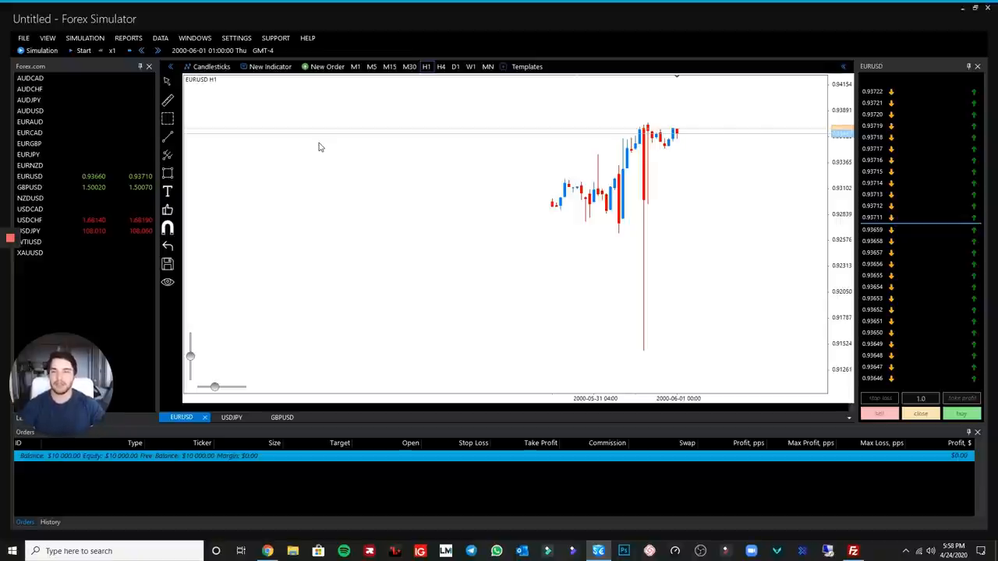
Step: Set up a new EURUSD simulation starting 2010-01-04 on the D1 chart
click(84, 37)
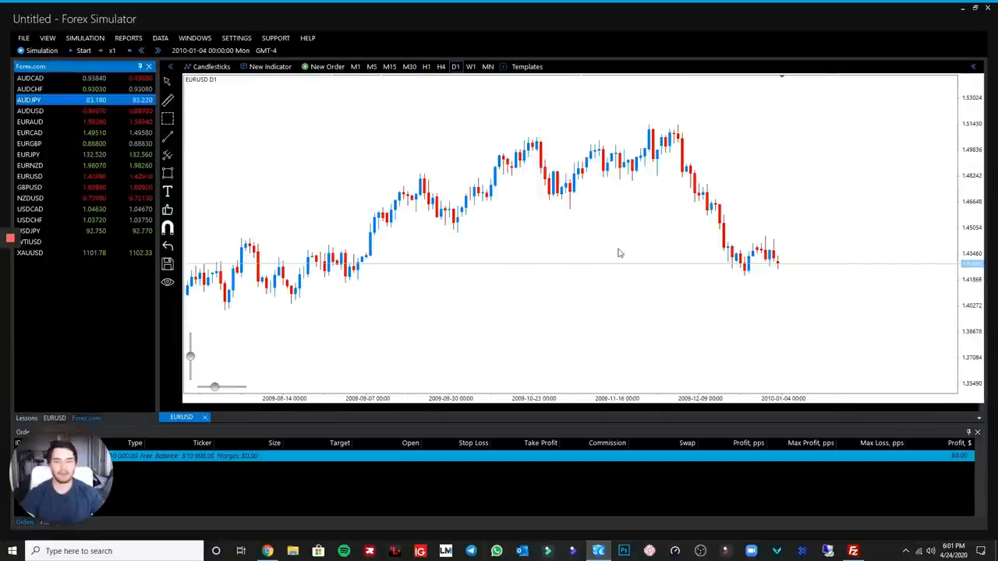
mouse_move(798, 370)
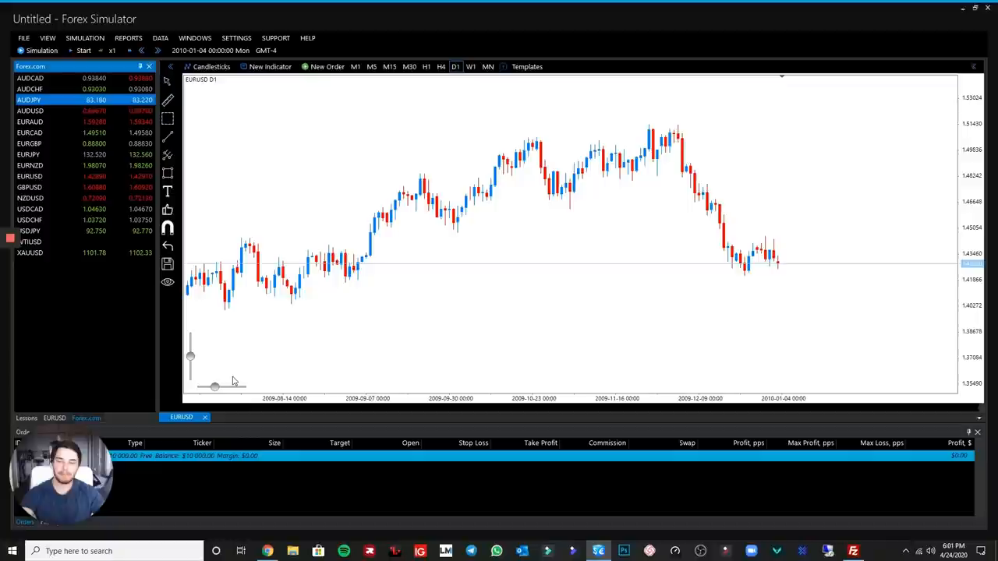
Step: Zoom the daily chart out to several years and auto-hide the Forex.com symbol panel
drag(214, 386, 231, 388)
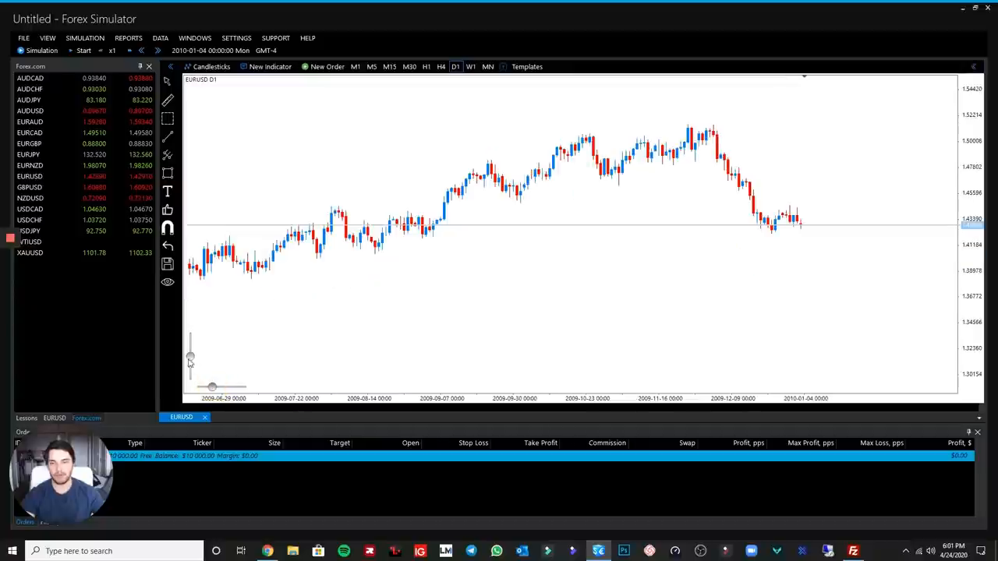
drag(190, 363, 191, 351)
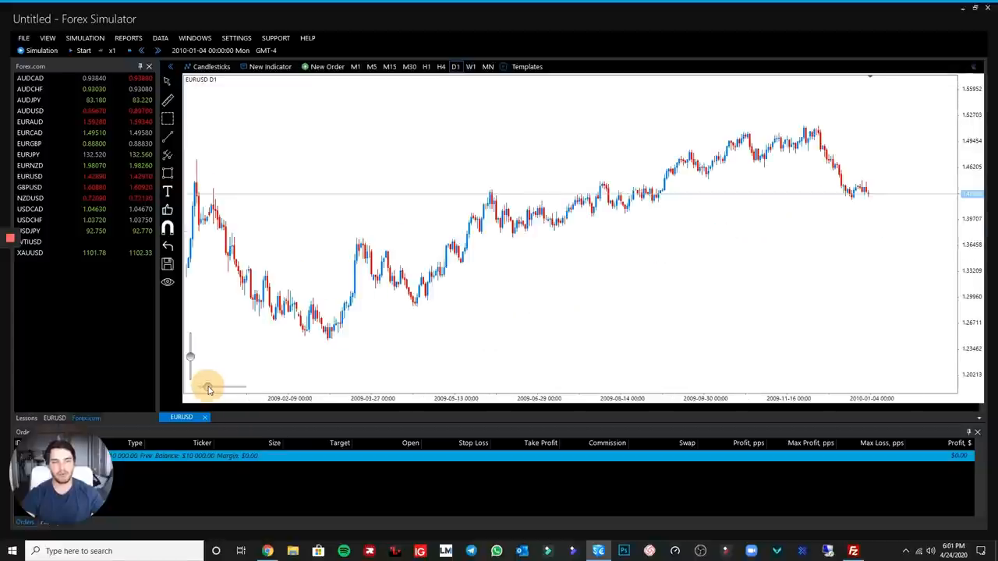
drag(234, 387, 203, 388)
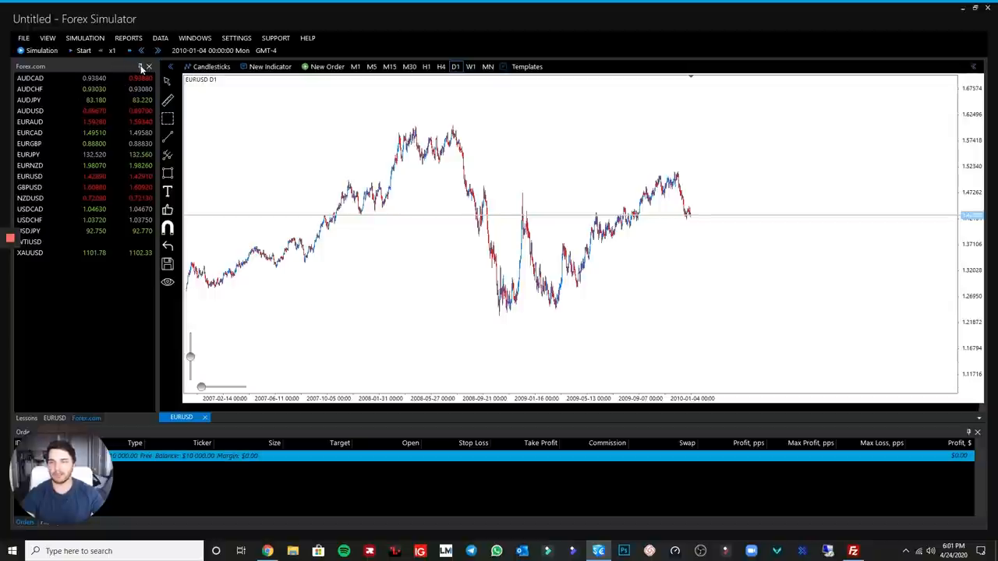
click(148, 66)
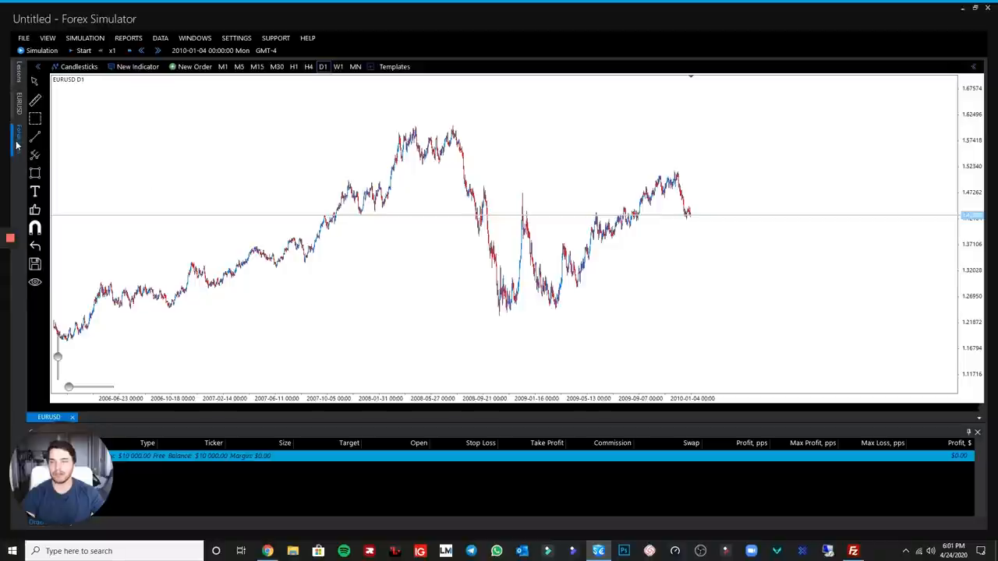
click(18, 139)
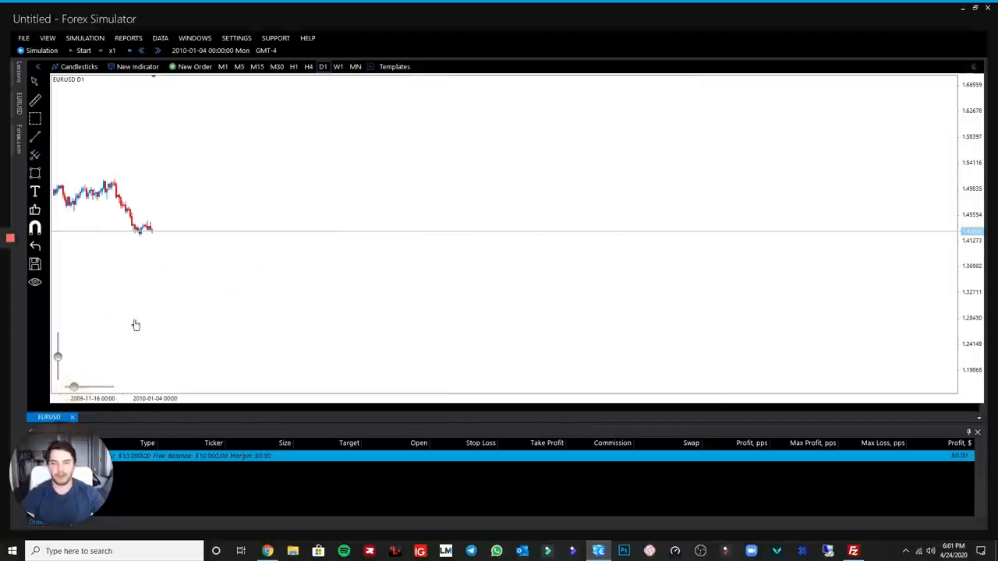
Step: Draw a rising trendline from the March 2009 low and place a 0.10-lot EURUSD buy at 1.42910
scroll(down, 3)
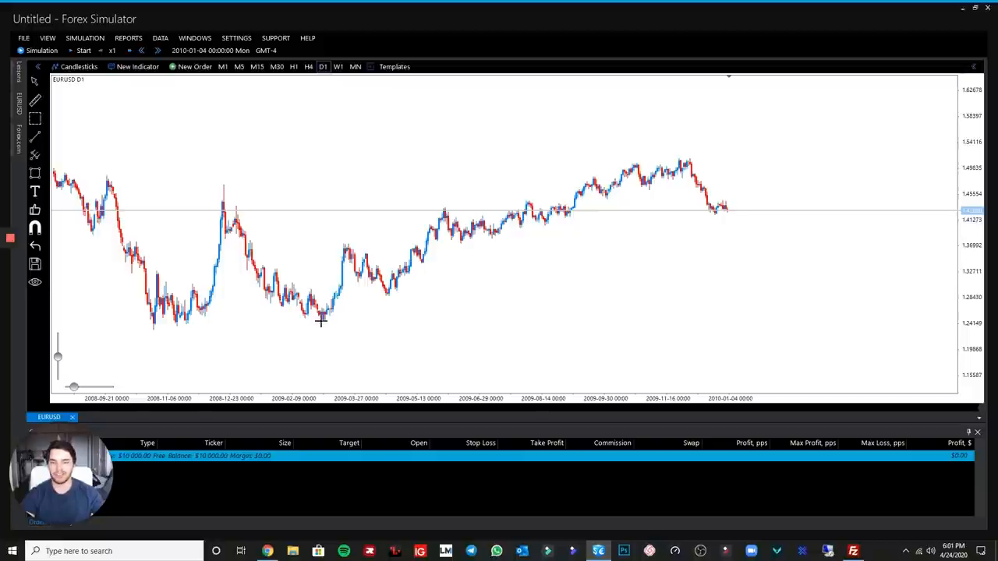
drag(322, 320, 815, 126)
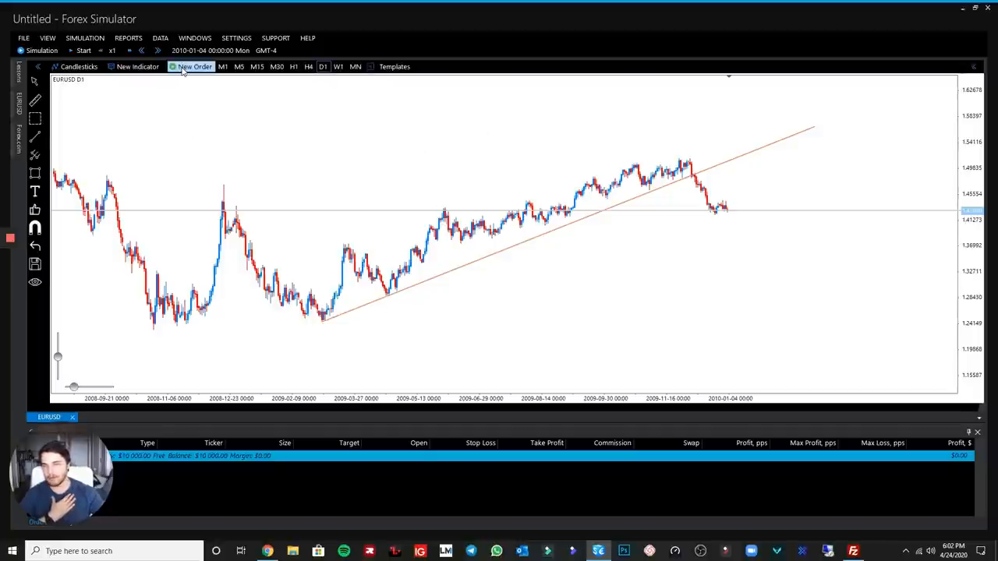
click(194, 66)
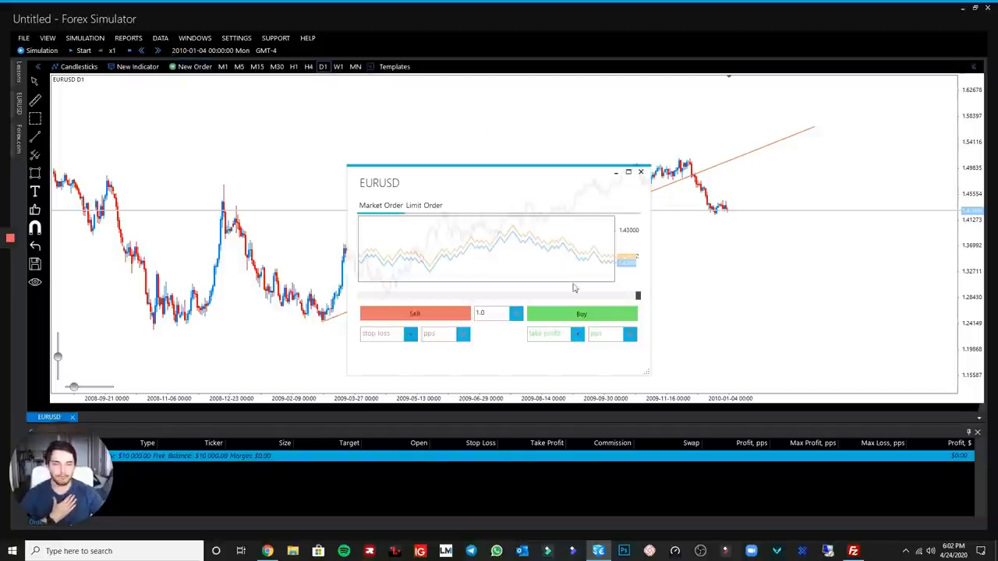
click(490, 313)
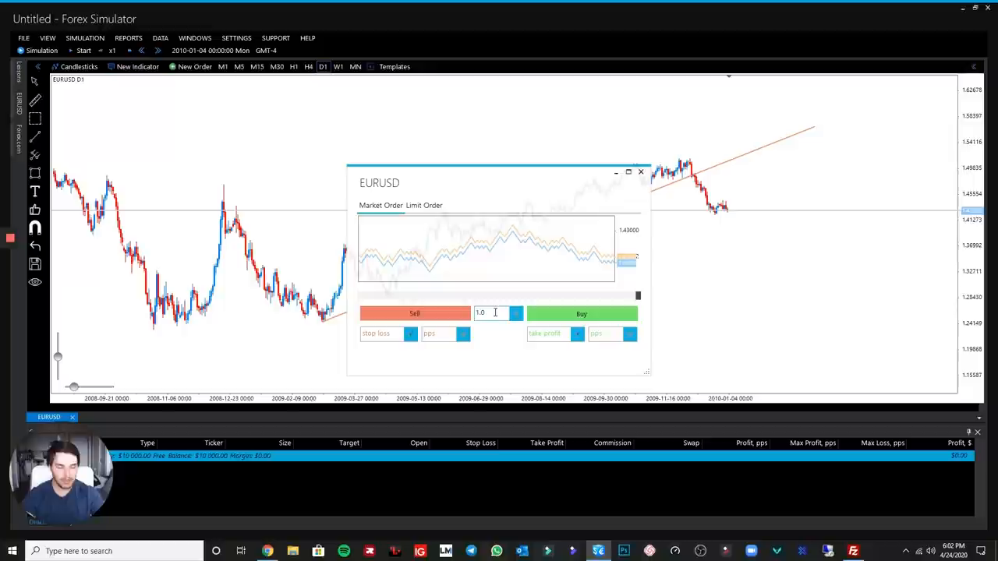
text(1.1)
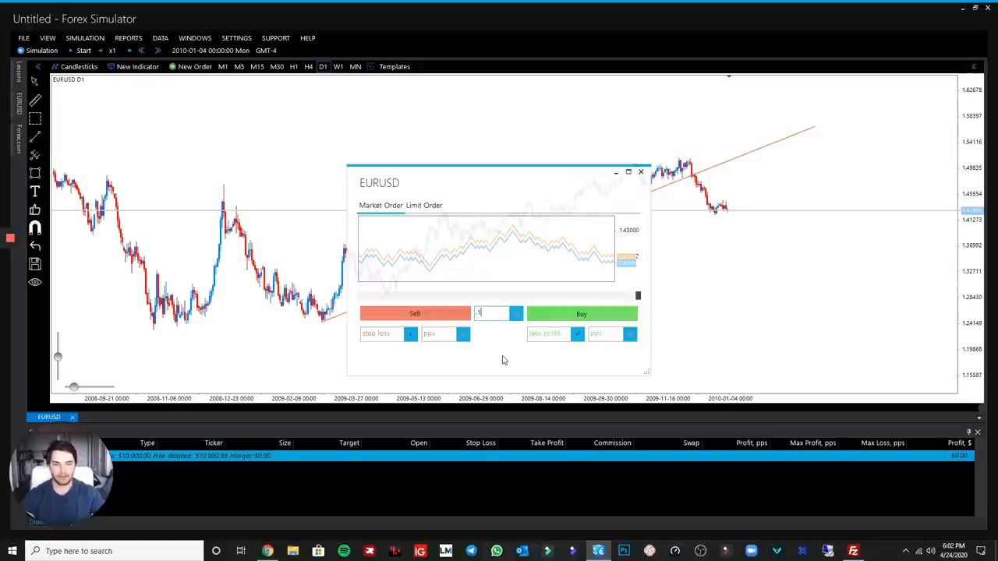
click(581, 314)
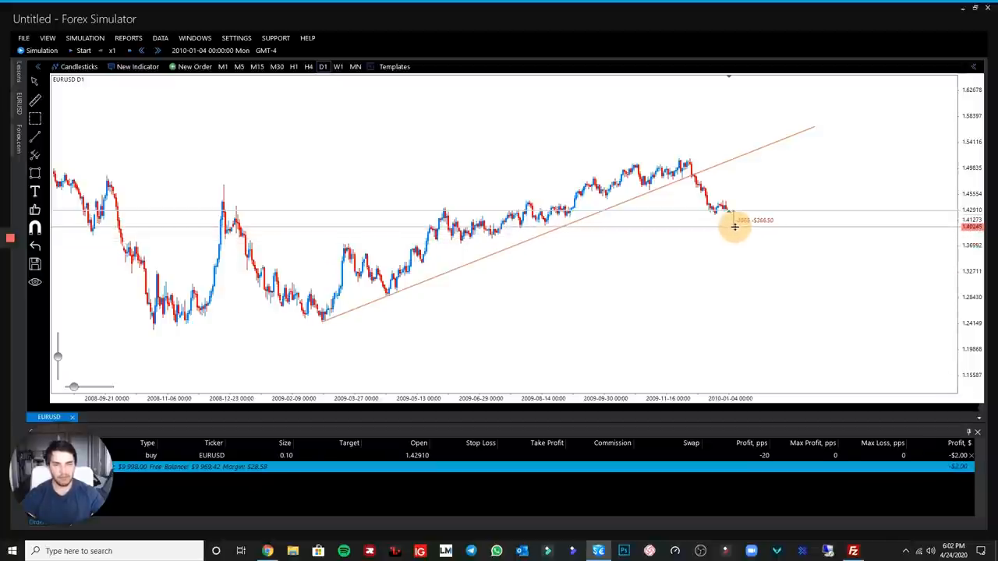
Step: Drag from the order line to set the stop loss below entry at 1.40160
drag(733, 220, 732, 211)
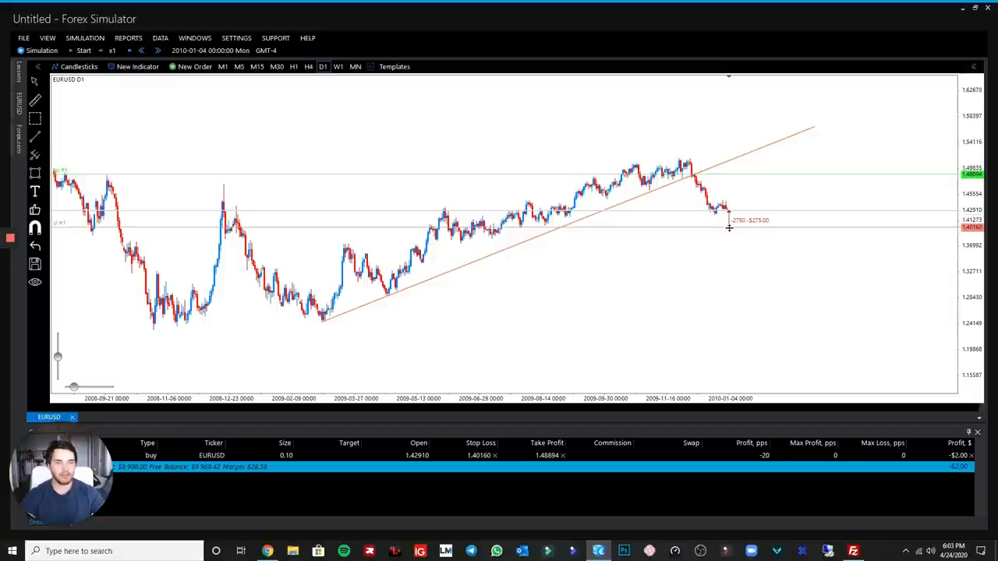
mouse_move(740, 173)
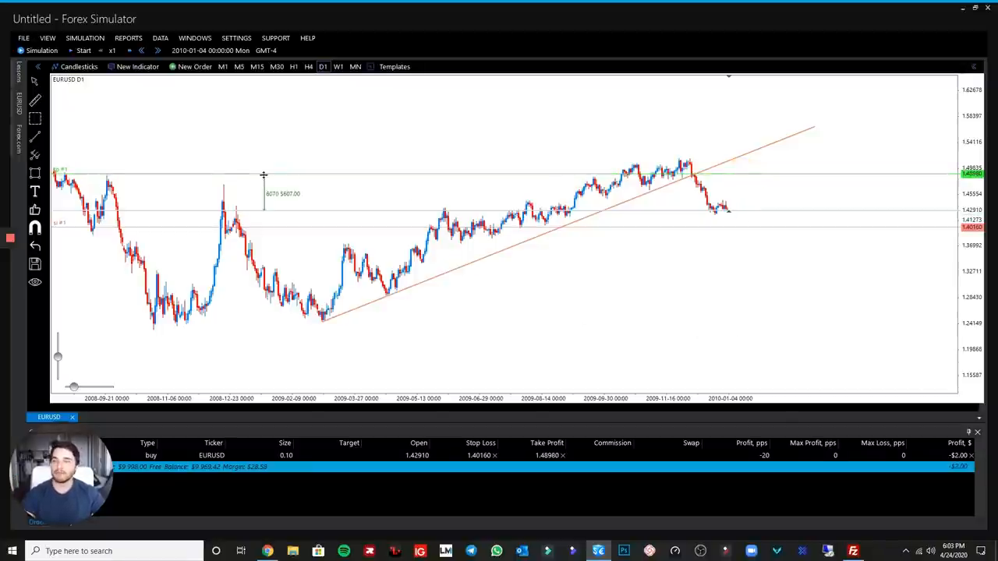
Step: Run the backtest at x600 speed and view EURUSD on the H4 timeframe
click(83, 50)
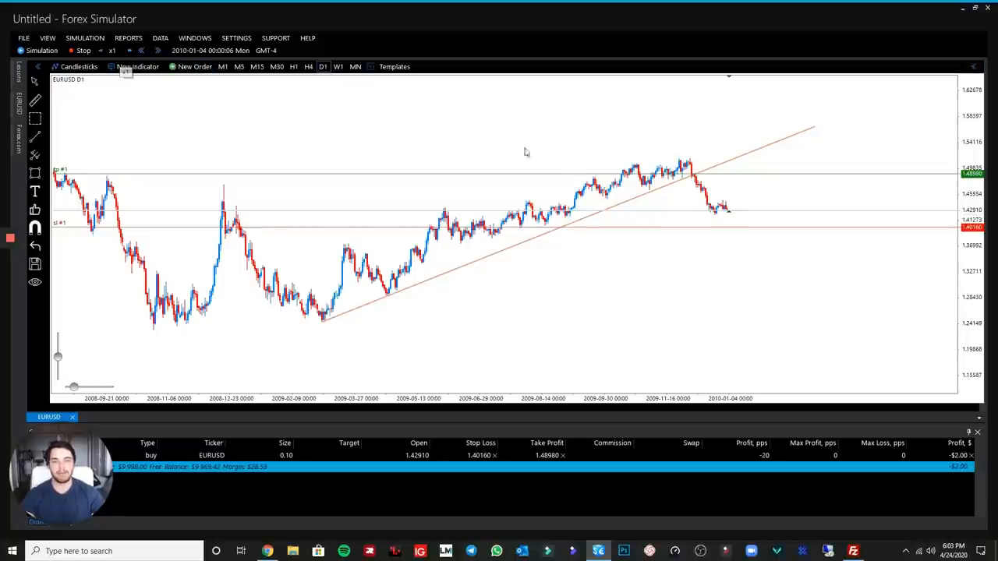
mouse_move(556, 138)
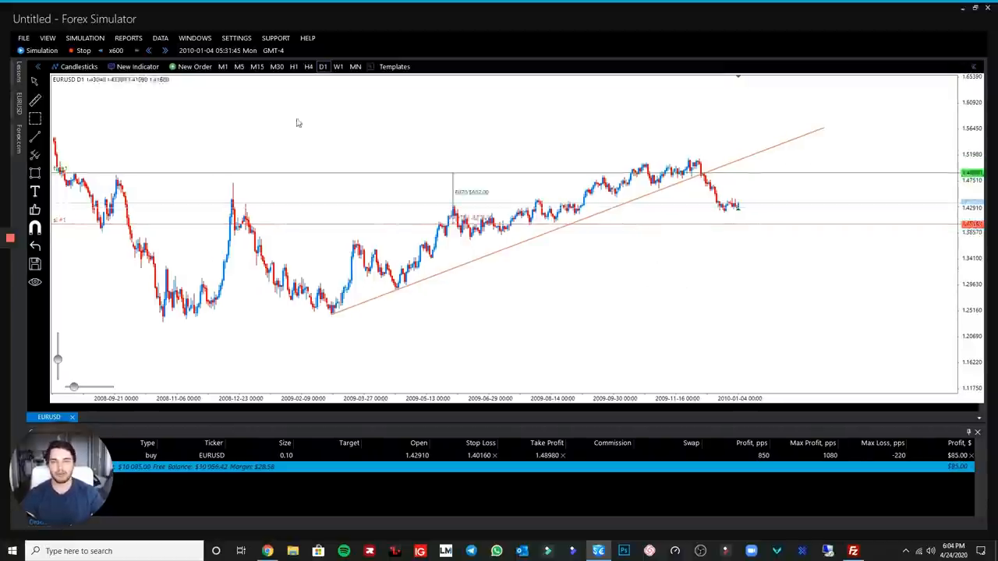
click(293, 66)
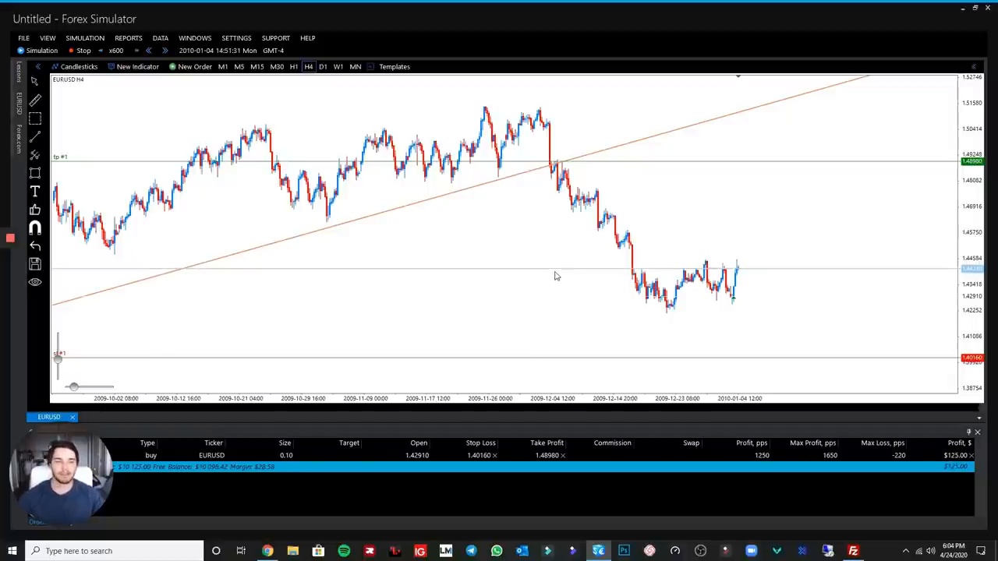
Step: Pause the simulation and review the $278.80 stop-loss close in the History tab
click(82, 50)
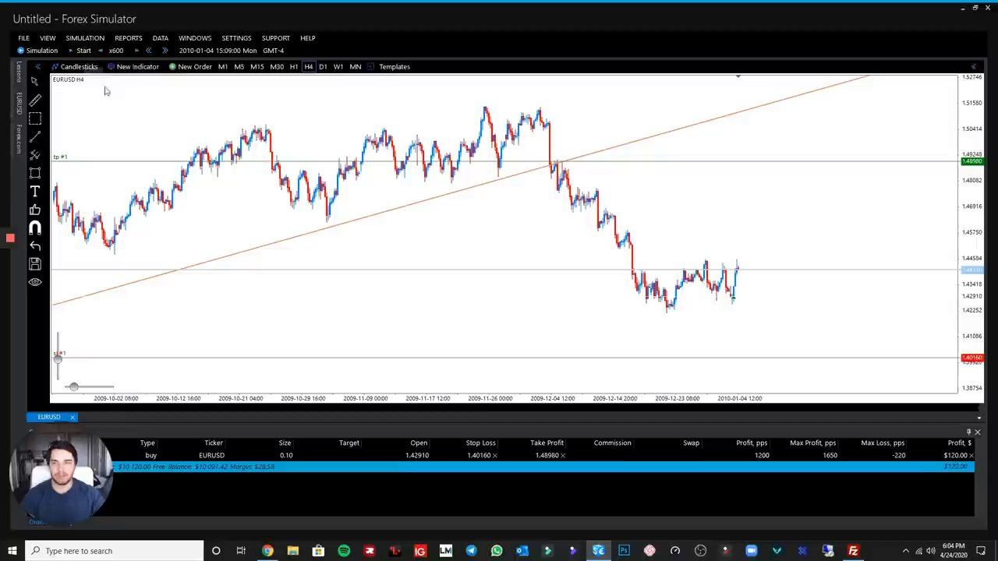
mouse_move(527, 193)
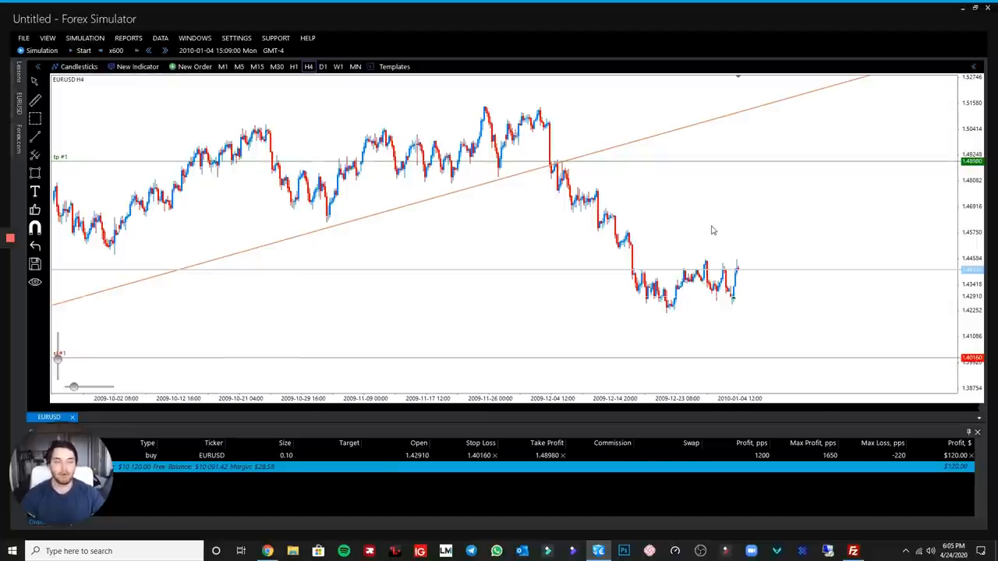
mouse_move(524, 239)
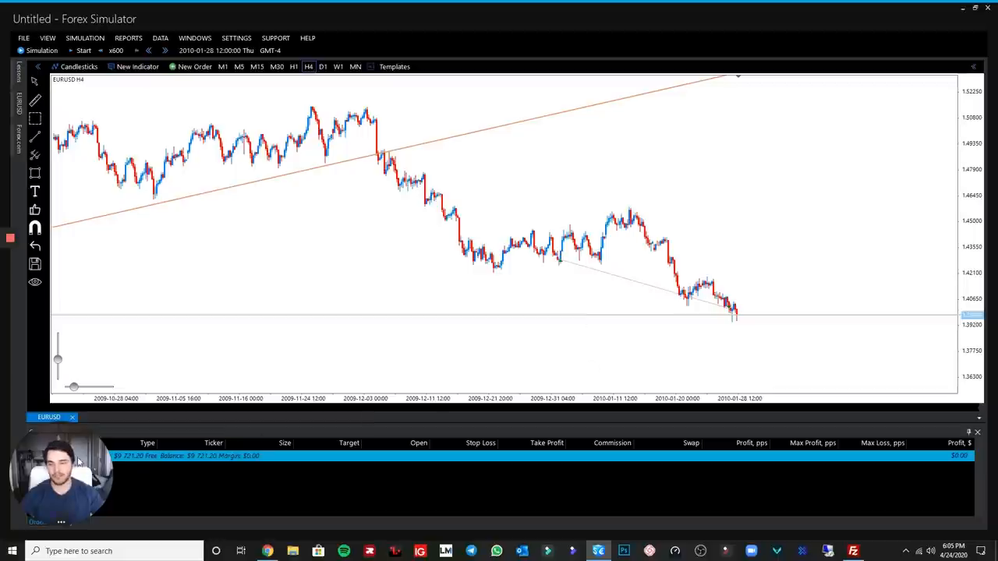
click(63, 522)
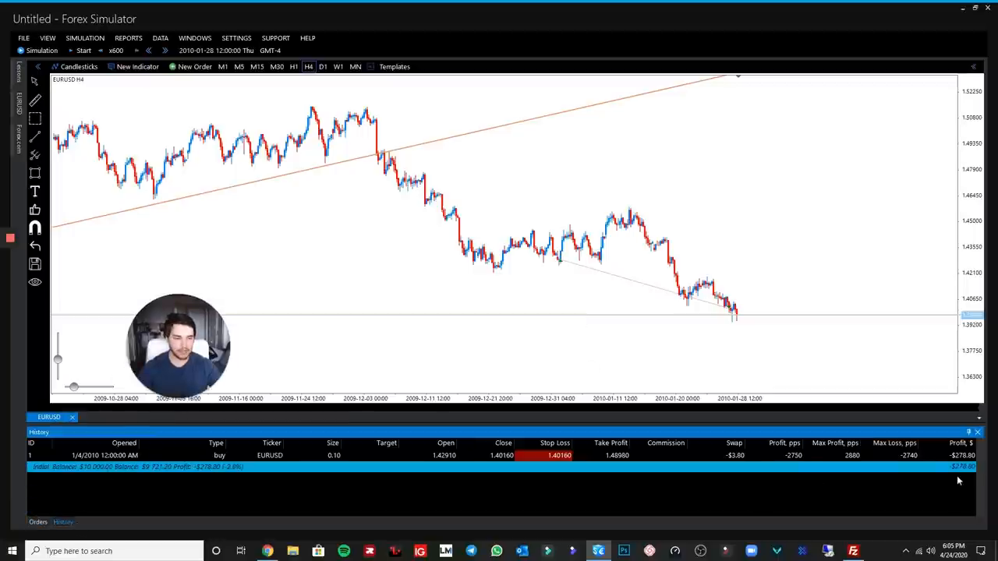
mouse_move(801, 463)
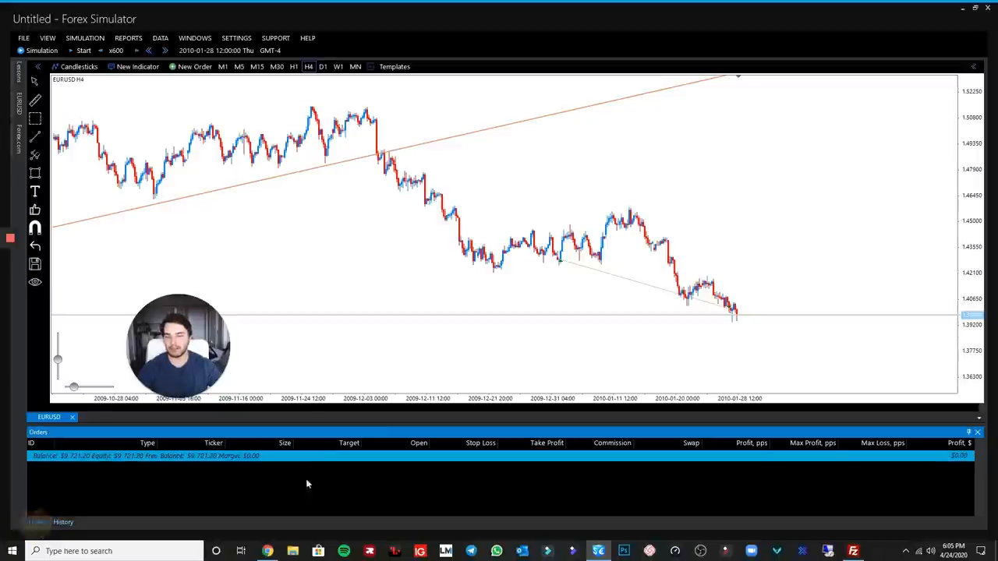
mouse_move(331, 110)
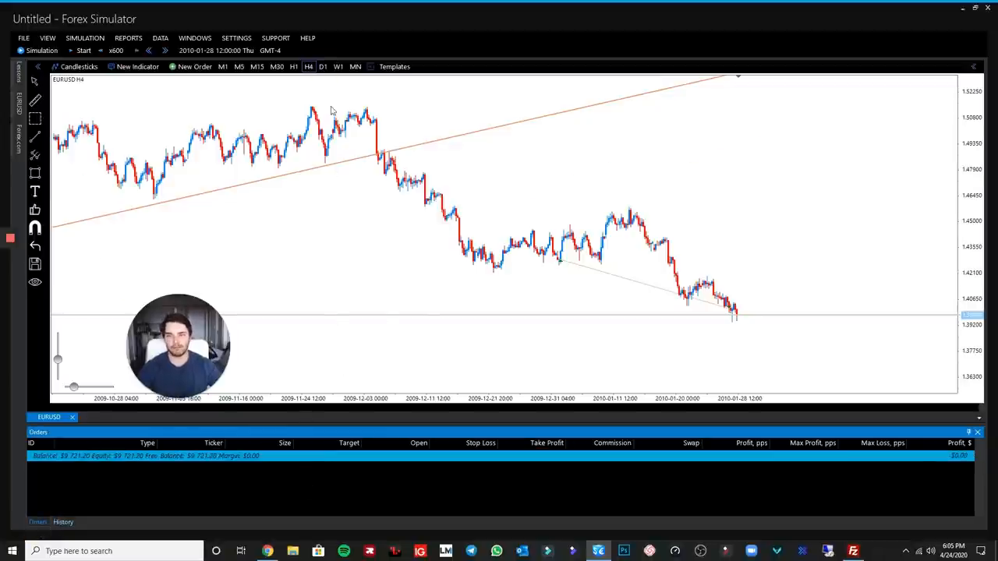
Step: Open a 4-hour EURAUD chart, then open and cancel the New Order window
click(323, 66)
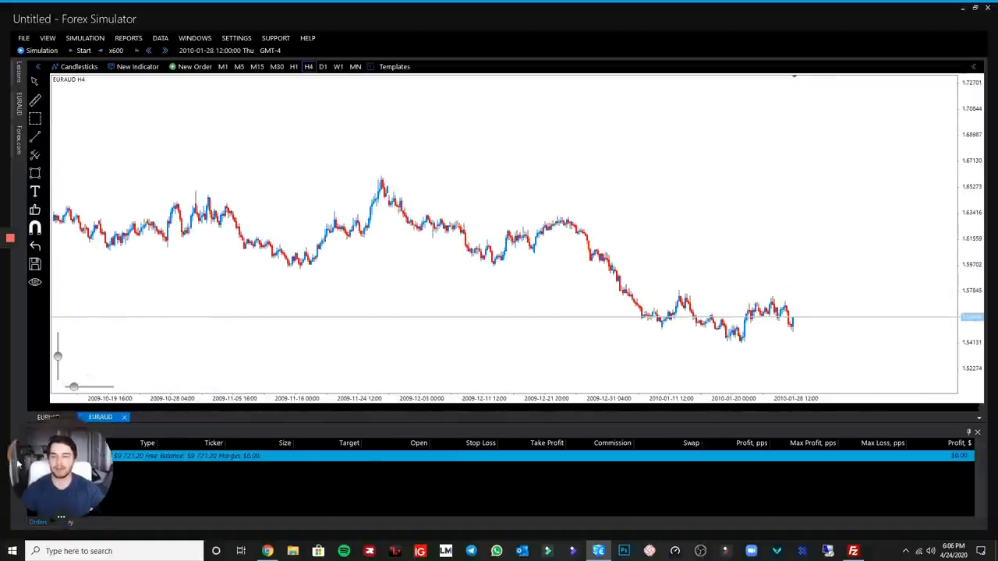
click(194, 67)
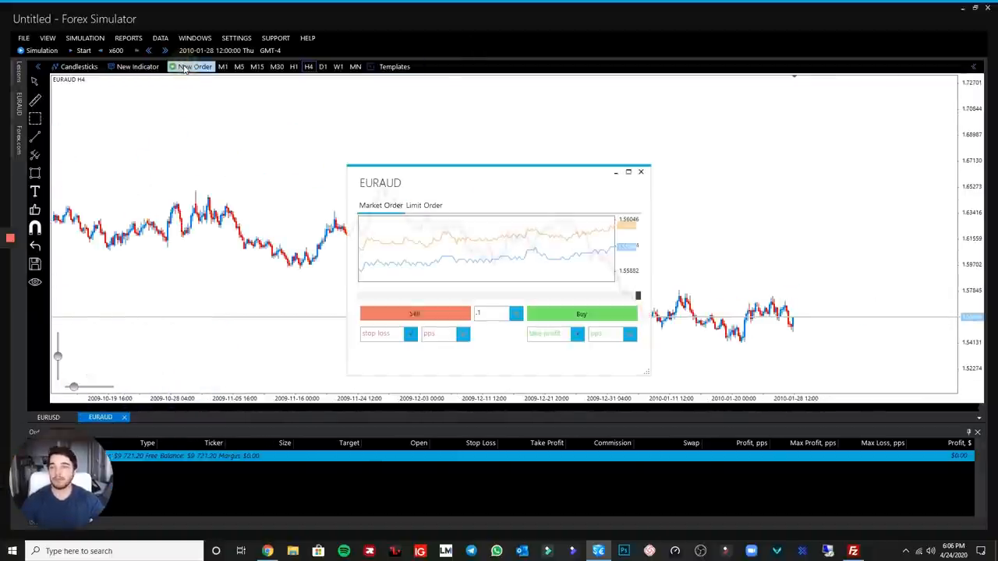
click(641, 171)
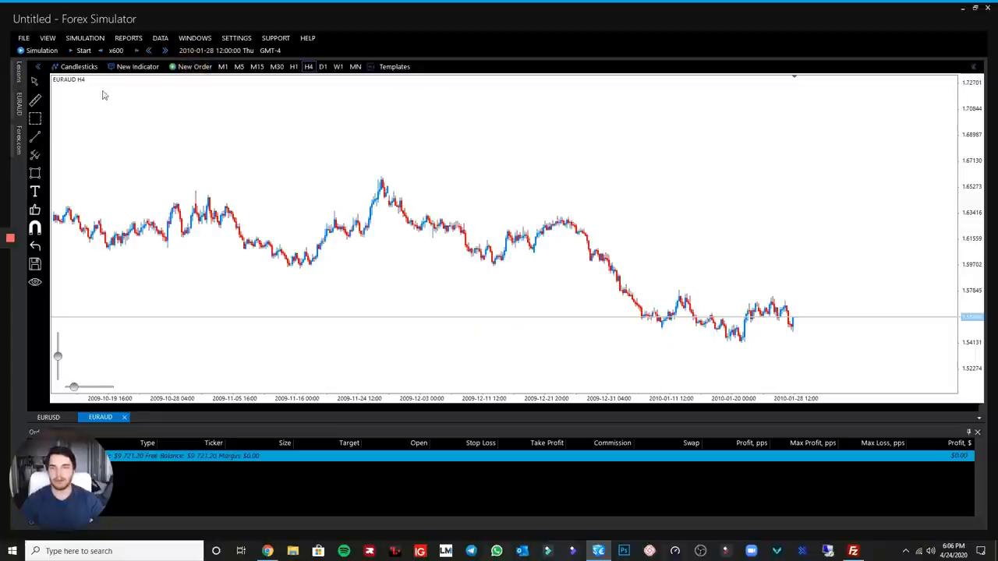
click(137, 66)
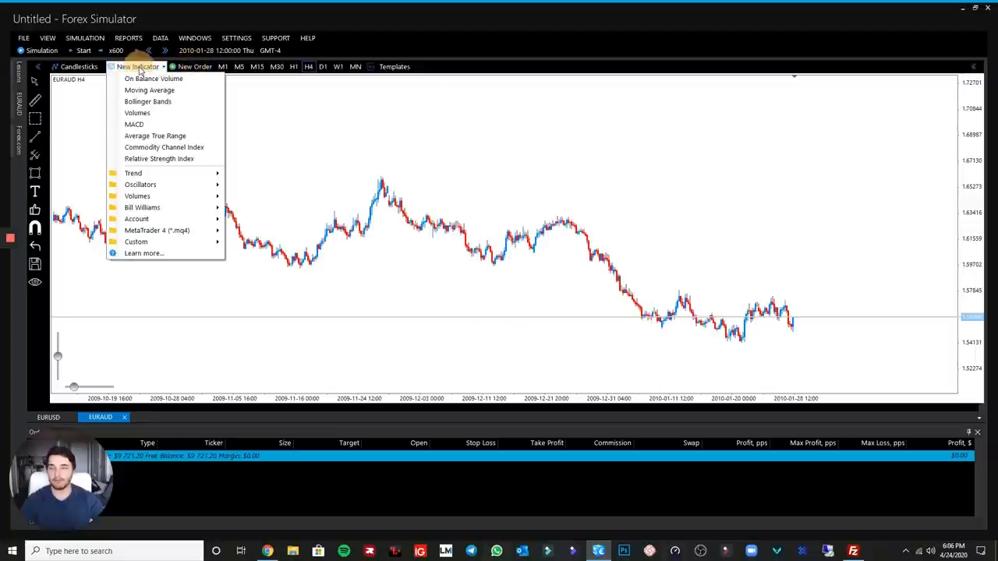
Step: Add an On Balance Volume indicator pane with default settings
click(153, 78)
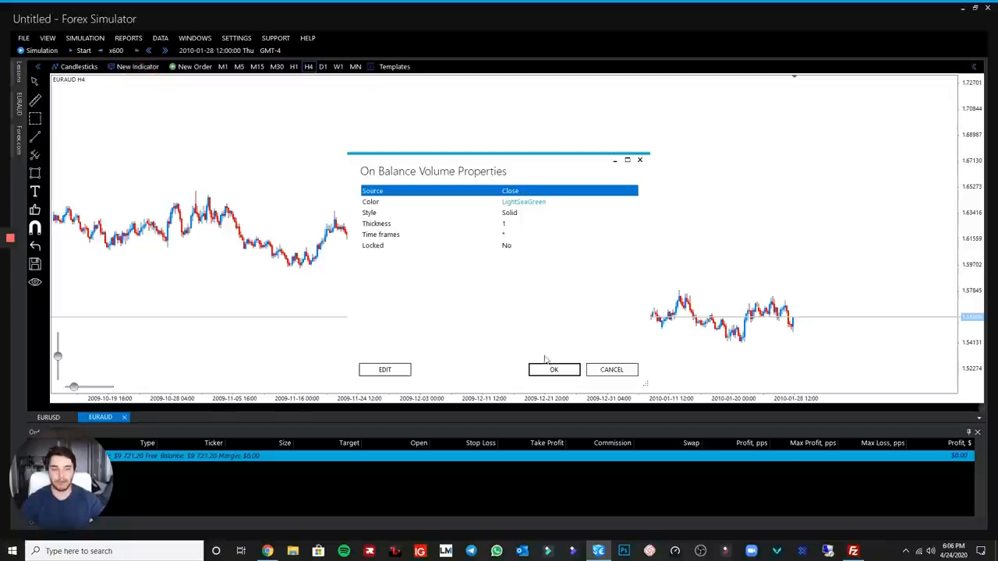
click(554, 369)
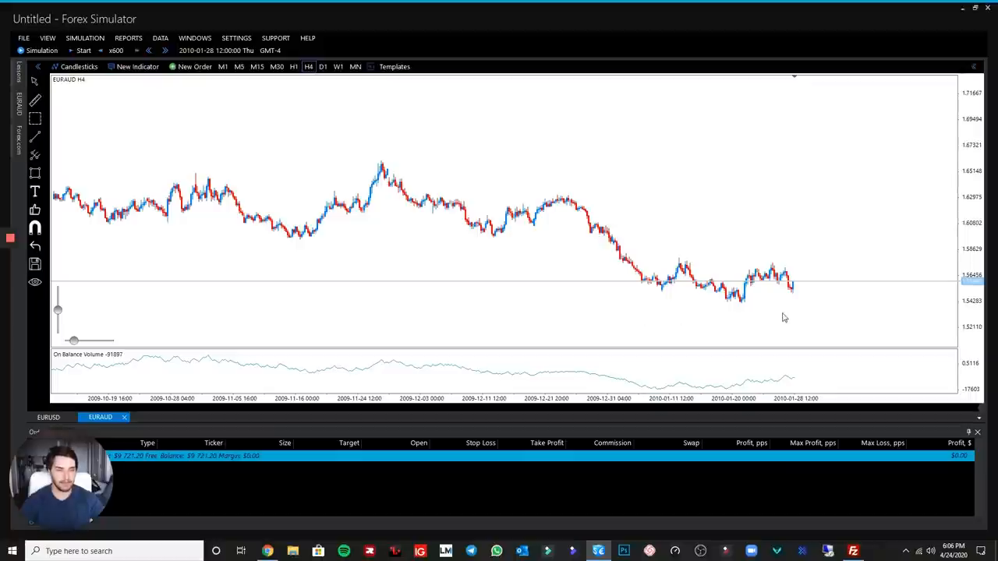
mouse_move(785, 314)
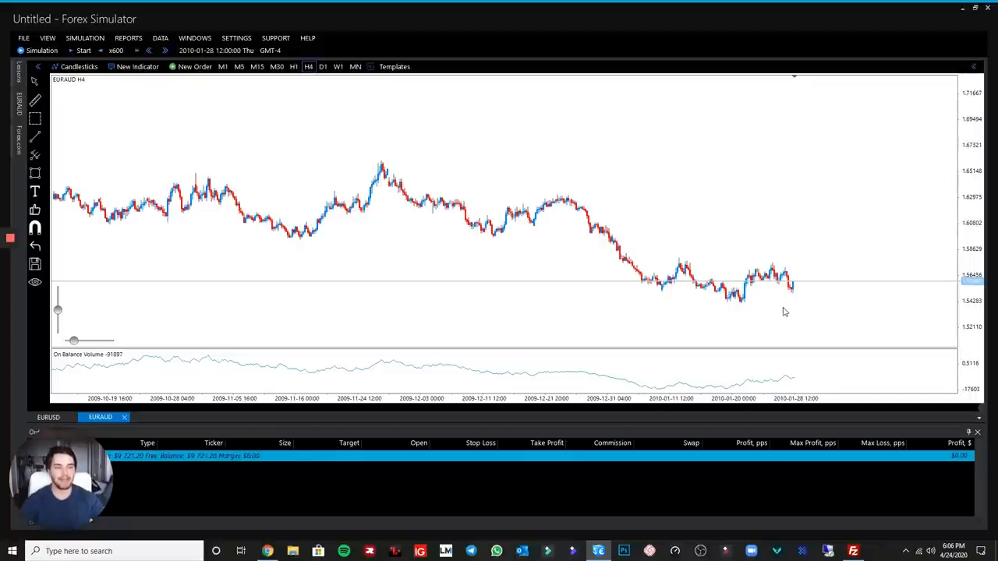
mouse_move(708, 358)
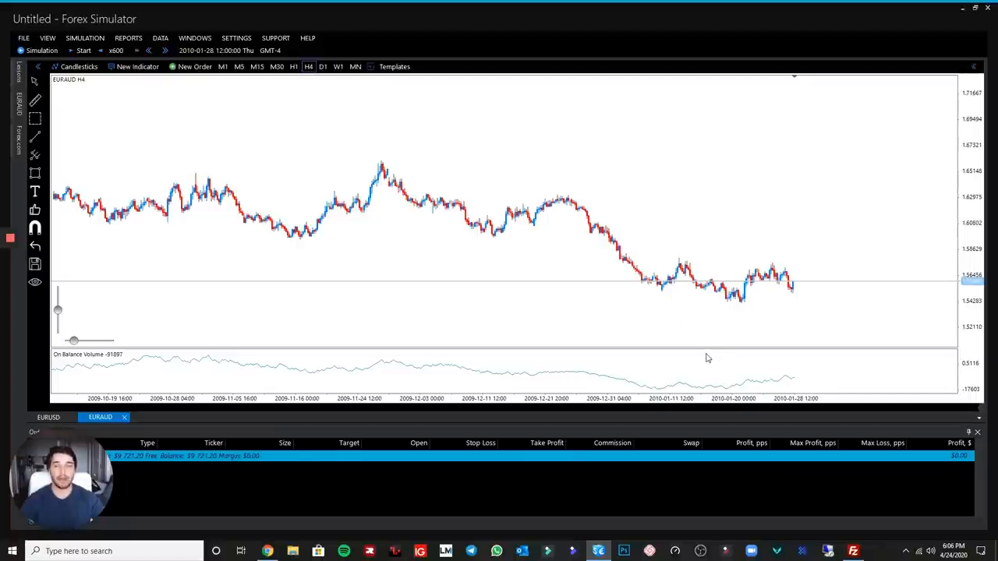
mouse_move(679, 258)
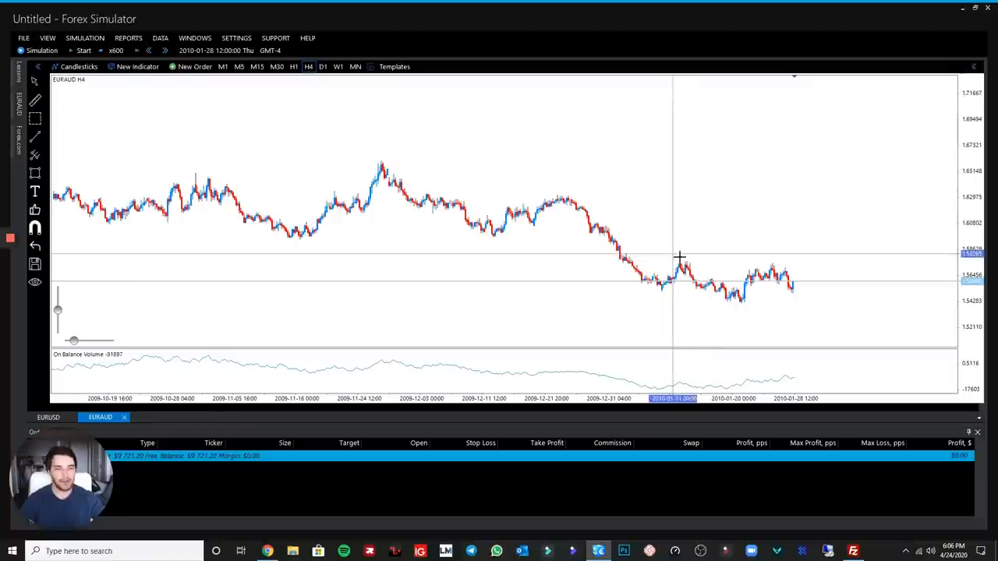
mouse_move(741, 256)
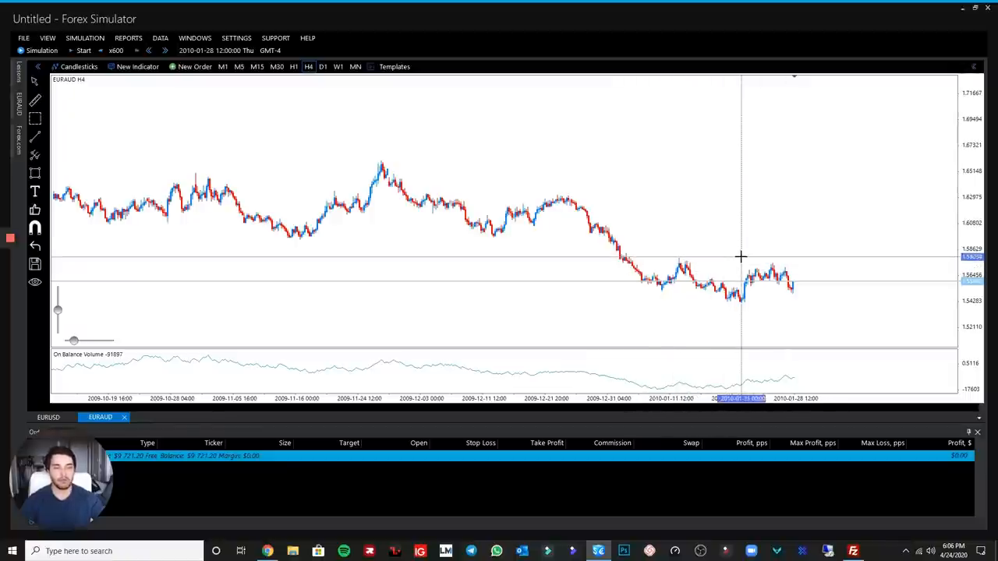
mouse_move(673, 370)
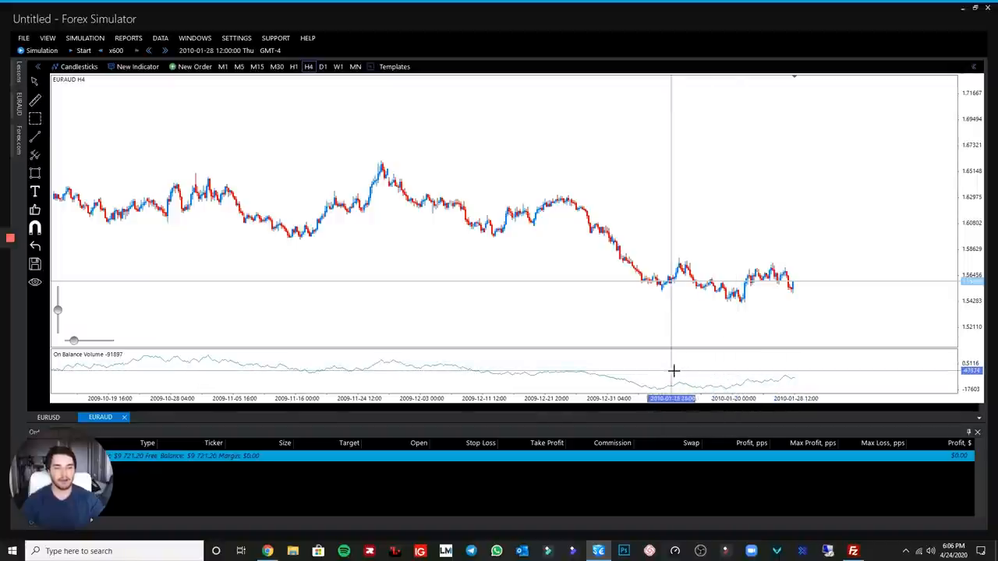
mouse_move(686, 312)
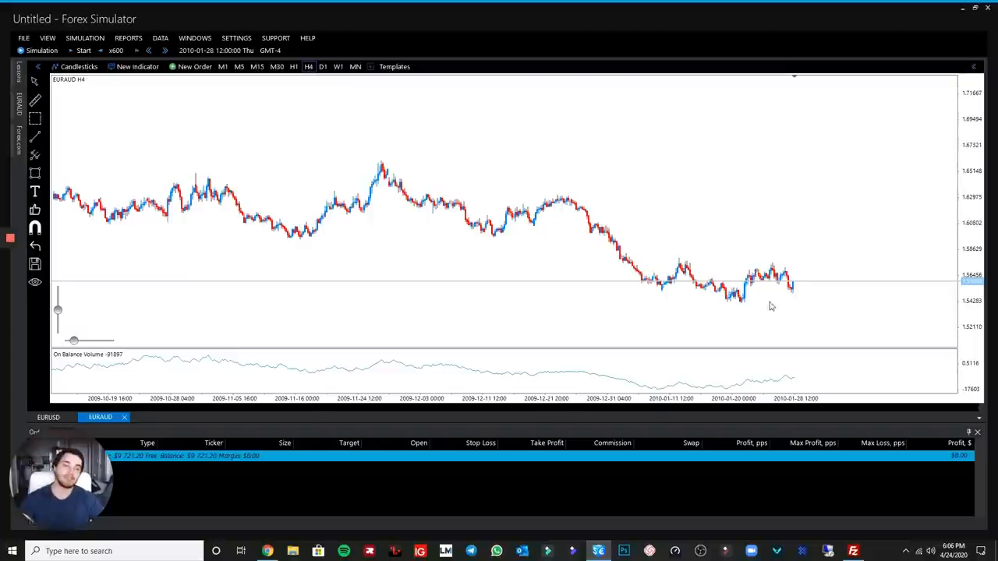
Step: Draw a descending trendline from the November 2009 high through the late-December high
click(34, 136)
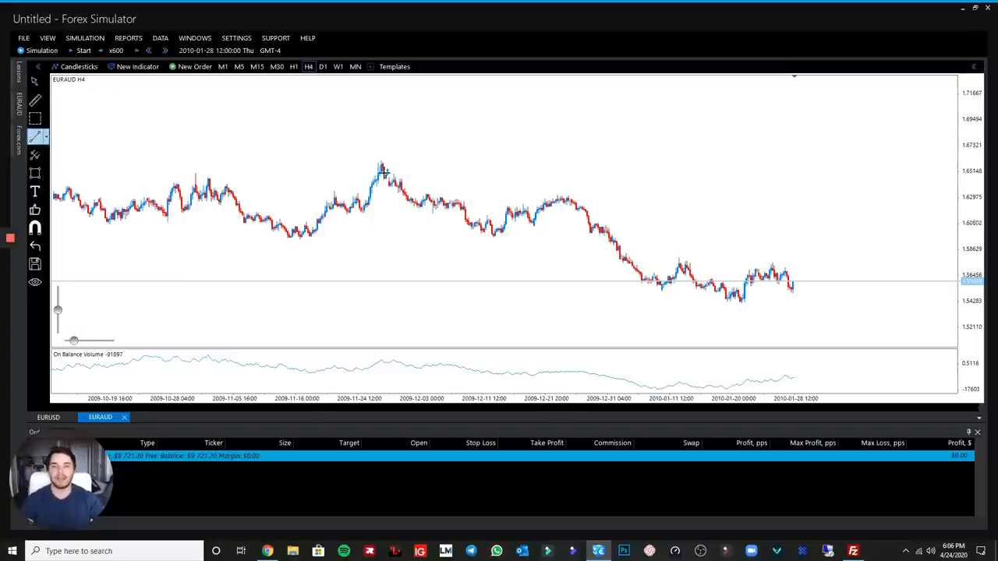
drag(382, 167, 764, 231)
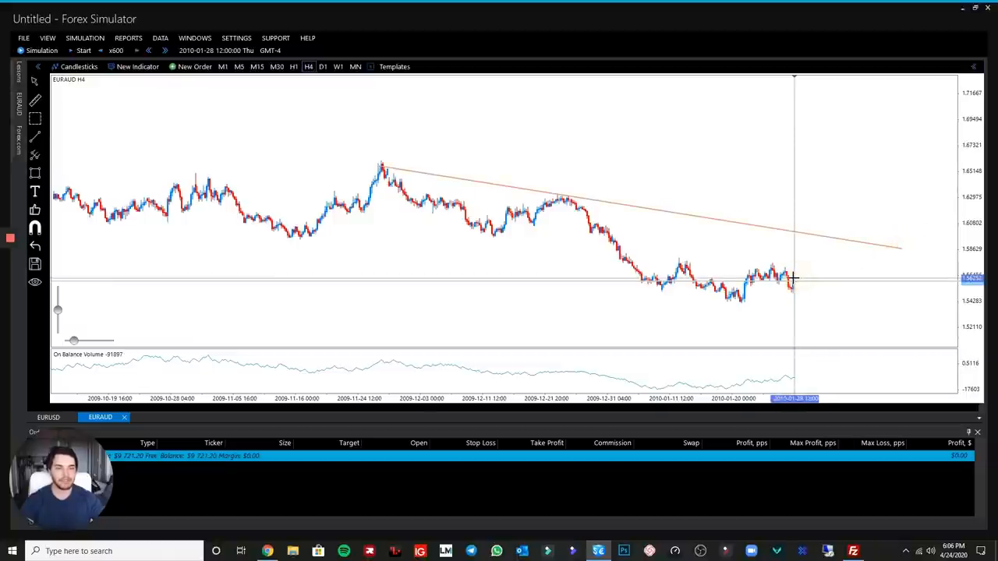
mouse_move(809, 237)
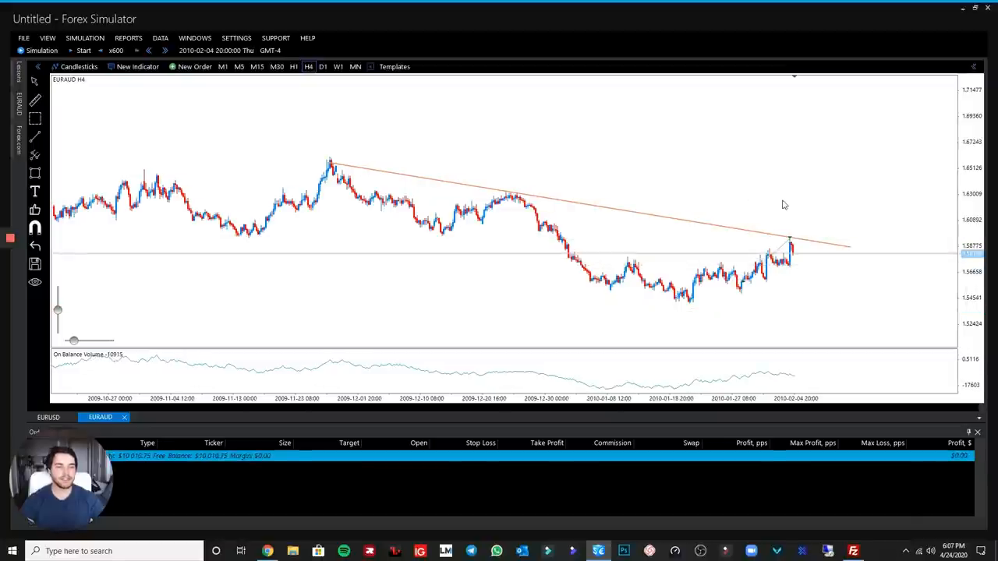
click(164, 50)
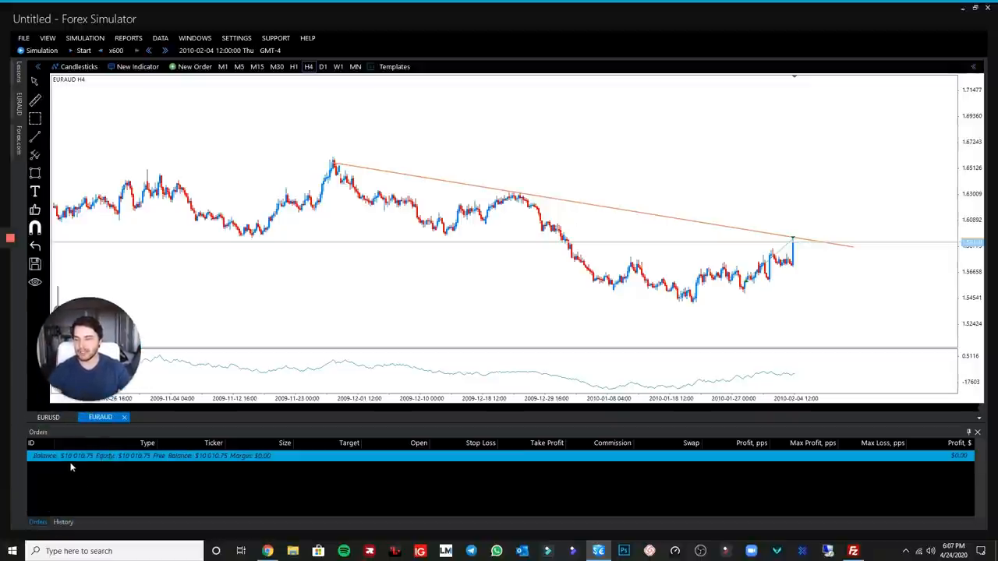
click(63, 522)
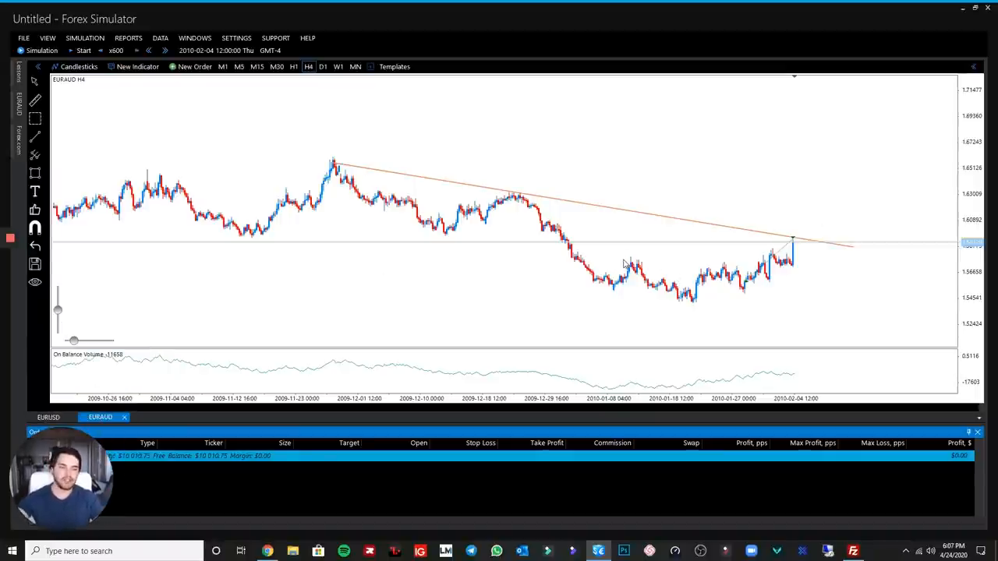
mouse_move(809, 259)
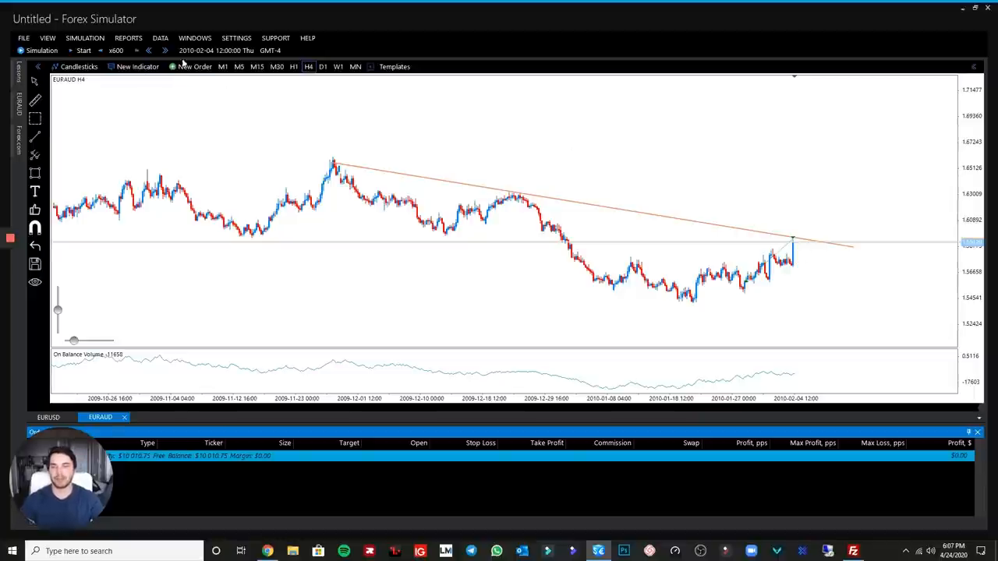
Step: Sell EURAUD at 1.59120 and play the simulation until take profit closes it
click(194, 66)
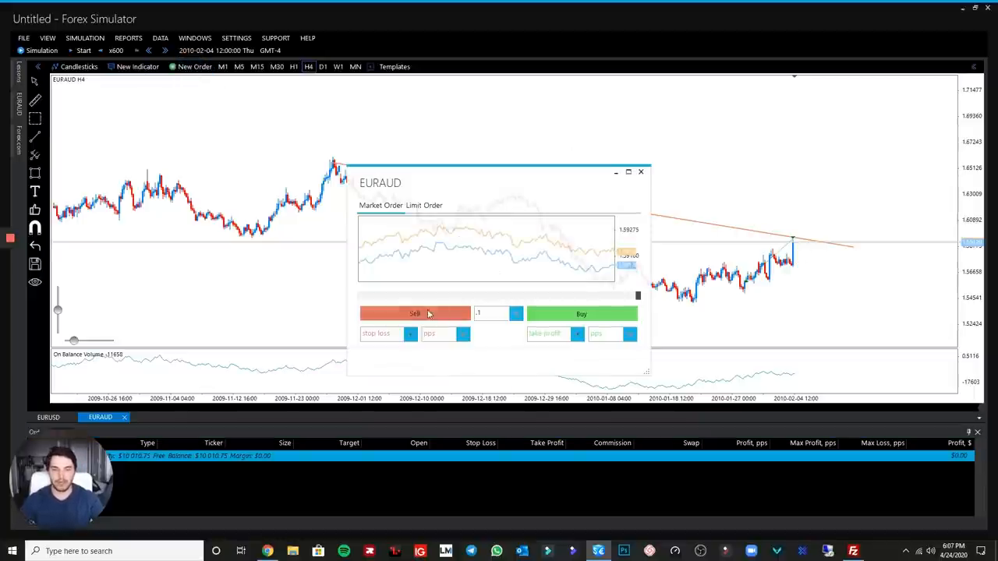
click(414, 313)
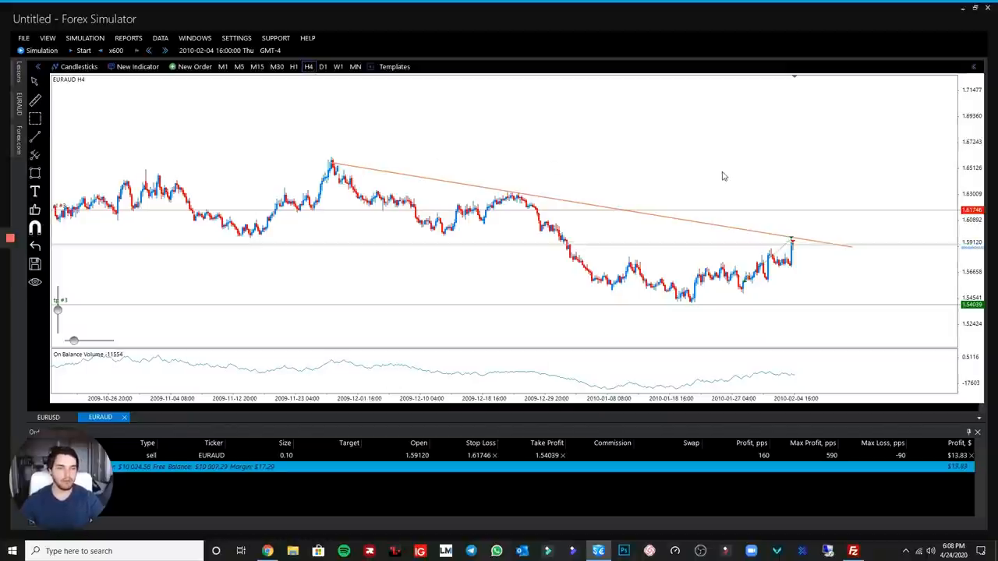
click(136, 50)
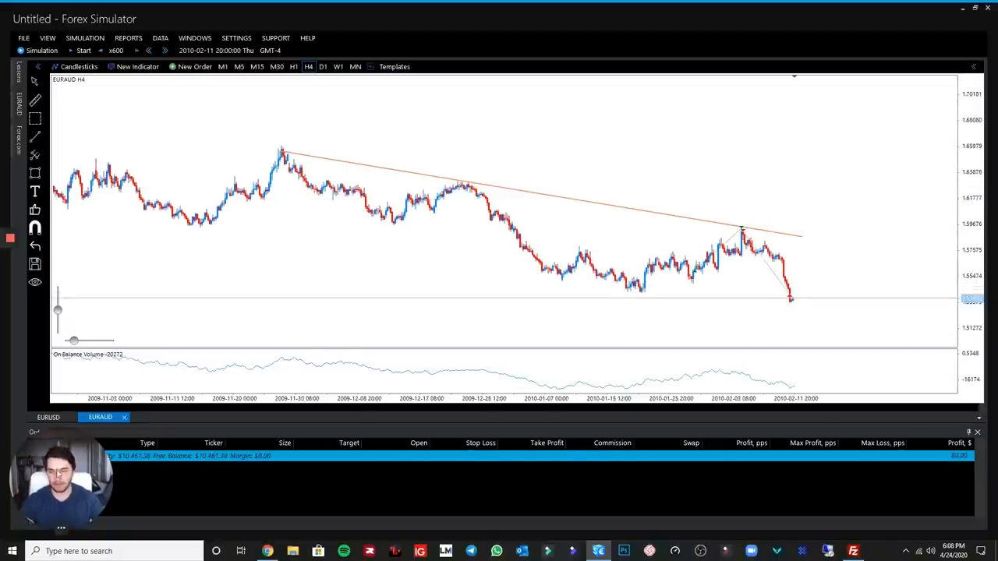
click(48, 522)
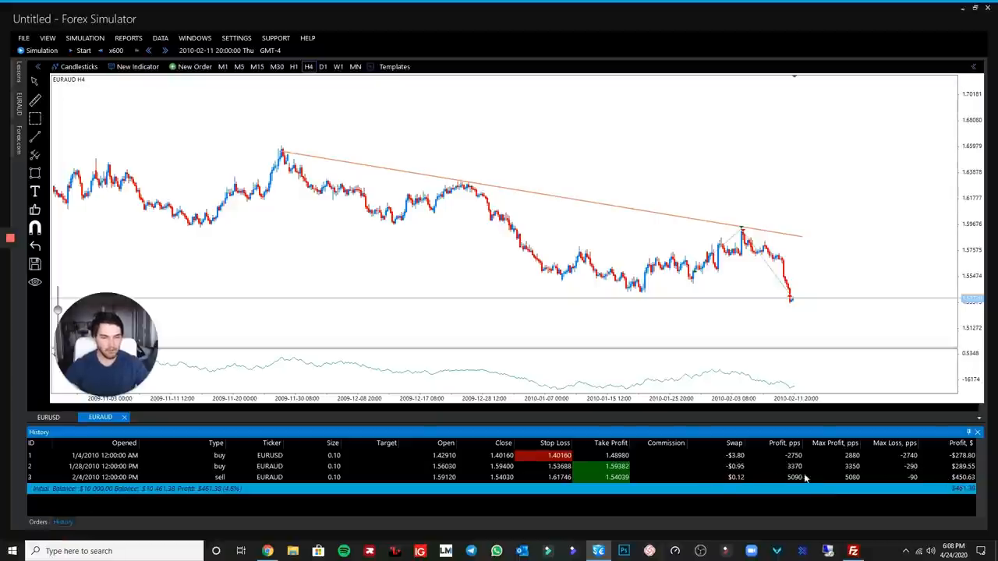
mouse_move(799, 476)
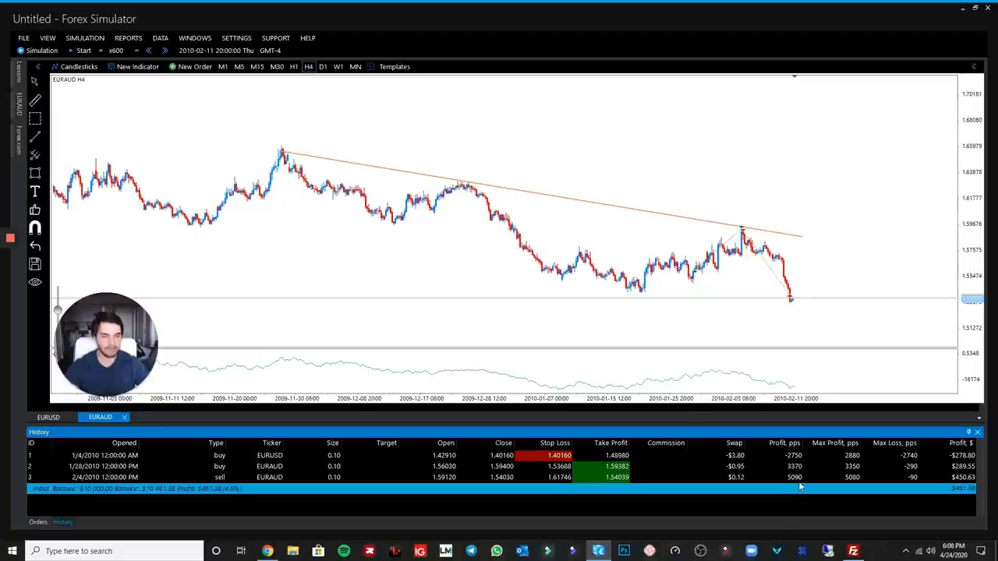
click(37, 521)
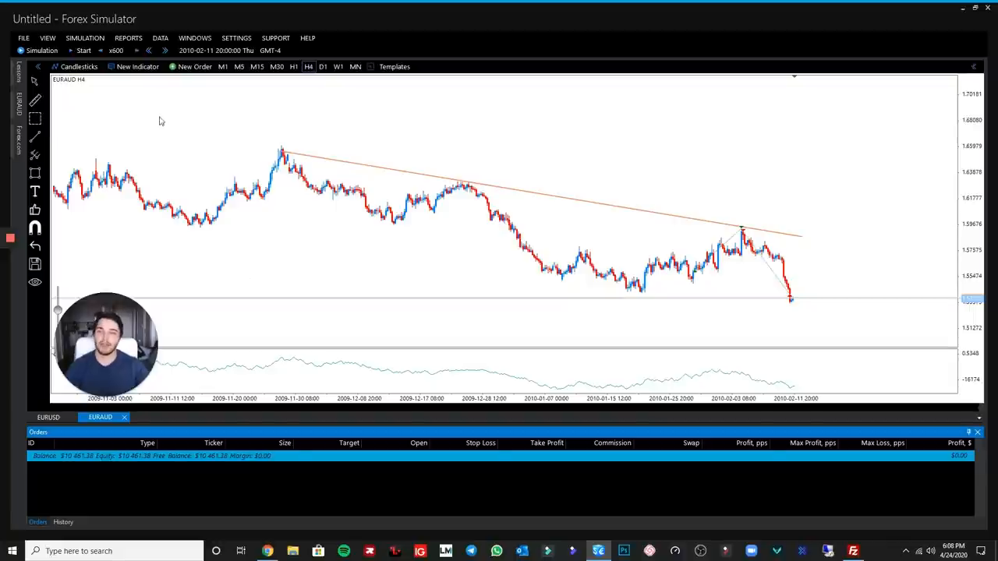
Step: Browse the quote data sources list: Demo, Alpari, Forex.com and HistData.com
click(160, 37)
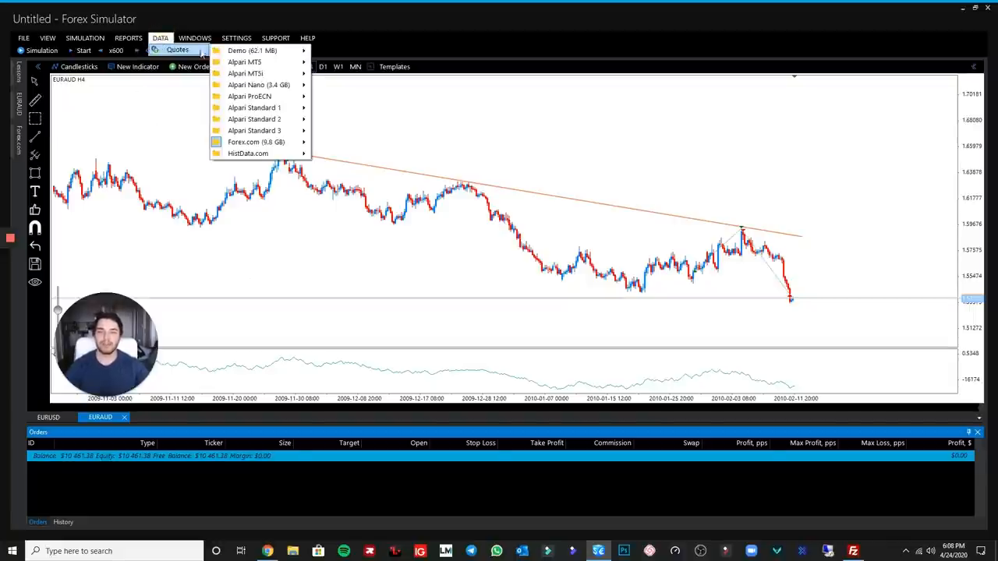
mouse_move(247, 154)
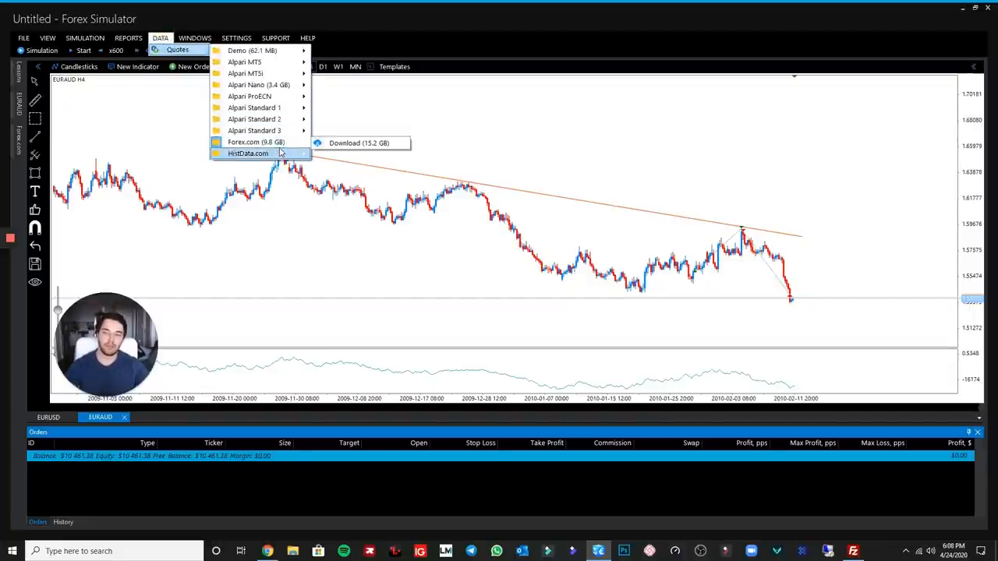
mouse_move(251, 51)
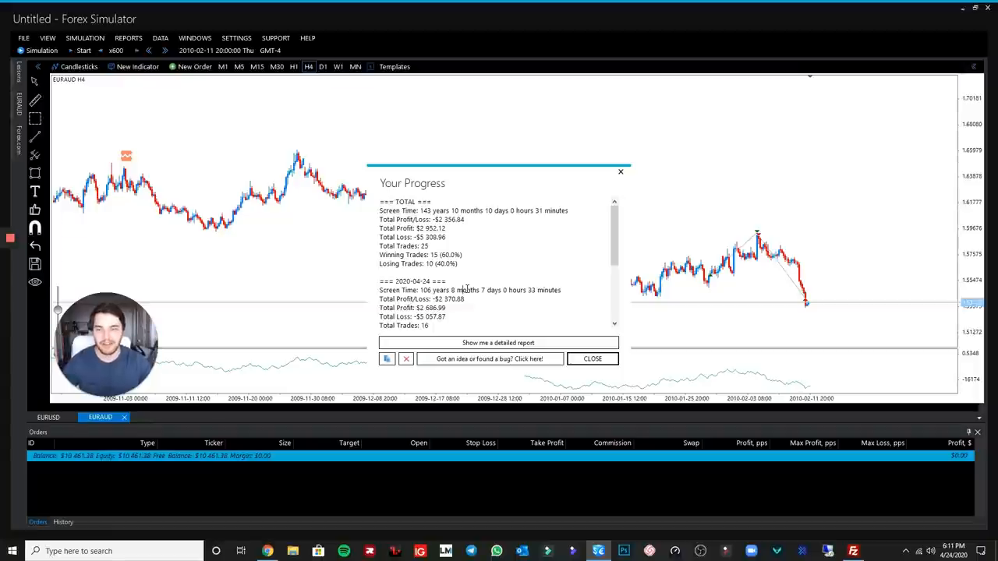
Step: Save the detailed progress report as 'Divergence' on the Desktop
scroll(down, 3)
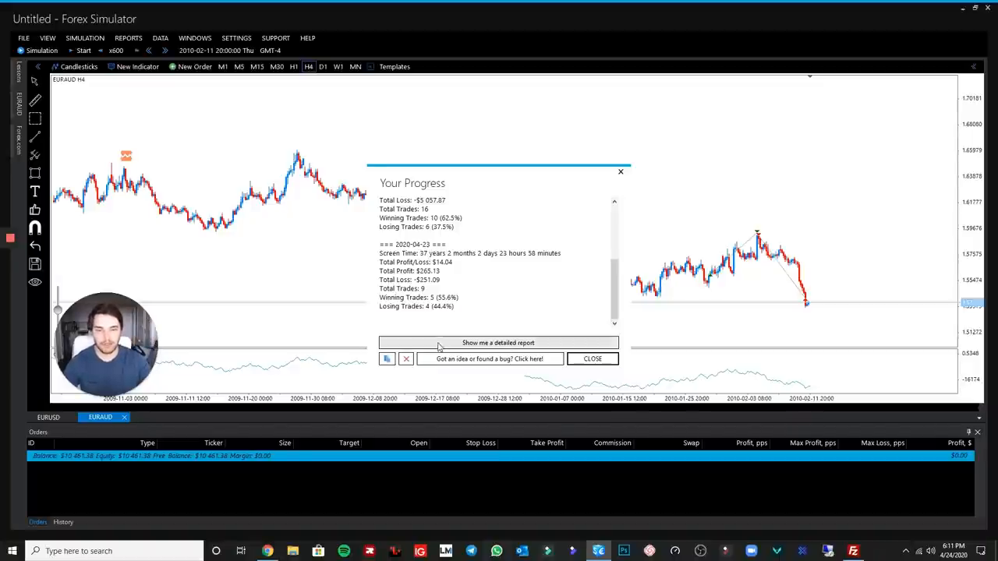
click(387, 359)
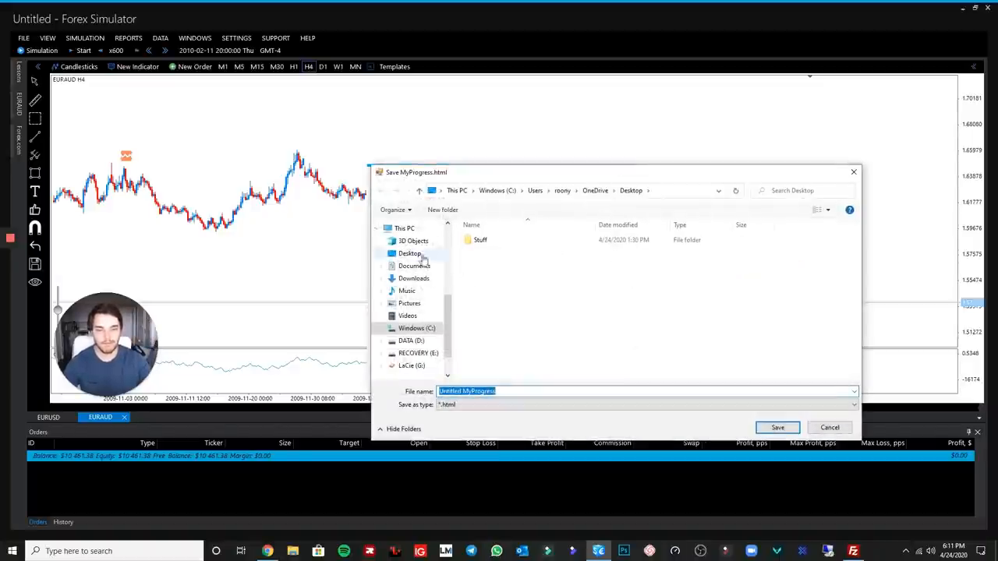
click(410, 252)
text(Divergence)
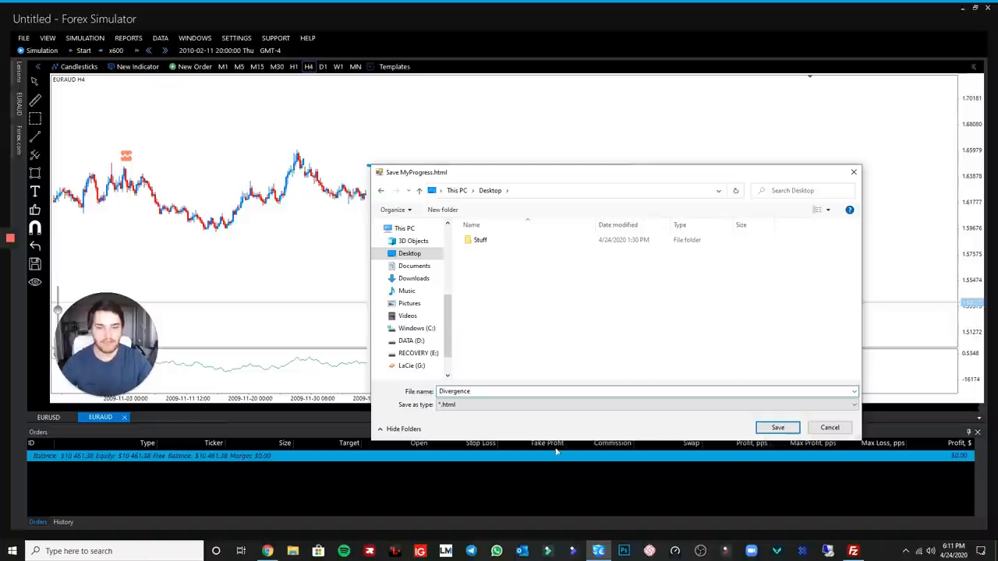
click(778, 427)
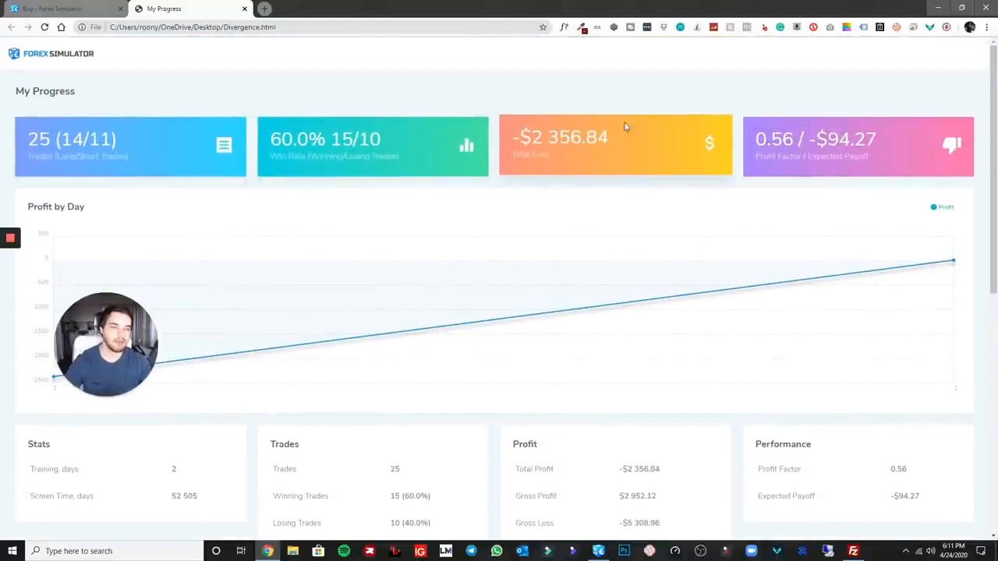
scroll(down, 3)
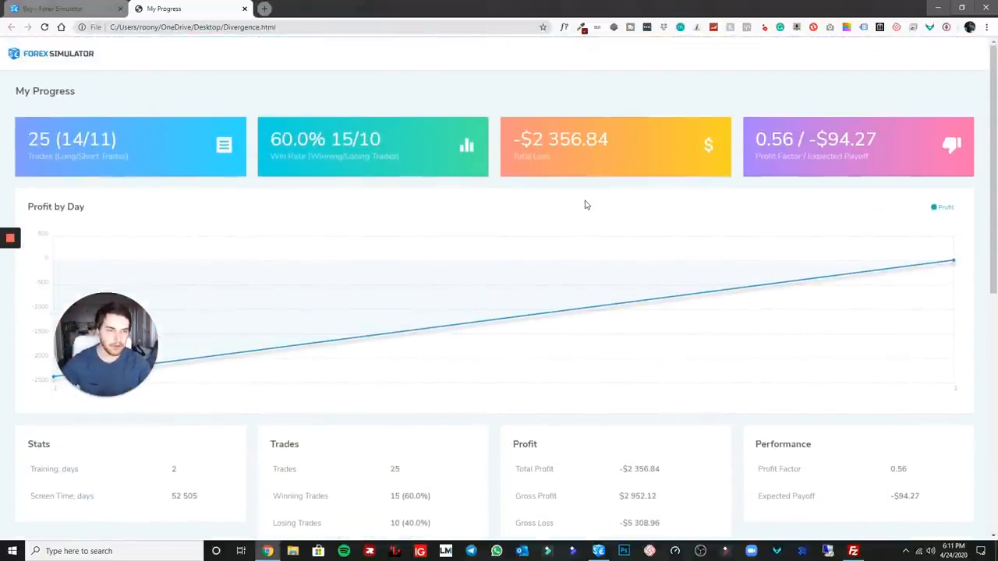
scroll(down, 3)
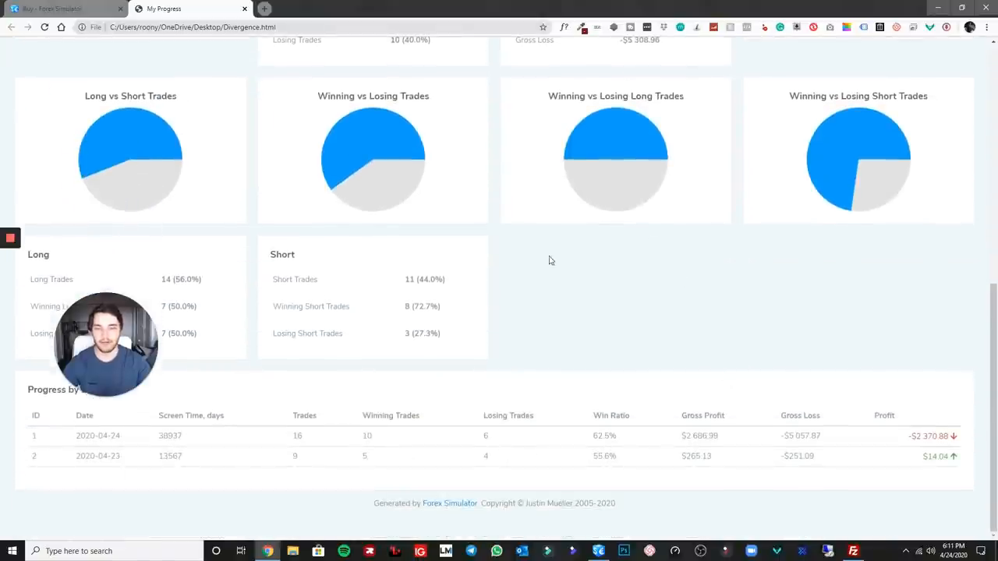
mouse_move(471, 328)
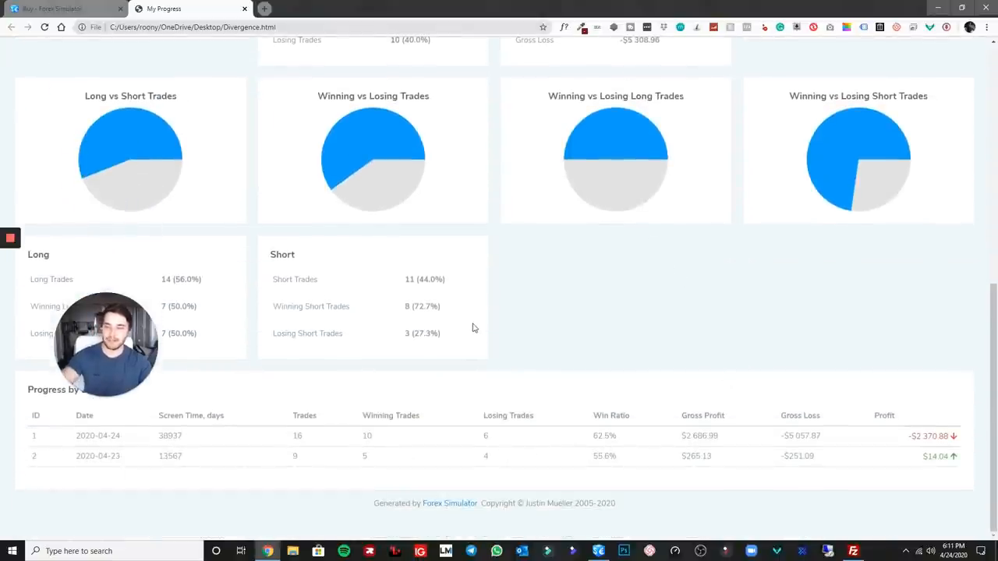
mouse_move(439, 302)
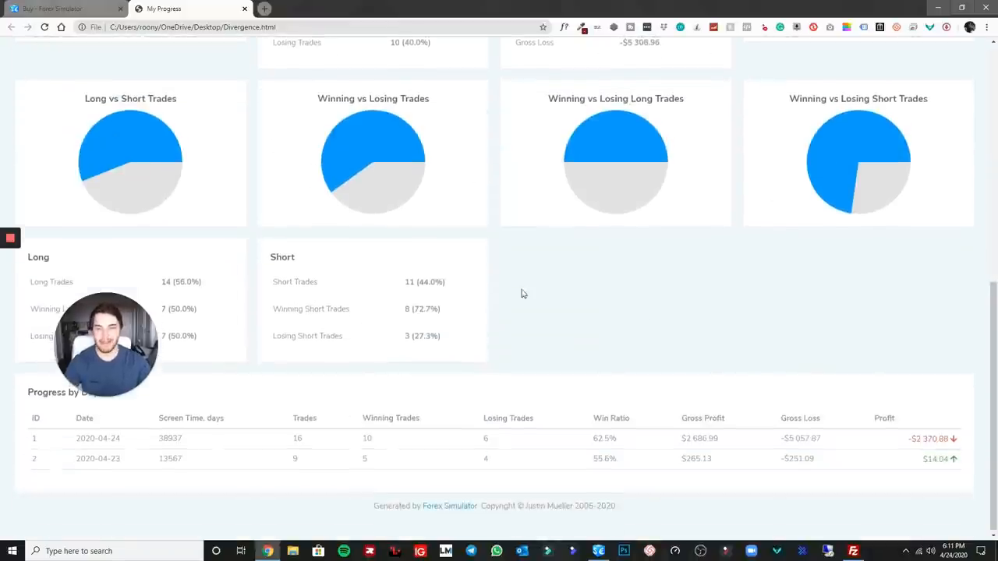
scroll(up, 3)
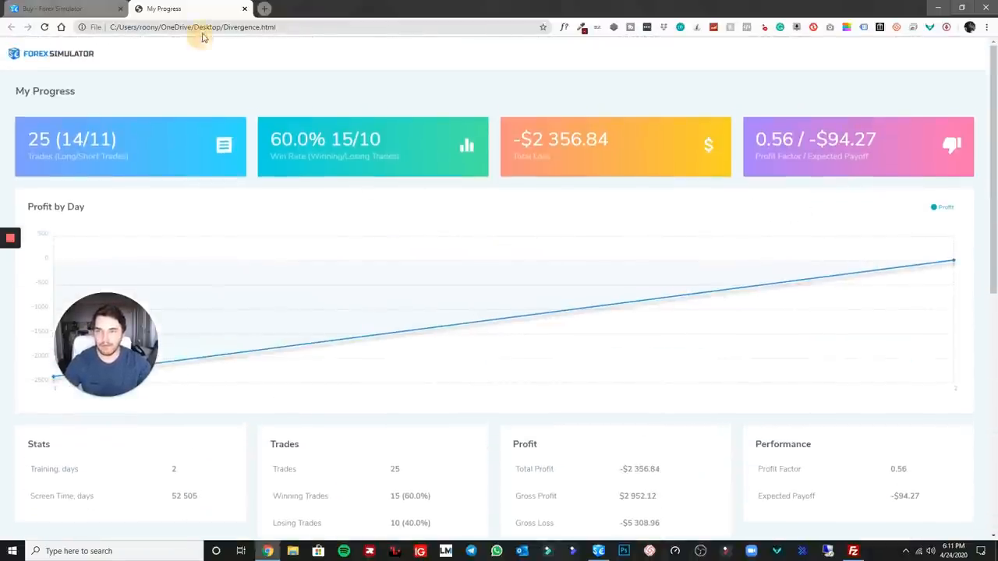
click(192, 26)
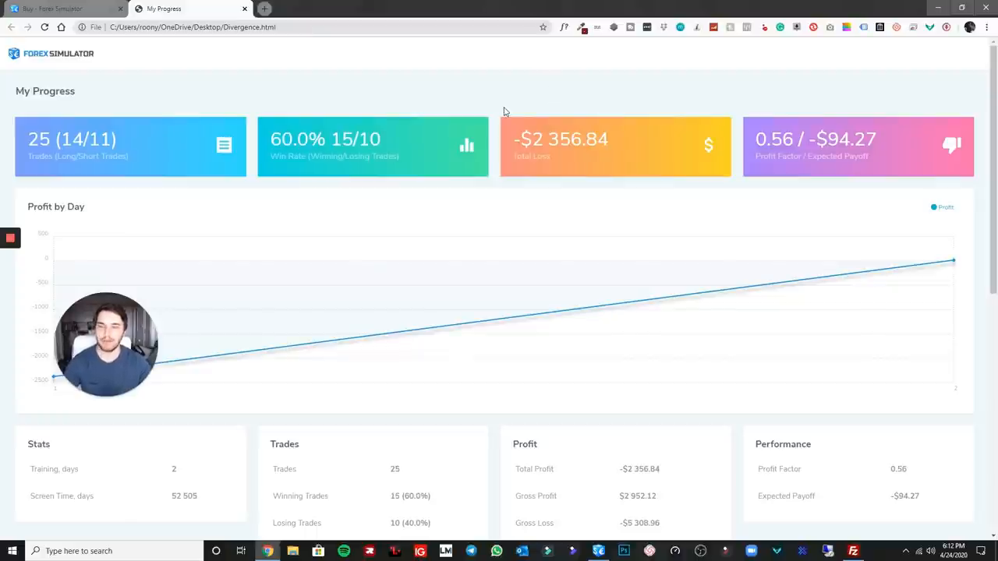
mouse_move(425, 45)
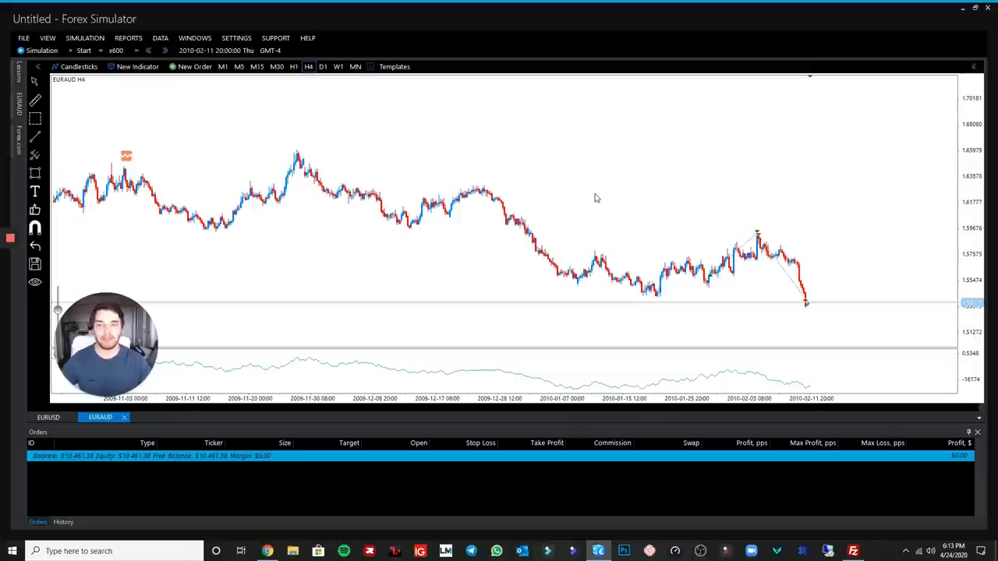
mouse_move(561, 208)
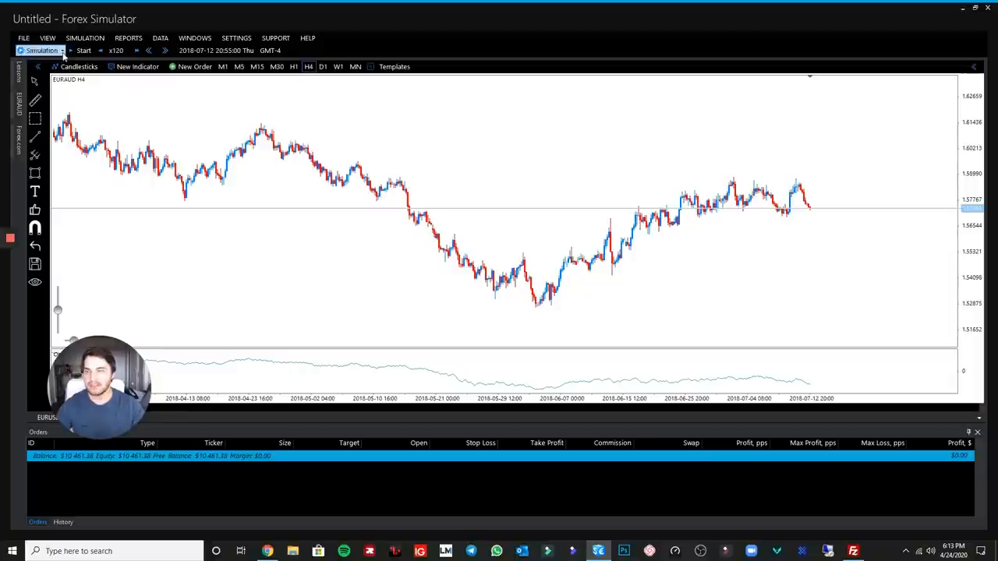
Step: Clear the progress statistics and reopen My Progress to confirm zero totals
click(84, 37)
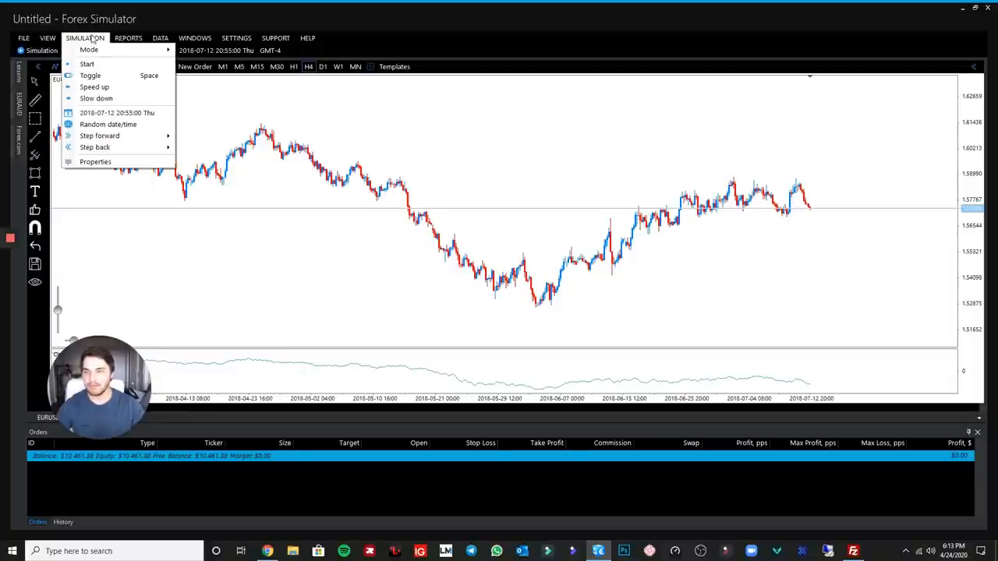
click(87, 63)
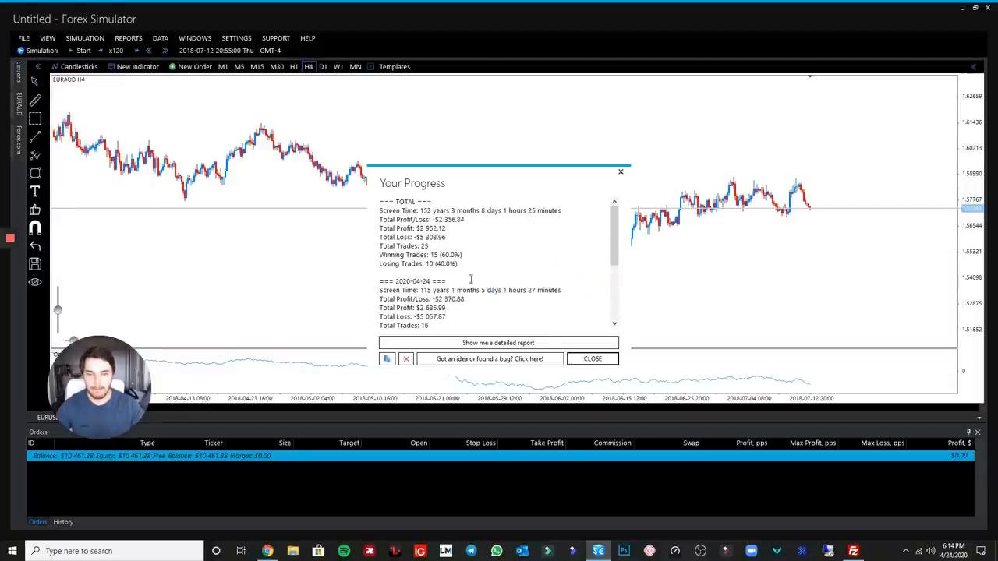
click(406, 358)
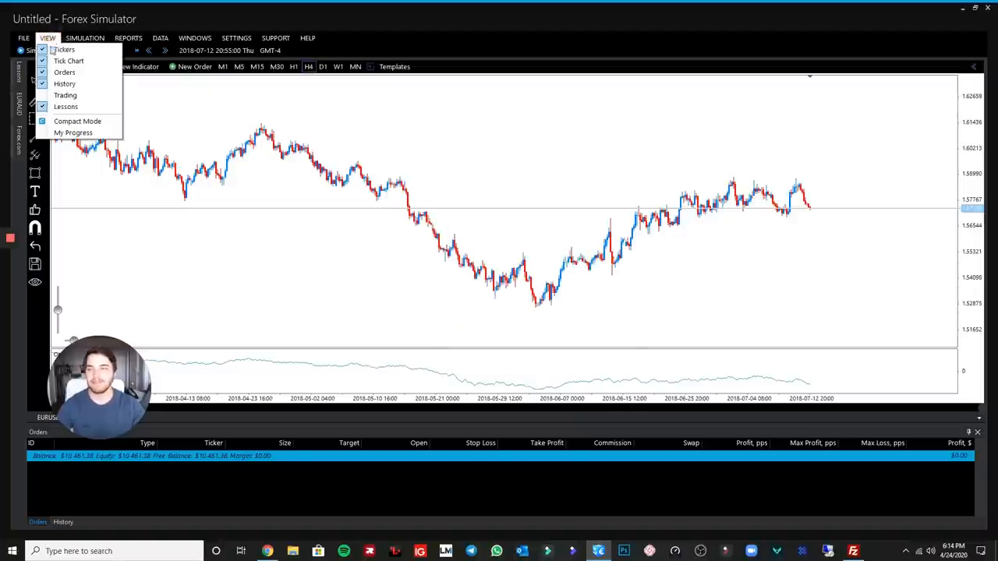
click(73, 133)
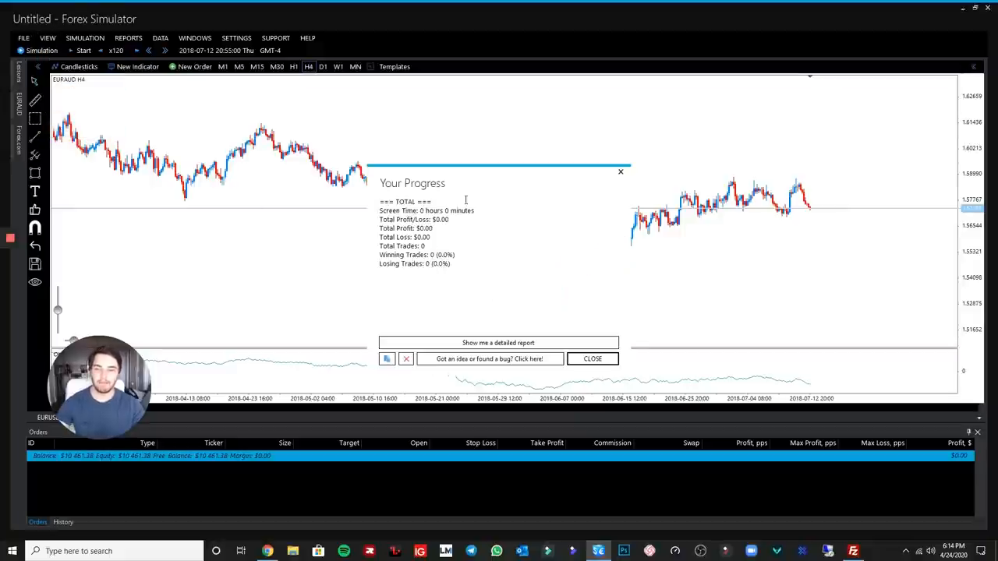
click(592, 359)
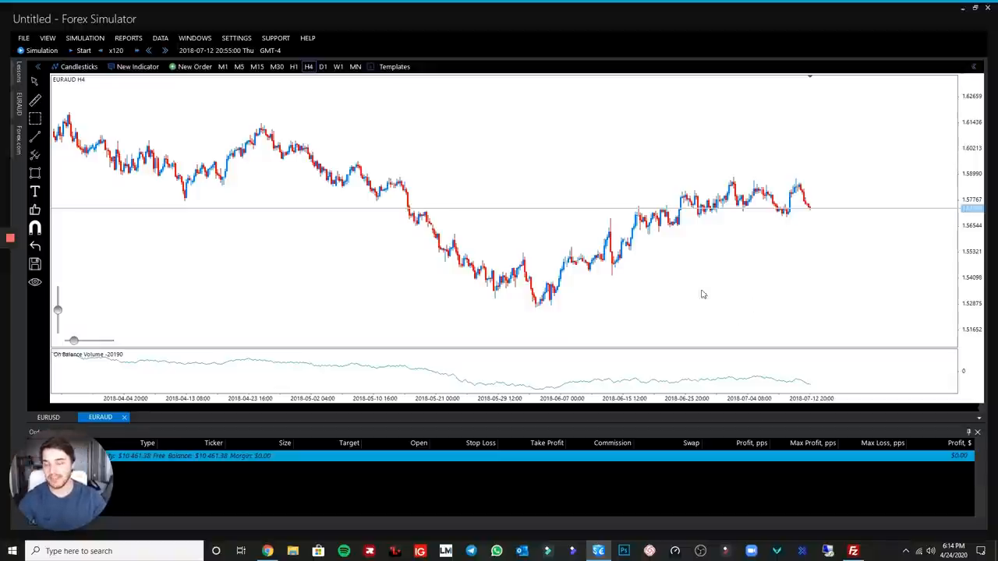
mouse_move(240, 144)
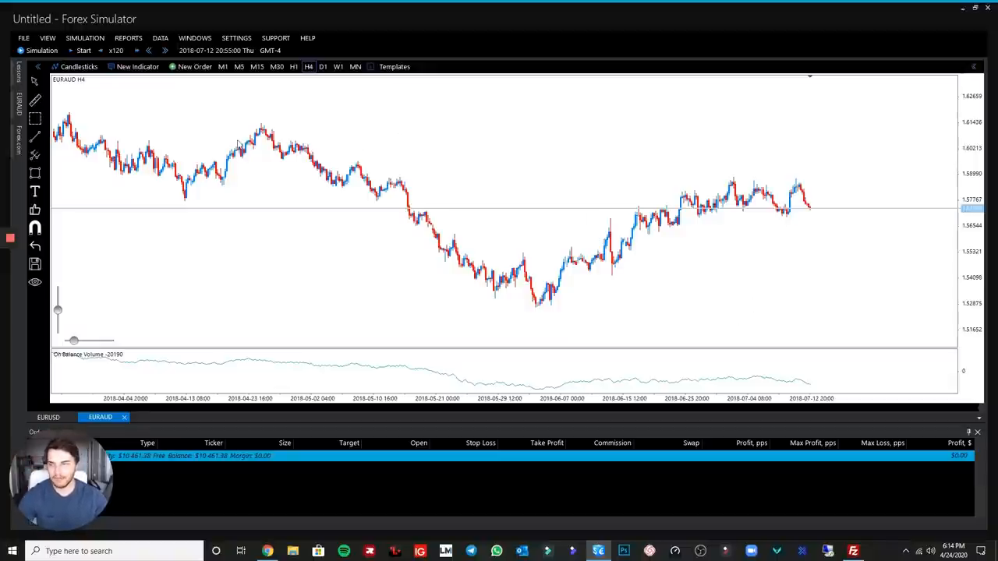
Step: Draw a rising trendline from the October 2007 low and open a 0.10-lot EURAUD sell
scroll(left, 3)
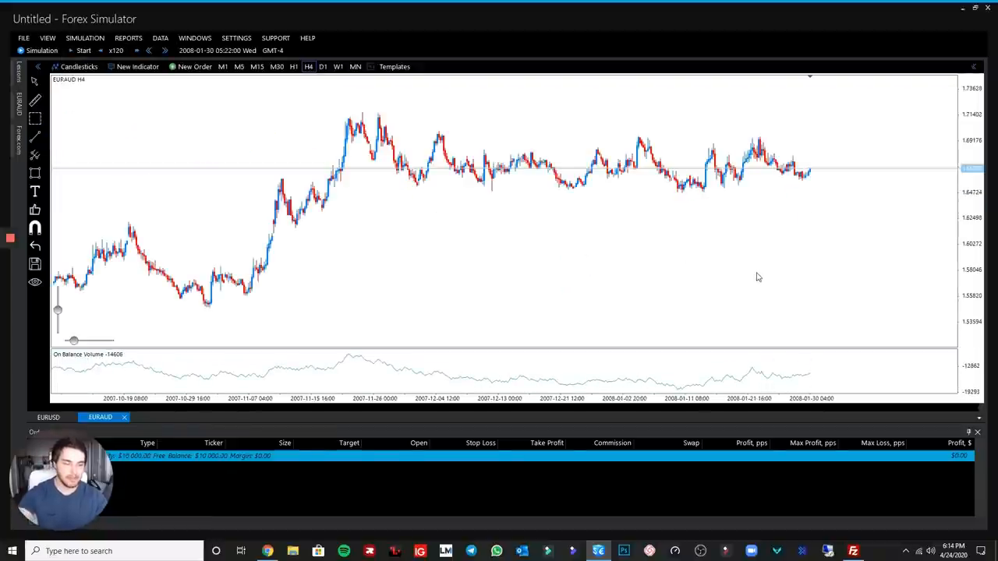
mouse_move(680, 156)
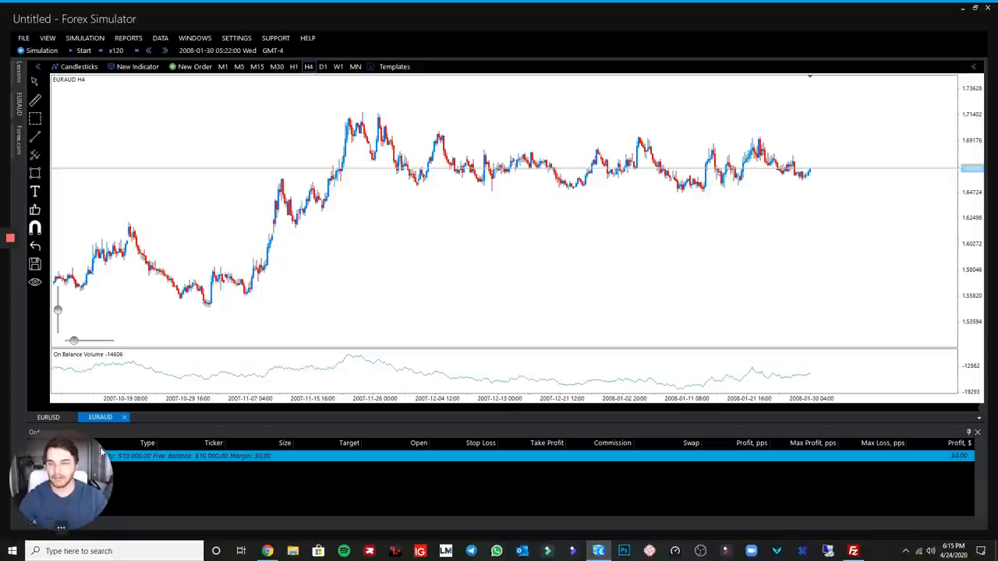
drag(206, 306, 818, 124)
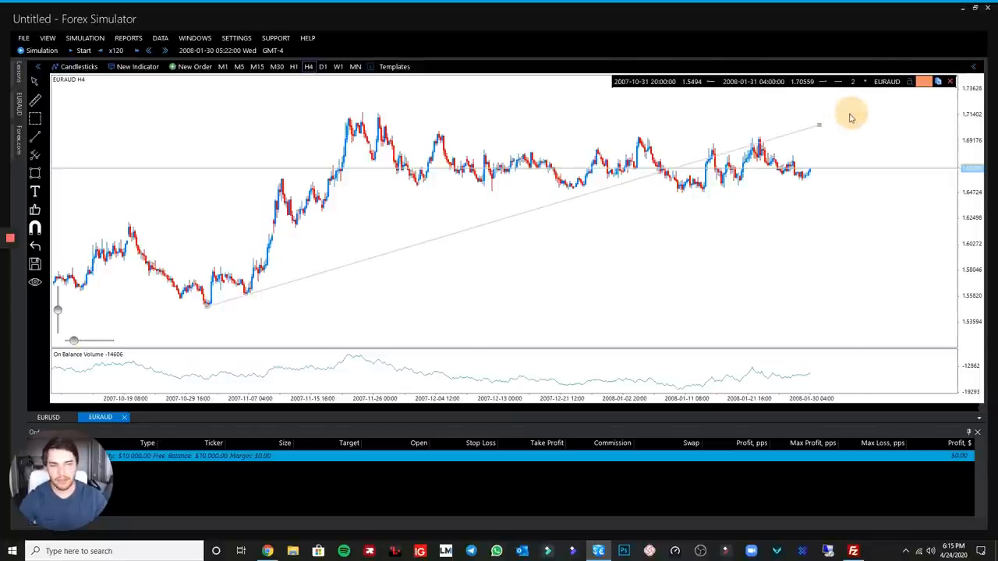
drag(818, 125, 840, 122)
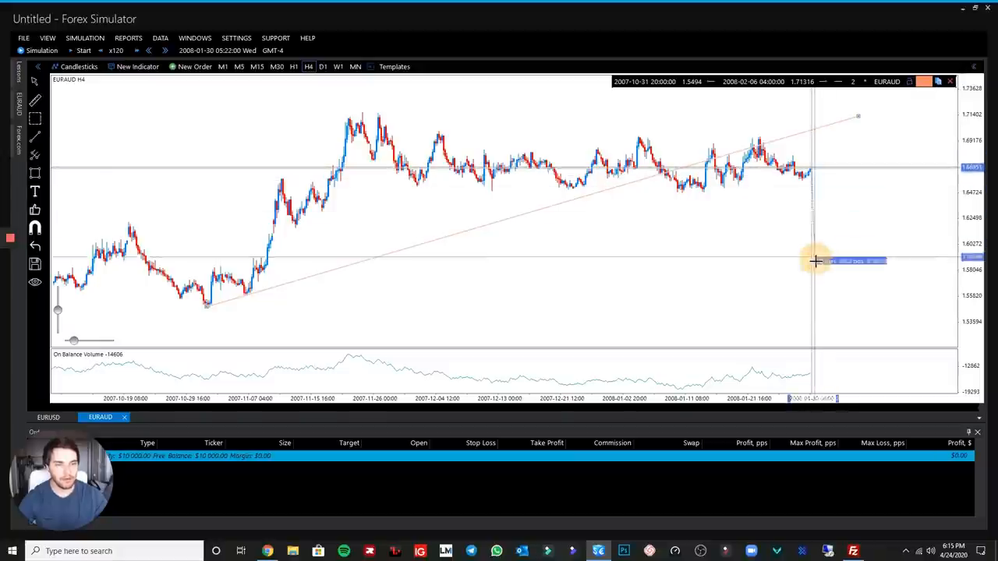
click(195, 66)
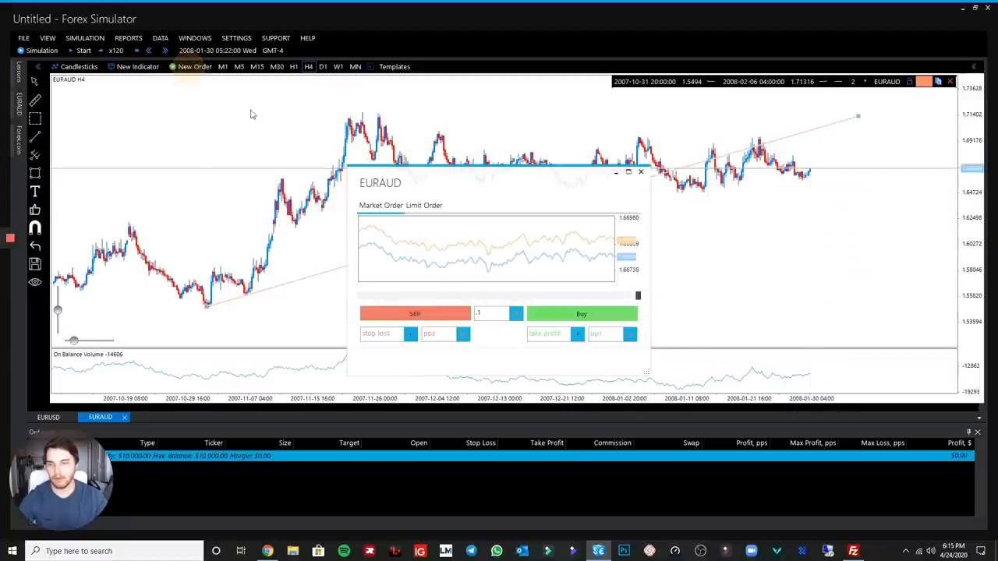
click(414, 313)
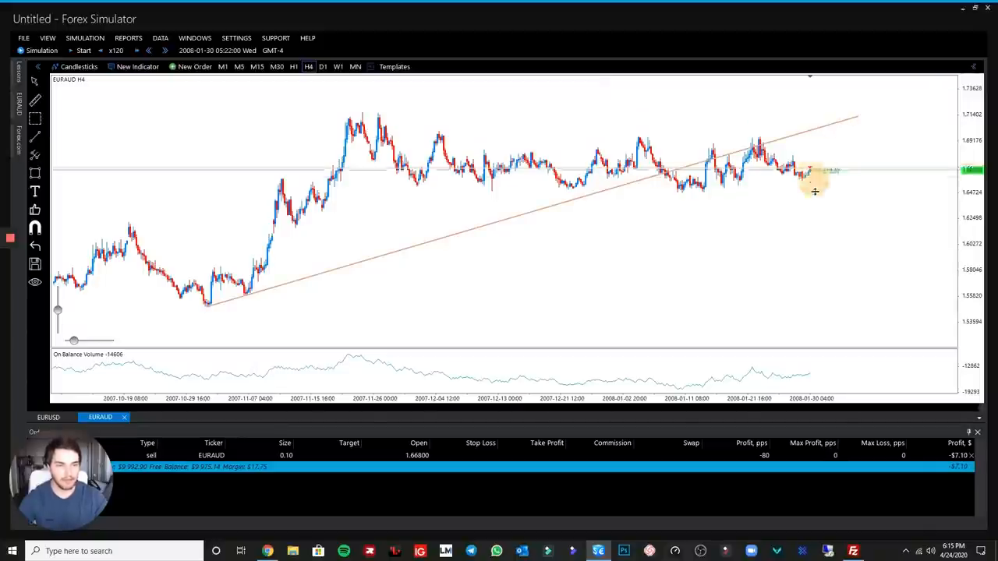
drag(814, 170, 828, 207)
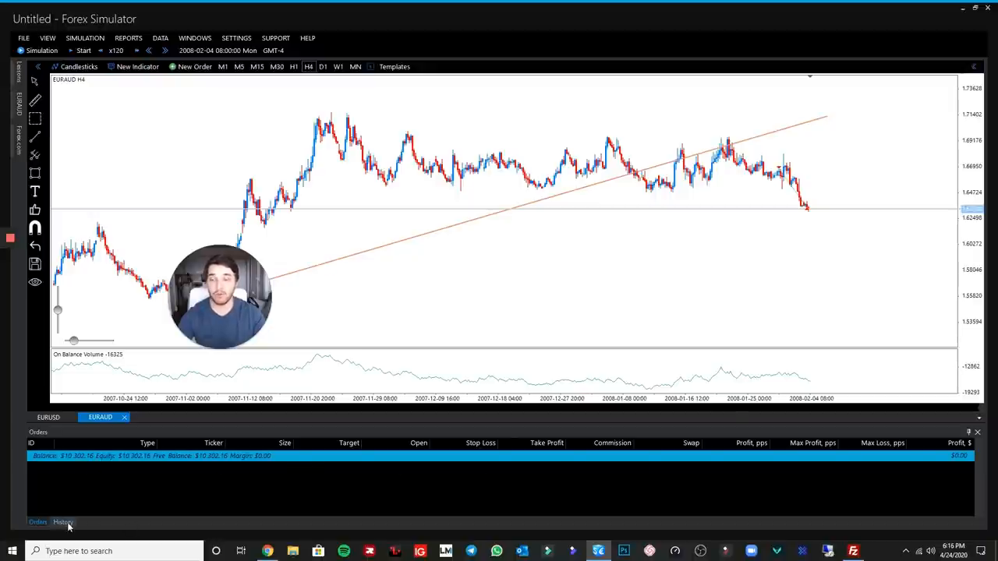
click(63, 521)
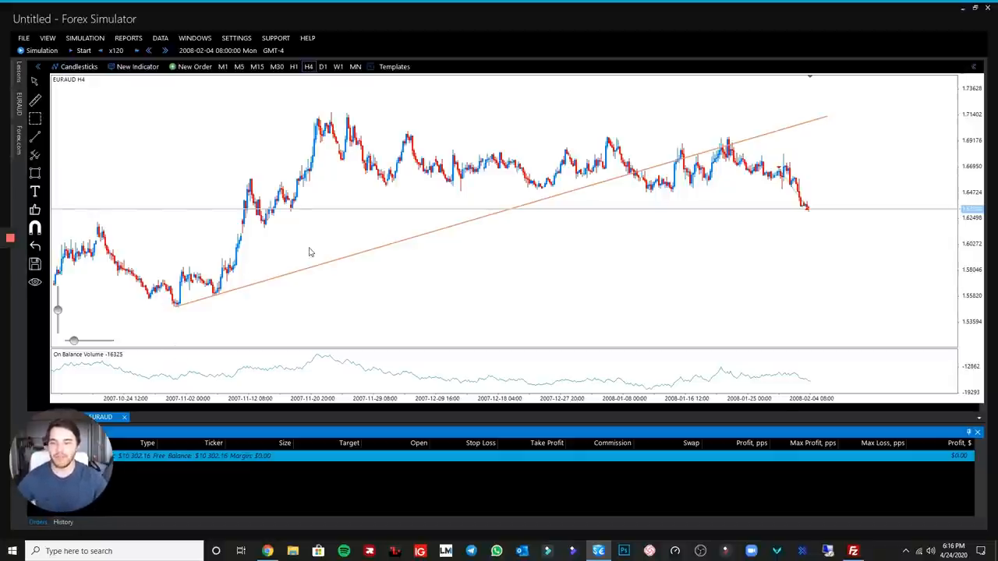
mouse_move(327, 240)
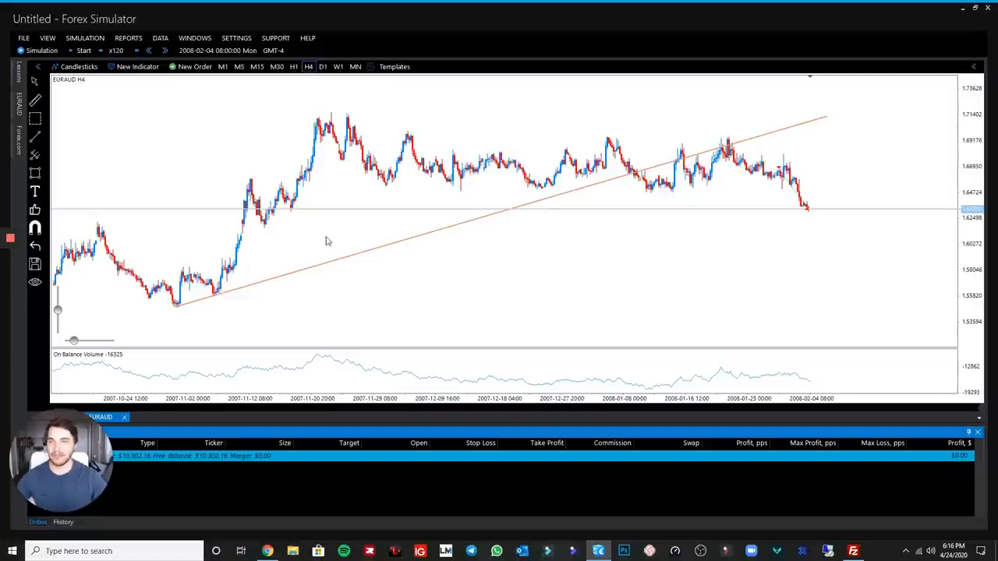
click(85, 37)
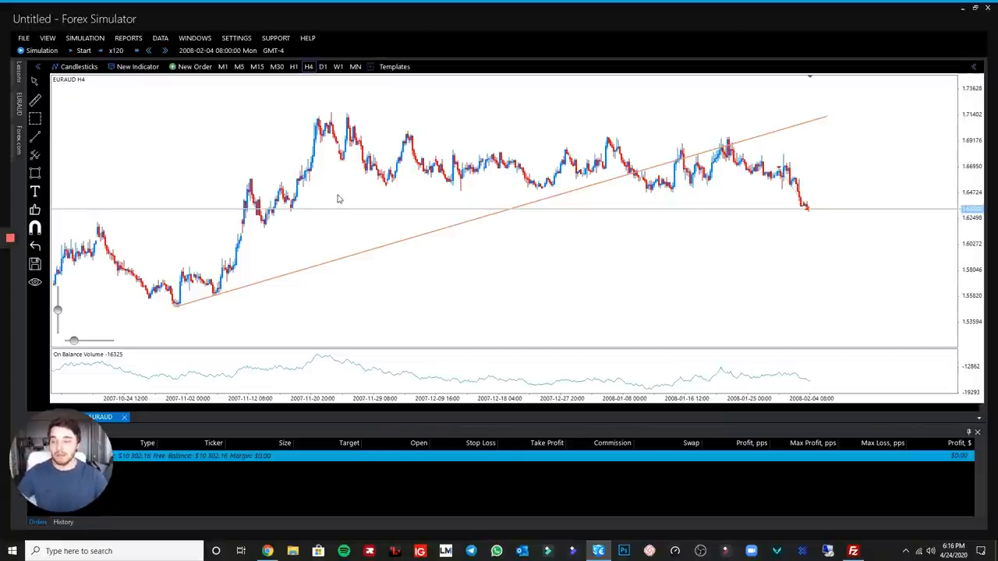
mouse_move(651, 158)
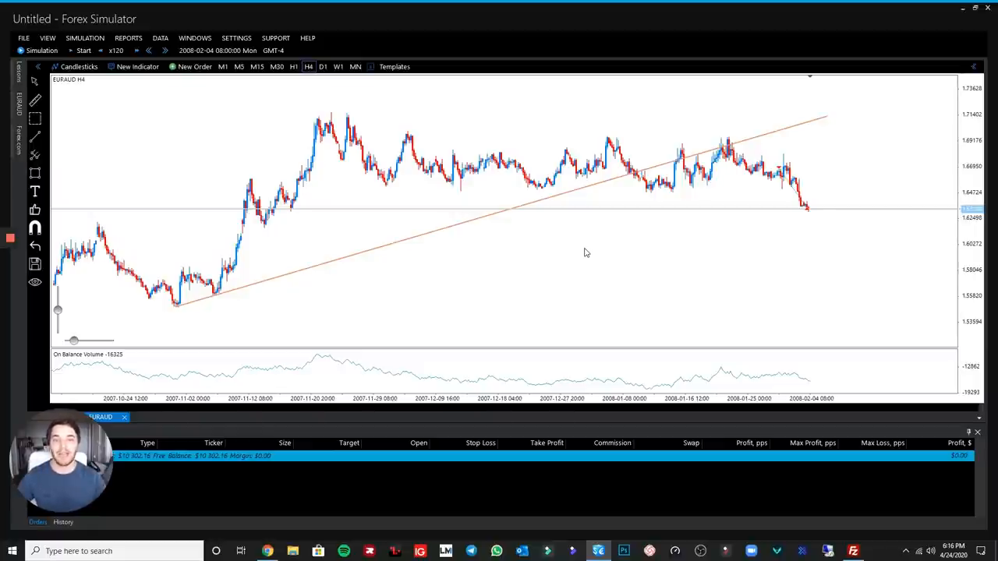
mouse_move(581, 262)
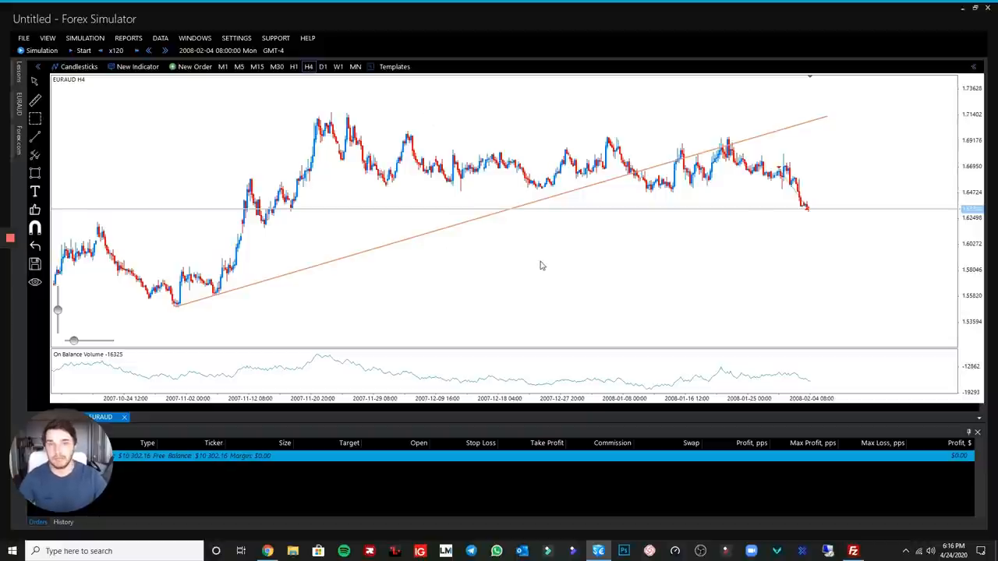
mouse_move(550, 258)
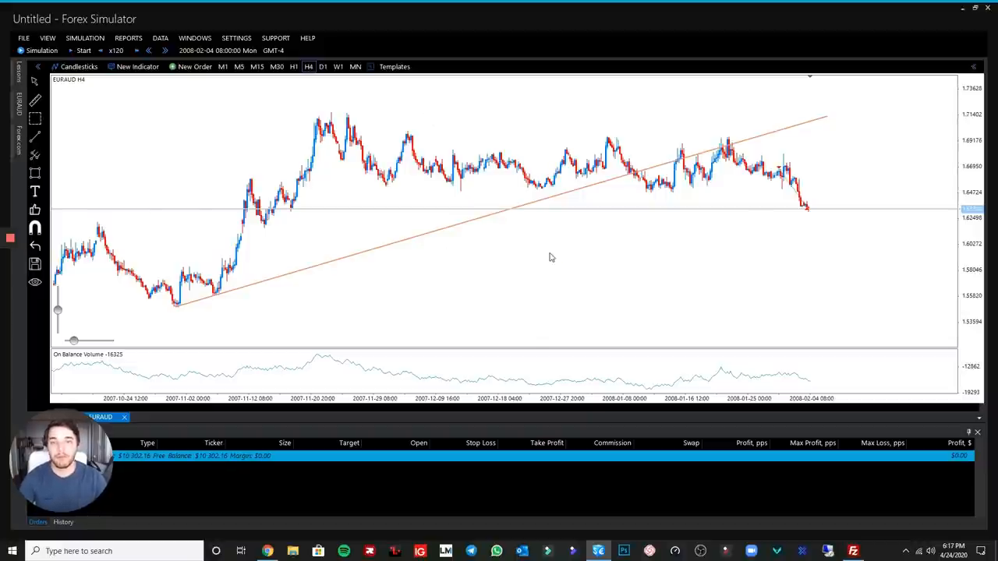